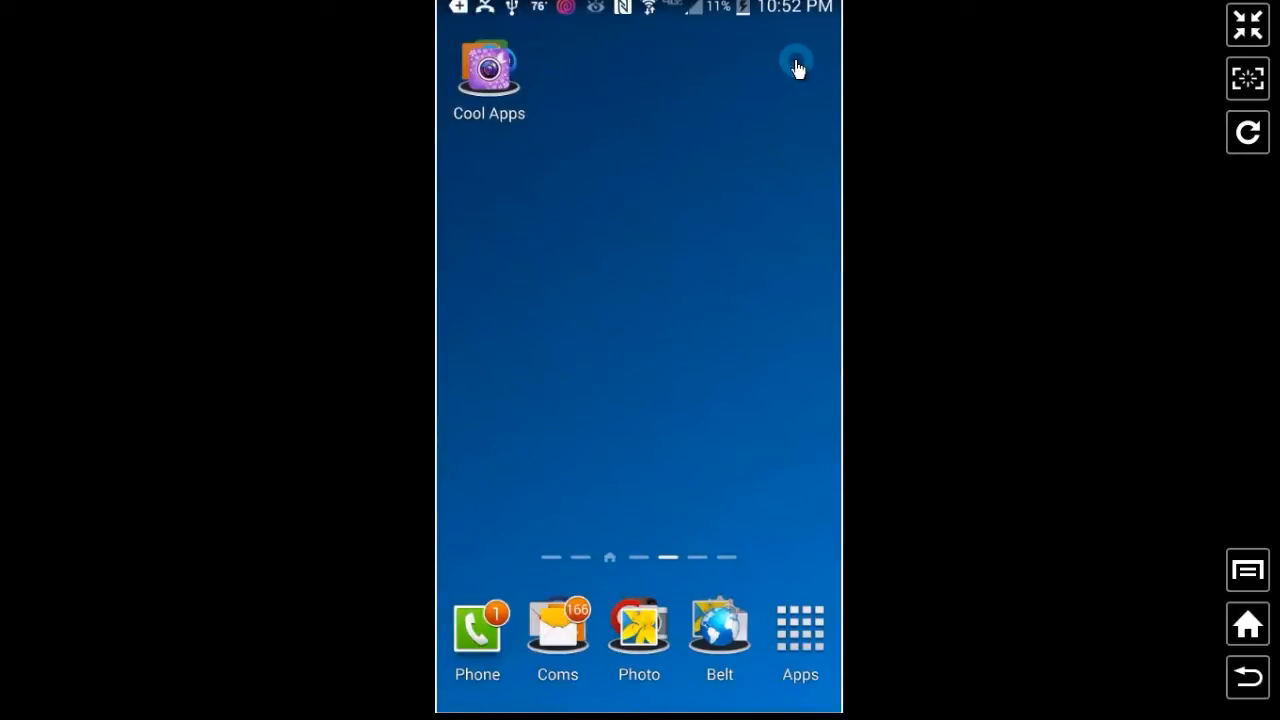
Open the app drawer from the home screen dock to list installed apps.
{"action": "left_click", "coordinate": [799, 625]}
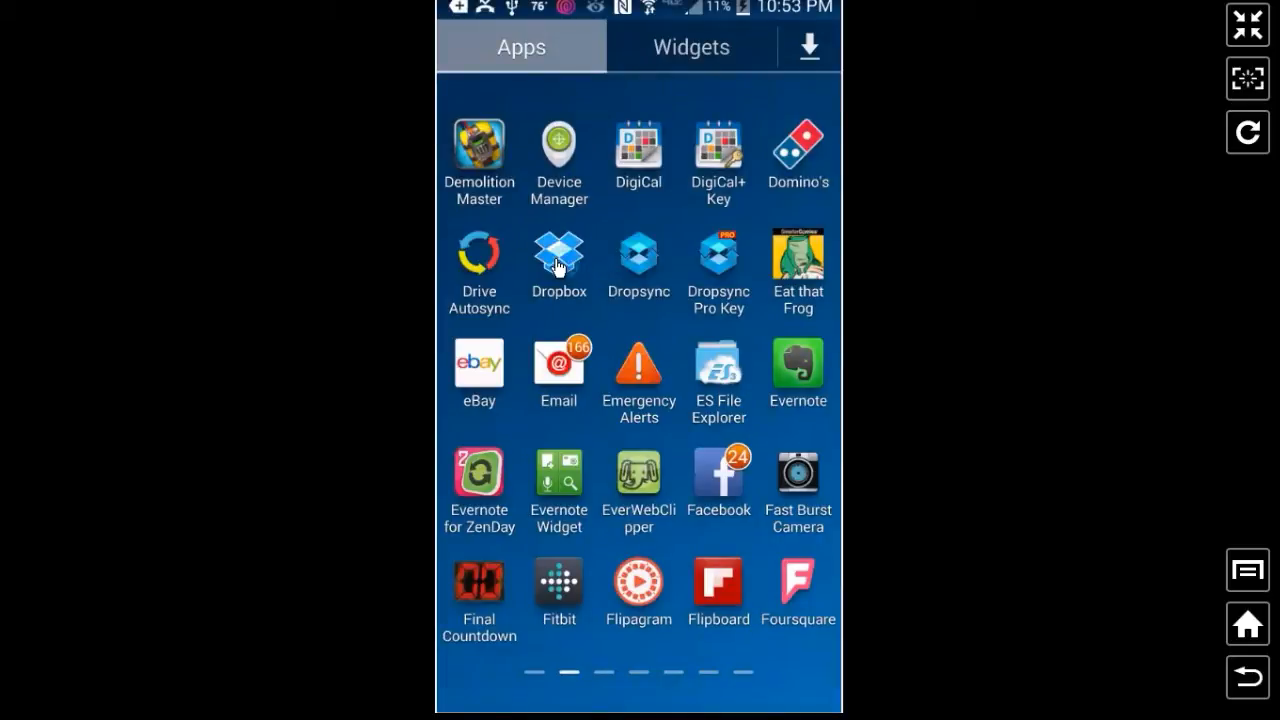
In Dropbox, open Adobe Premiere Projects and show Rename, Move and Export for Editing Test.prproj.
{"action": "left_click", "coordinate": [558, 258]}
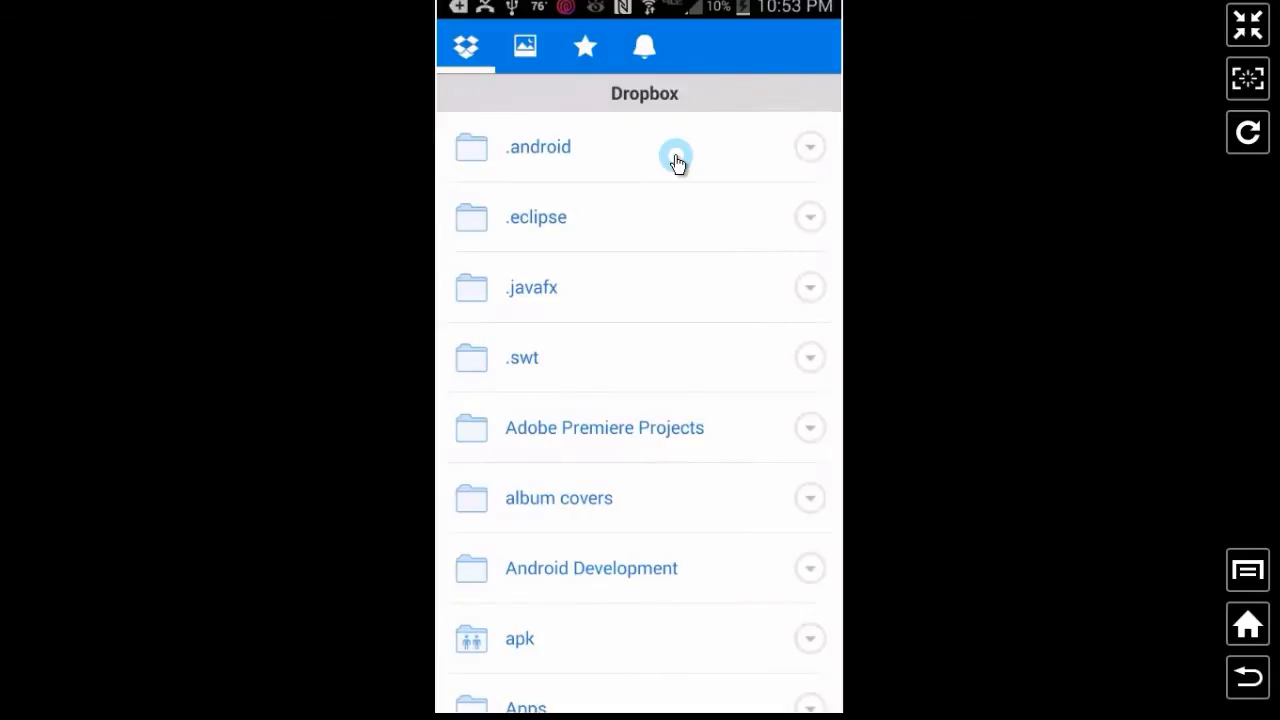
{"action": "mouse_move", "coordinate": [610, 289]}
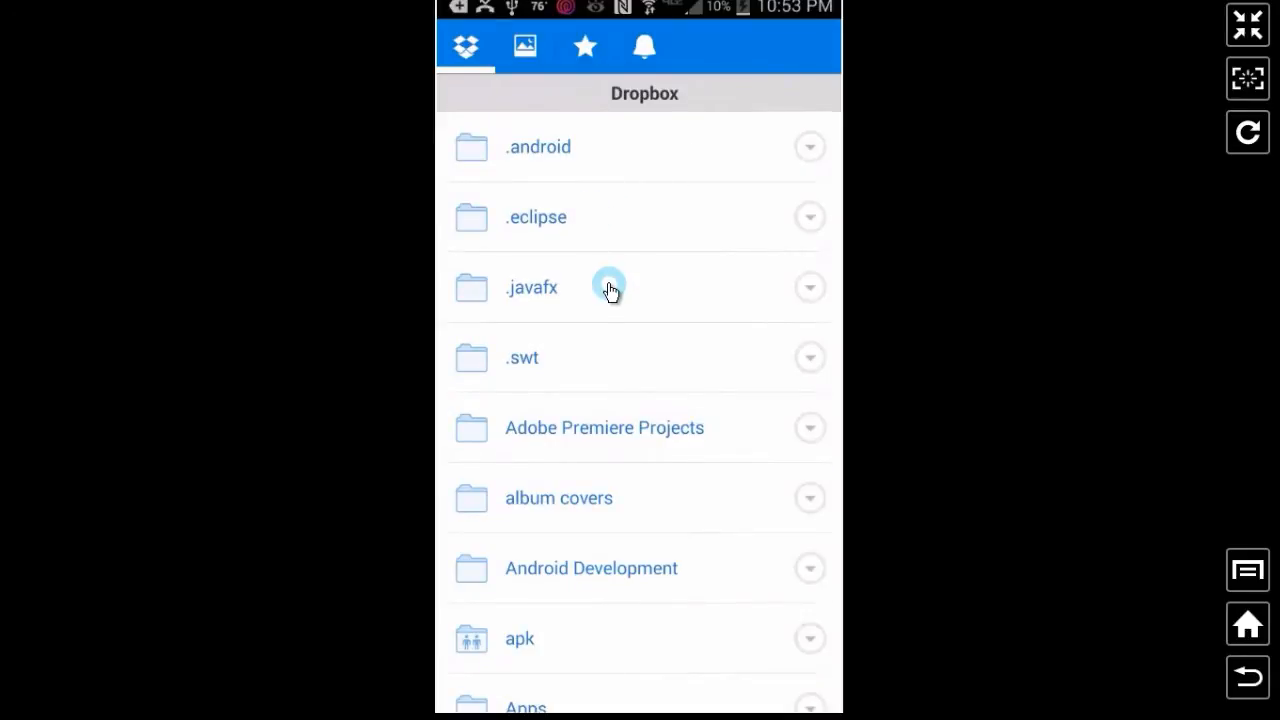
{"action": "mouse_move", "coordinate": [638, 437]}
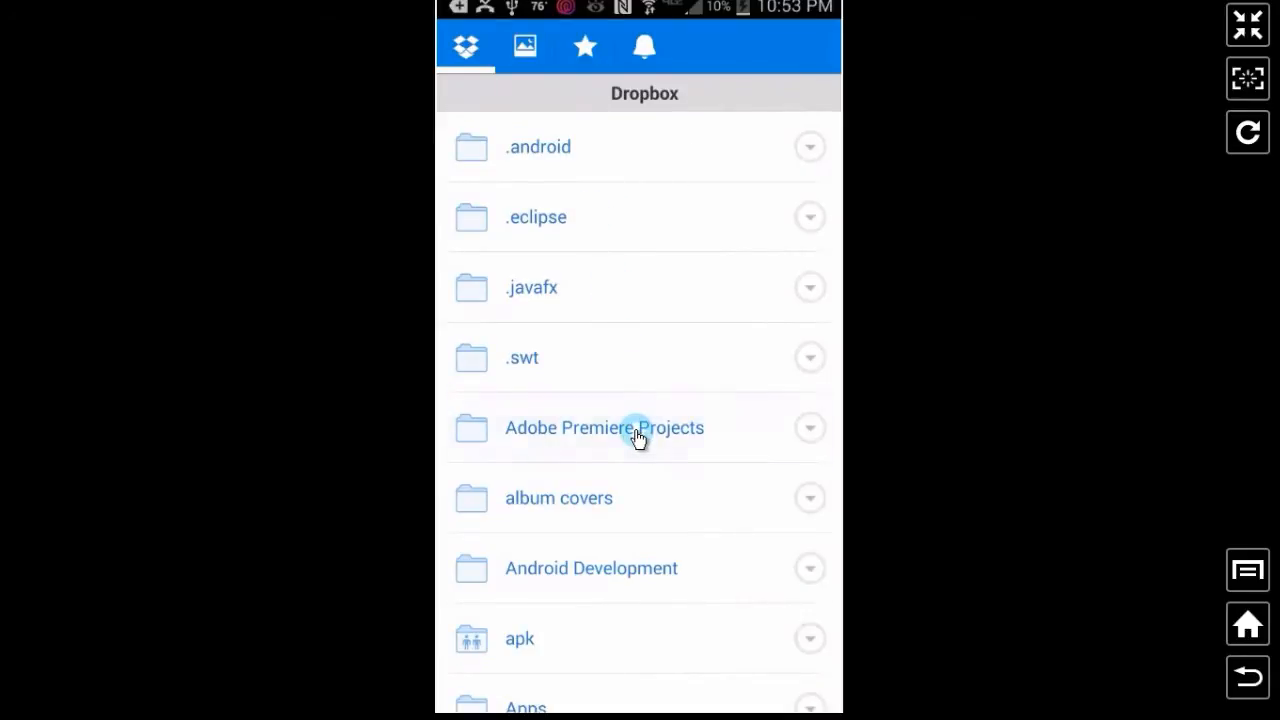
{"action": "left_click", "coordinate": [604, 427]}
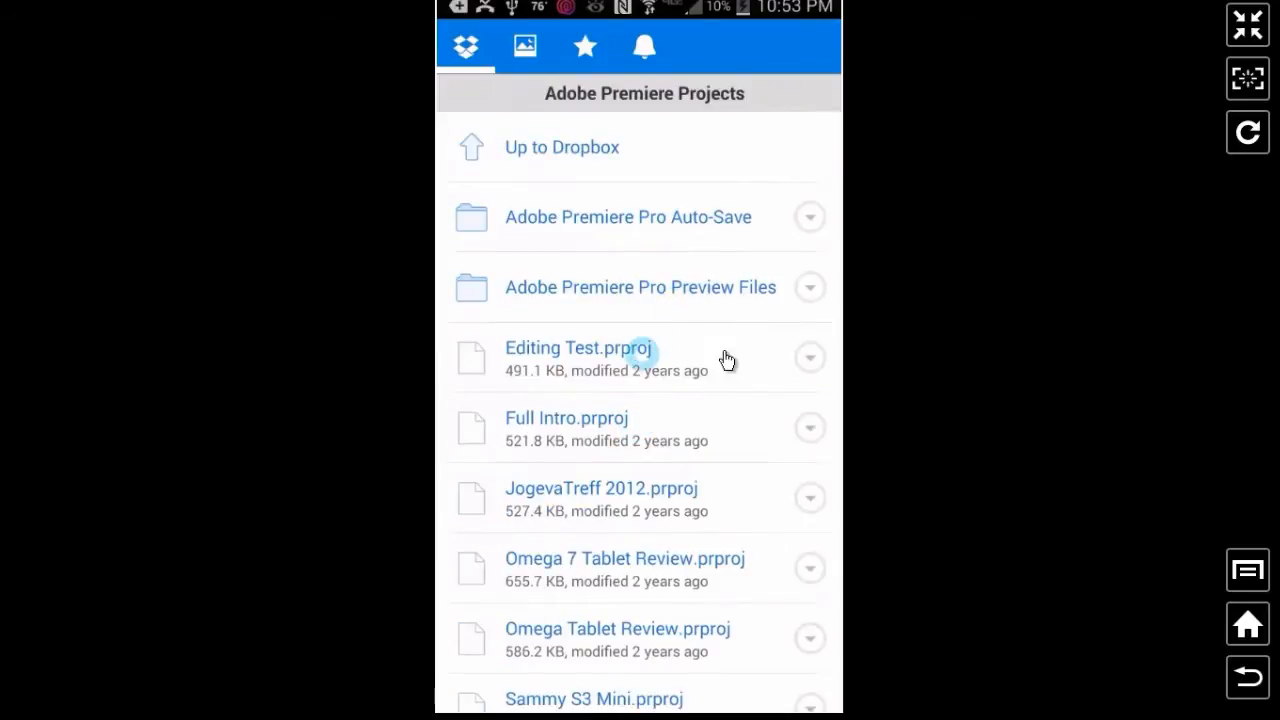
{"action": "left_click", "coordinate": [810, 357]}
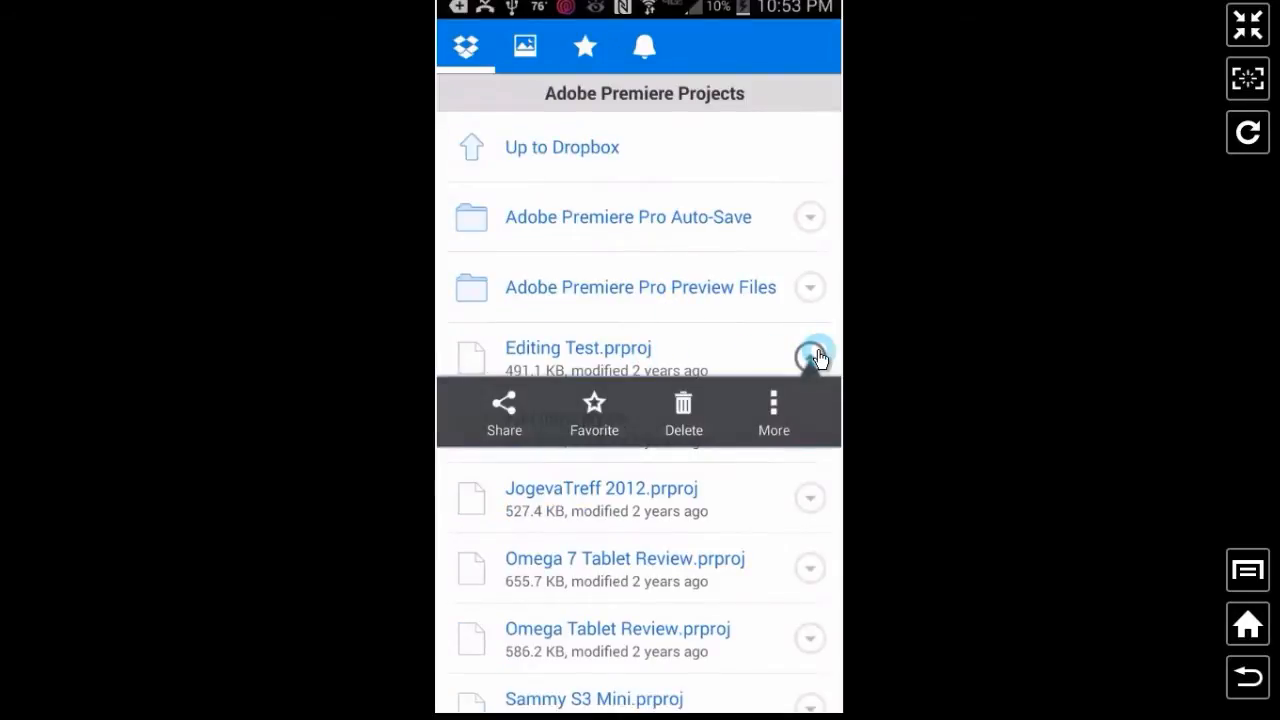
{"action": "left_click", "coordinate": [593, 410]}
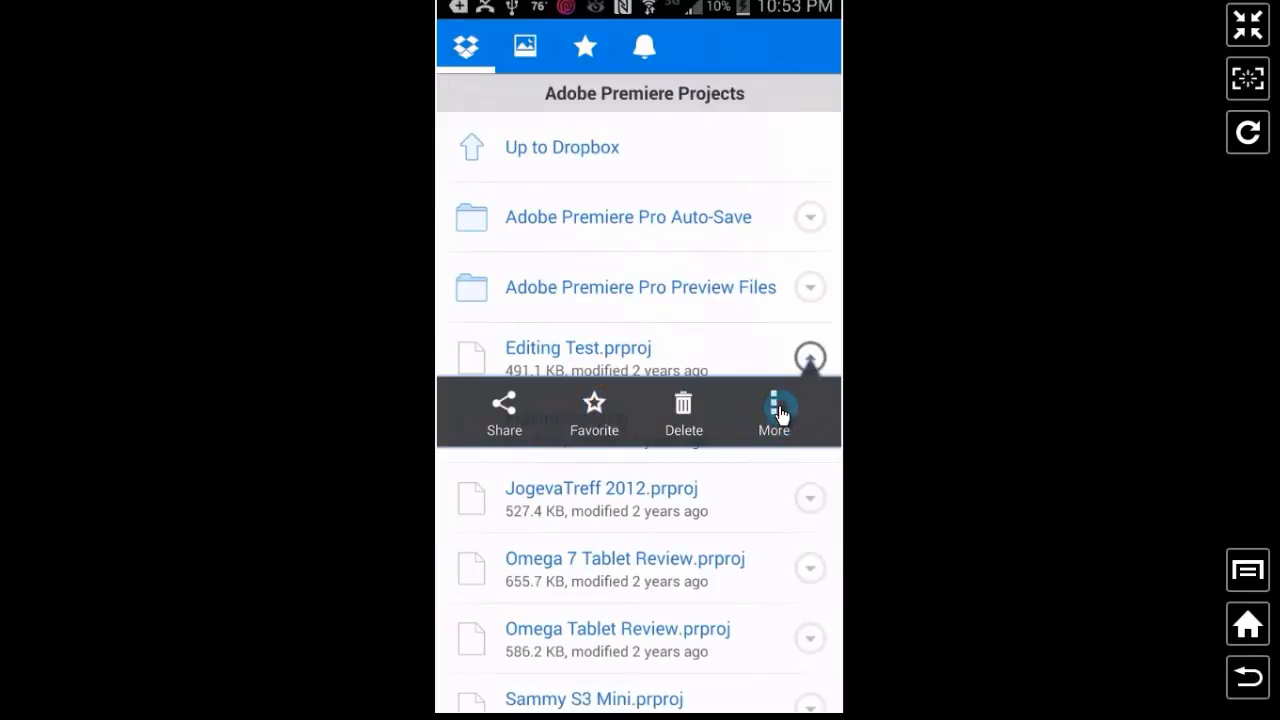
{"action": "left_click", "coordinate": [773, 410]}
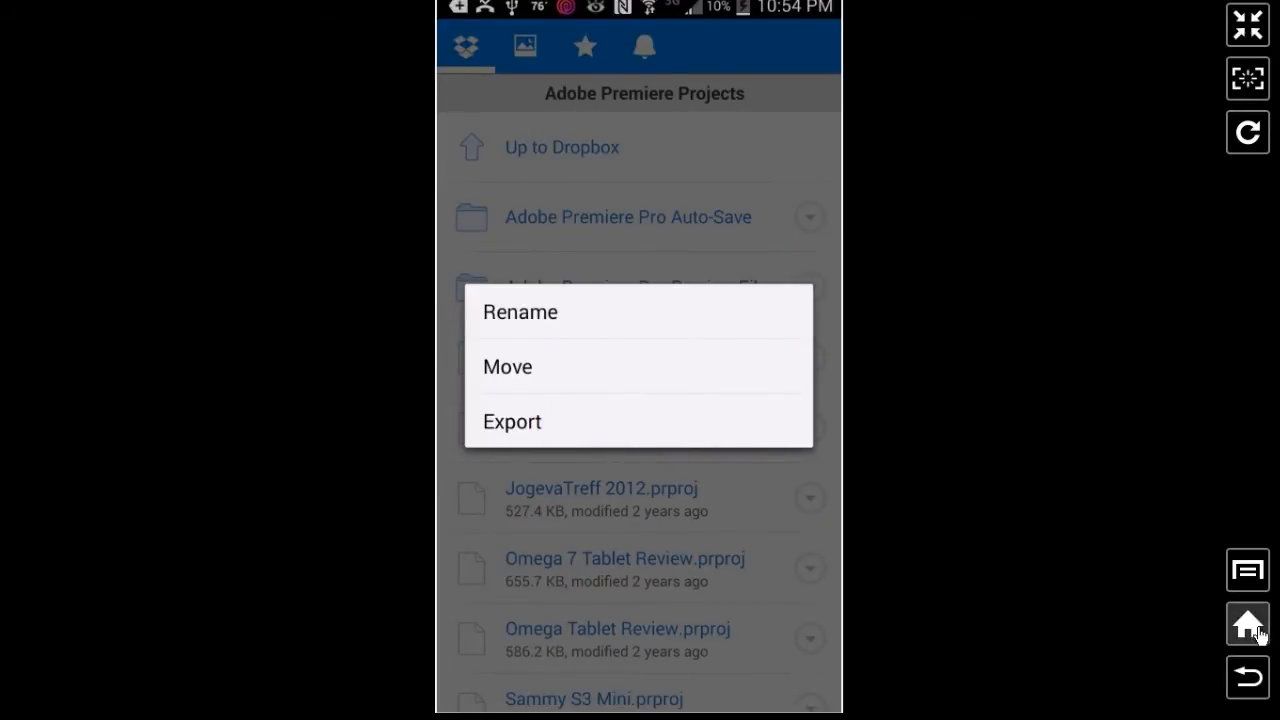
Go to the home screen and reopen the app drawer showing Dropsync.
{"action": "left_click", "coordinate": [1247, 623]}
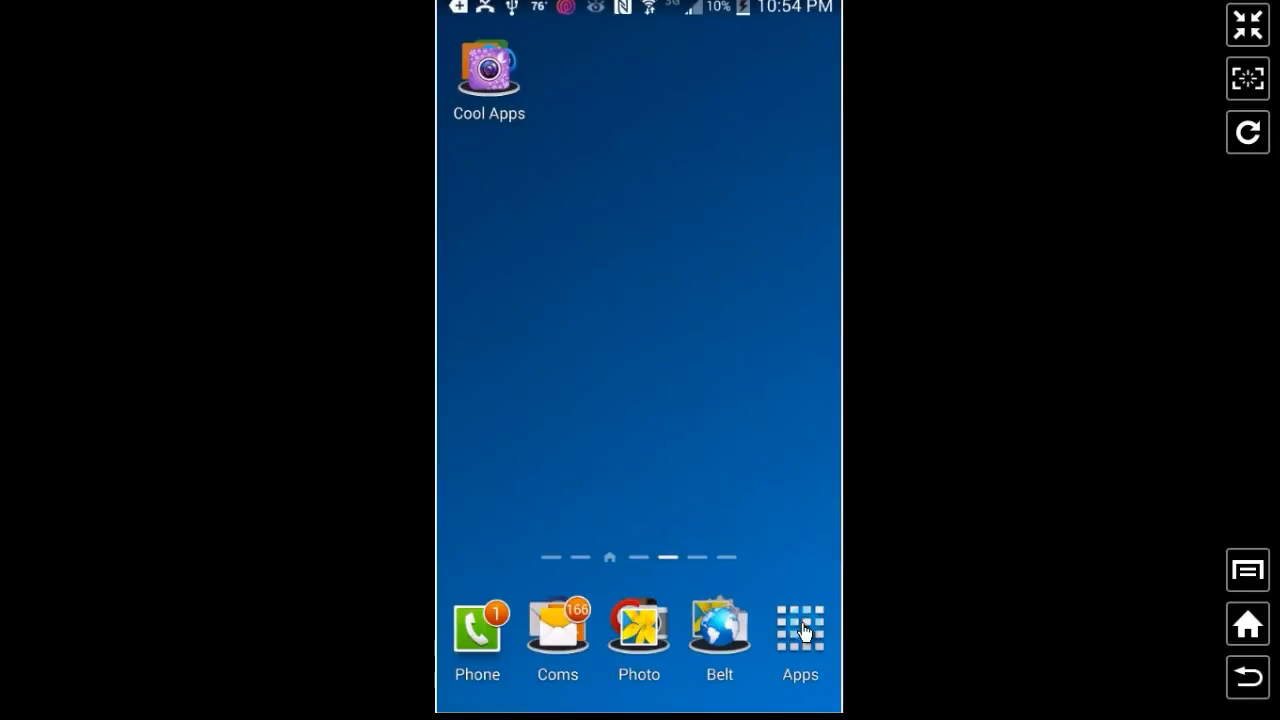
{"action": "left_click", "coordinate": [800, 628]}
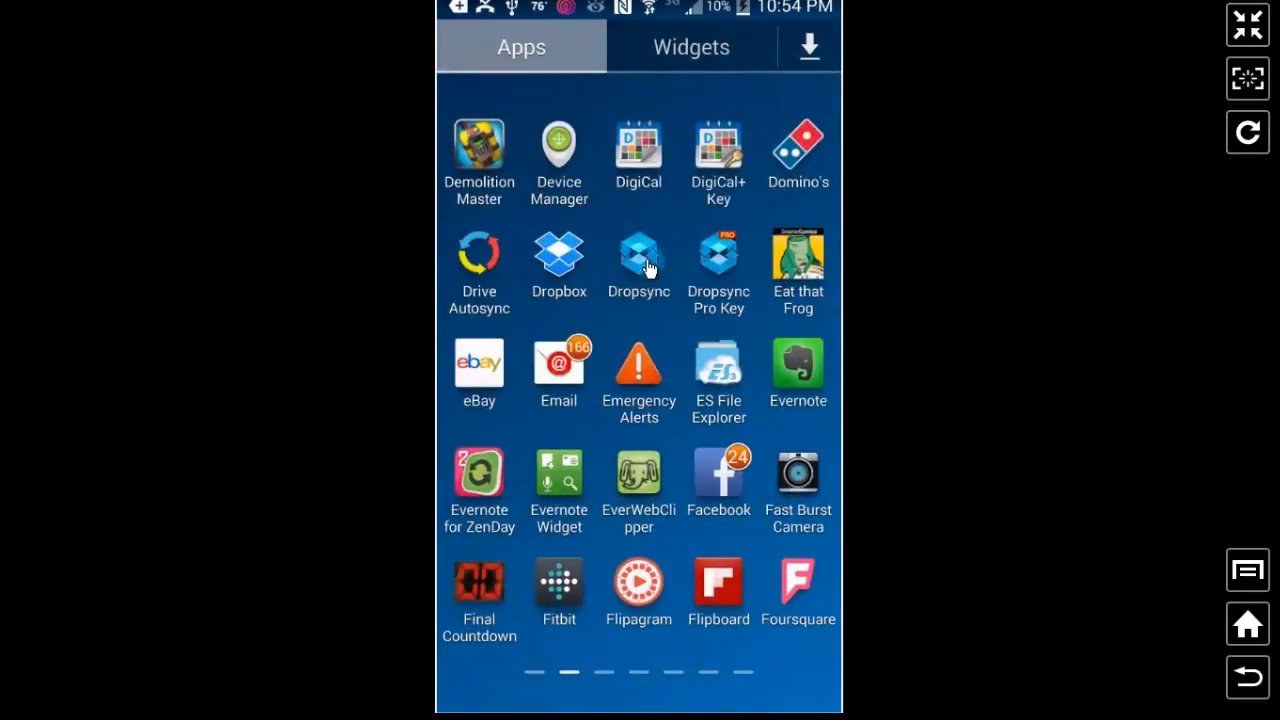
{"action": "mouse_move", "coordinate": [715, 310]}
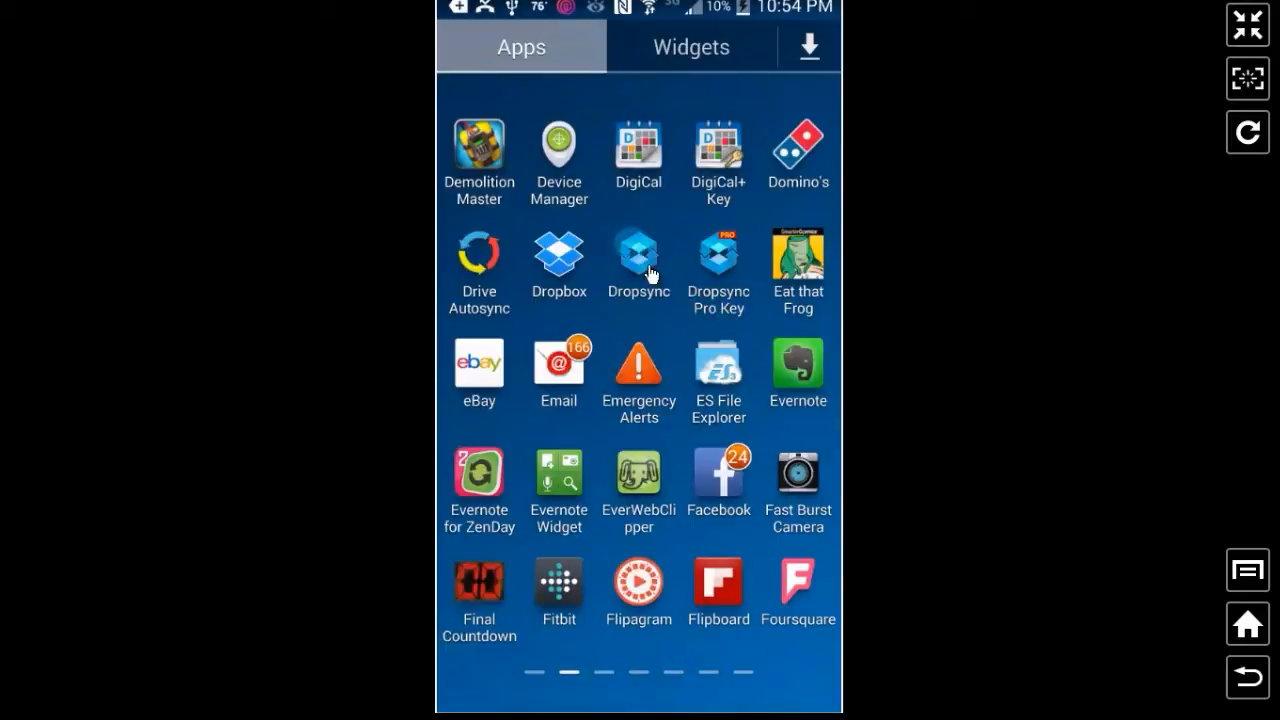
{"action": "mouse_move", "coordinate": [718, 270]}
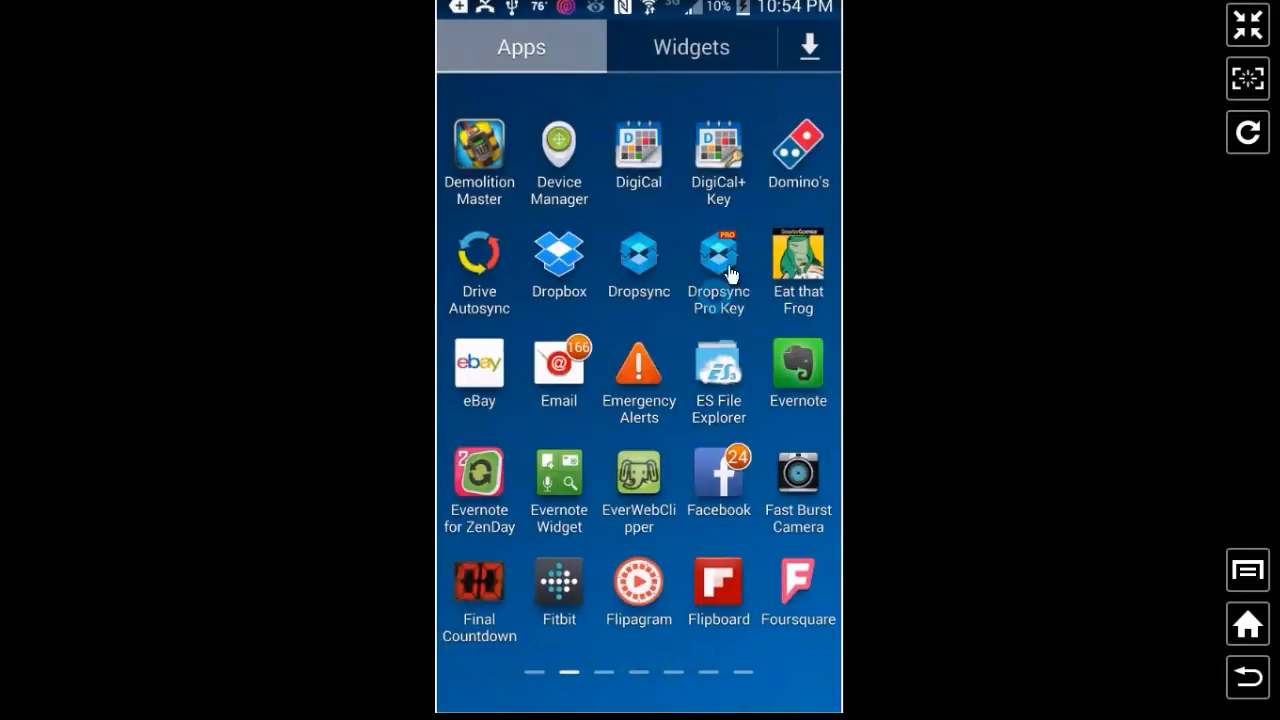
{"action": "mouse_move", "coordinate": [638, 260]}
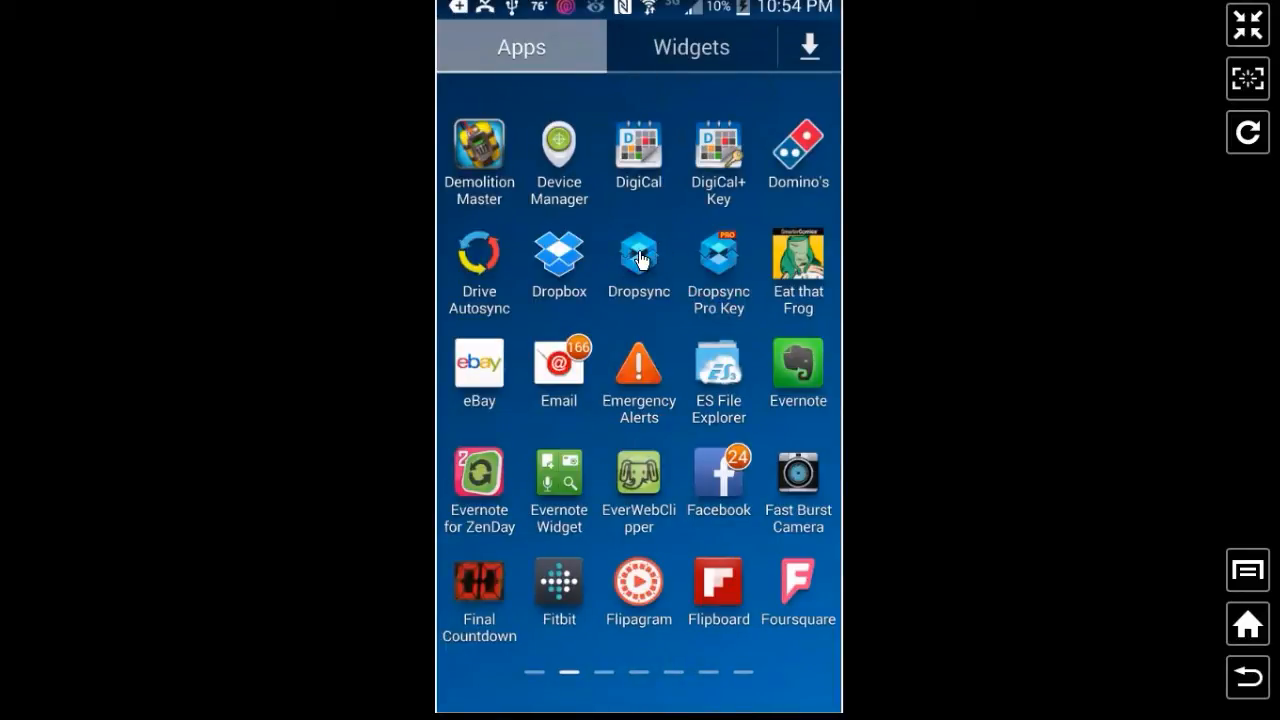
Launch Dropsync on its Sync Status screen and show the Sync History and Settings menu.
{"action": "left_click", "coordinate": [638, 262]}
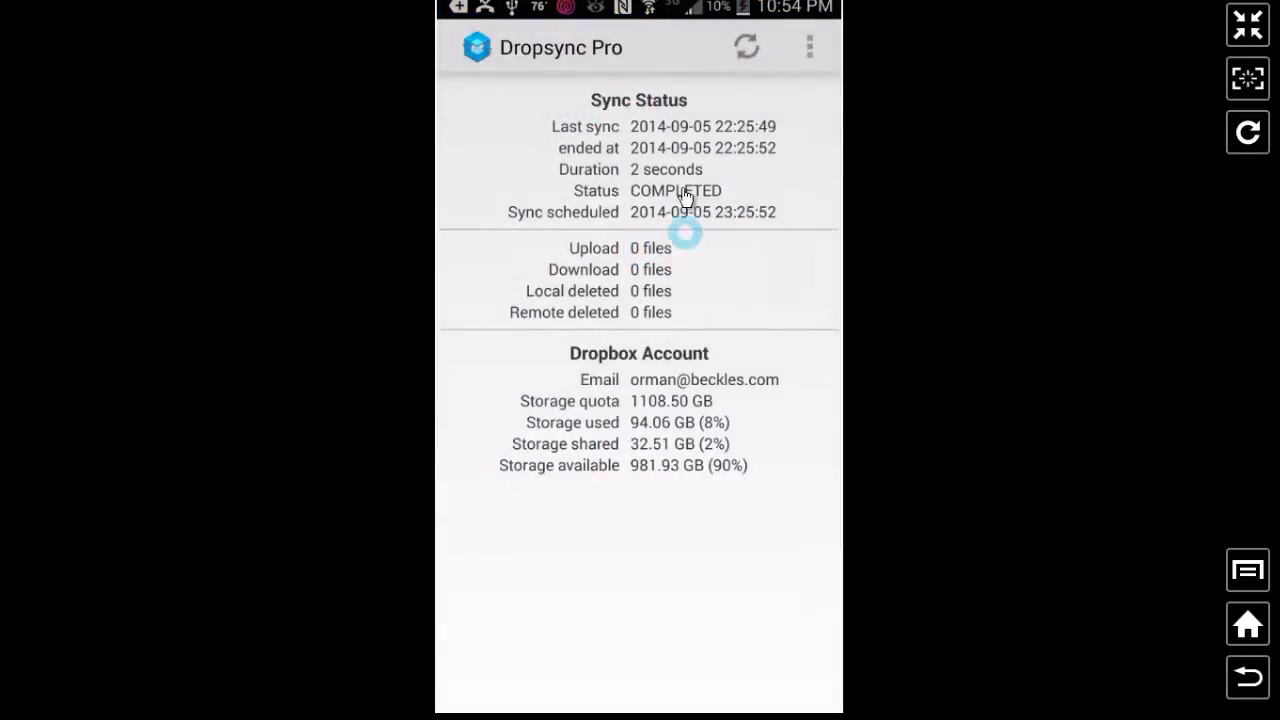
{"action": "mouse_move", "coordinate": [658, 397]}
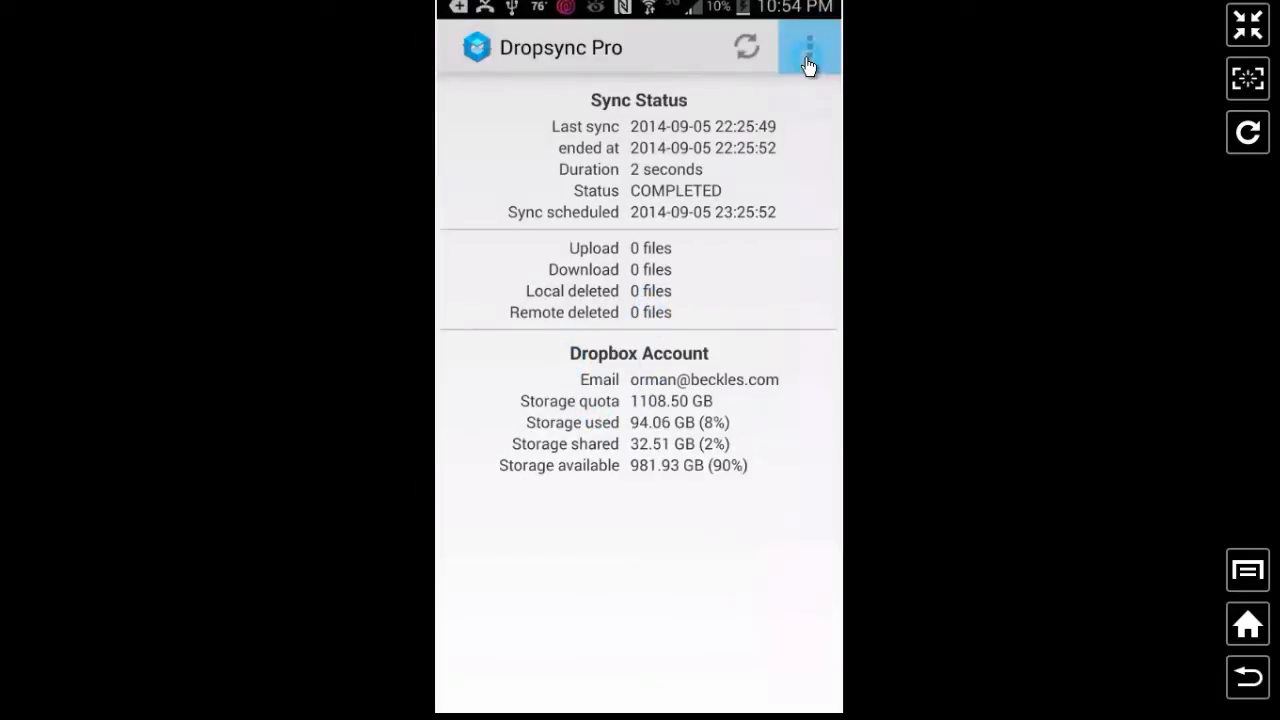
{"action": "left_click", "coordinate": [808, 47]}
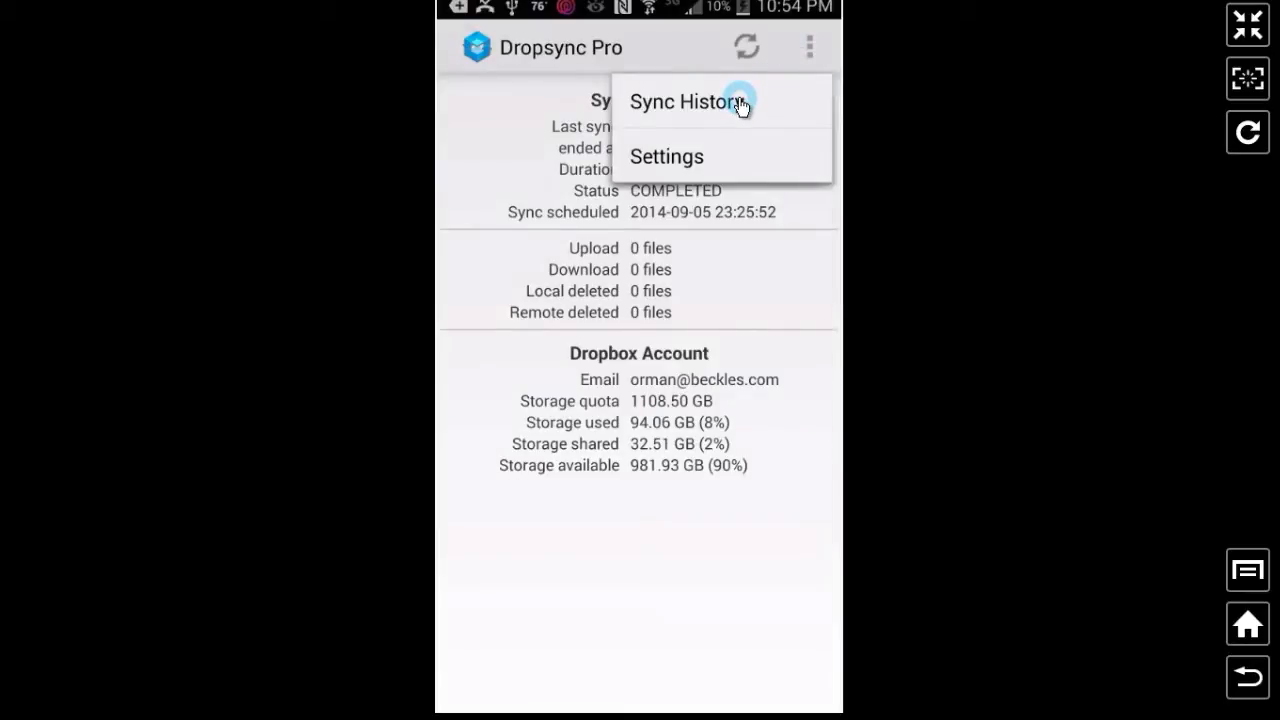
{"action": "mouse_move", "coordinate": [666, 156]}
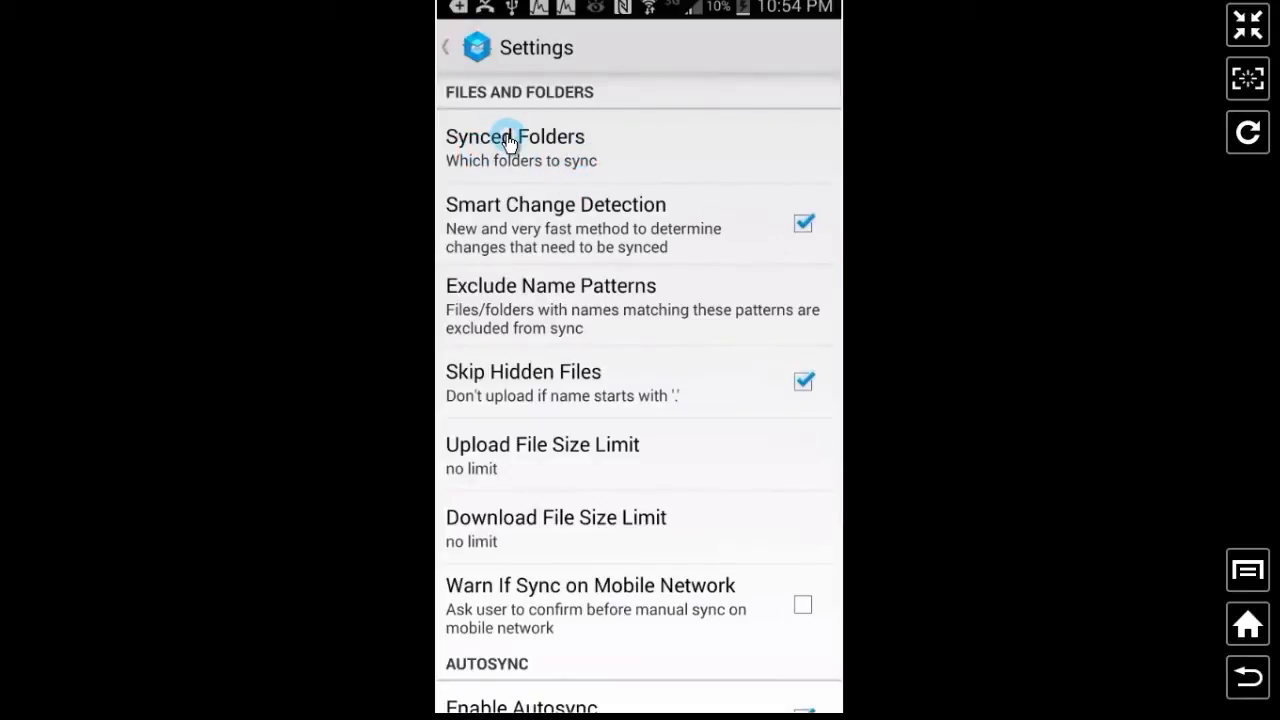
Add a new synced folder pair with the phone's Alarms folder as the local folder.
{"action": "left_click", "coordinate": [515, 148]}
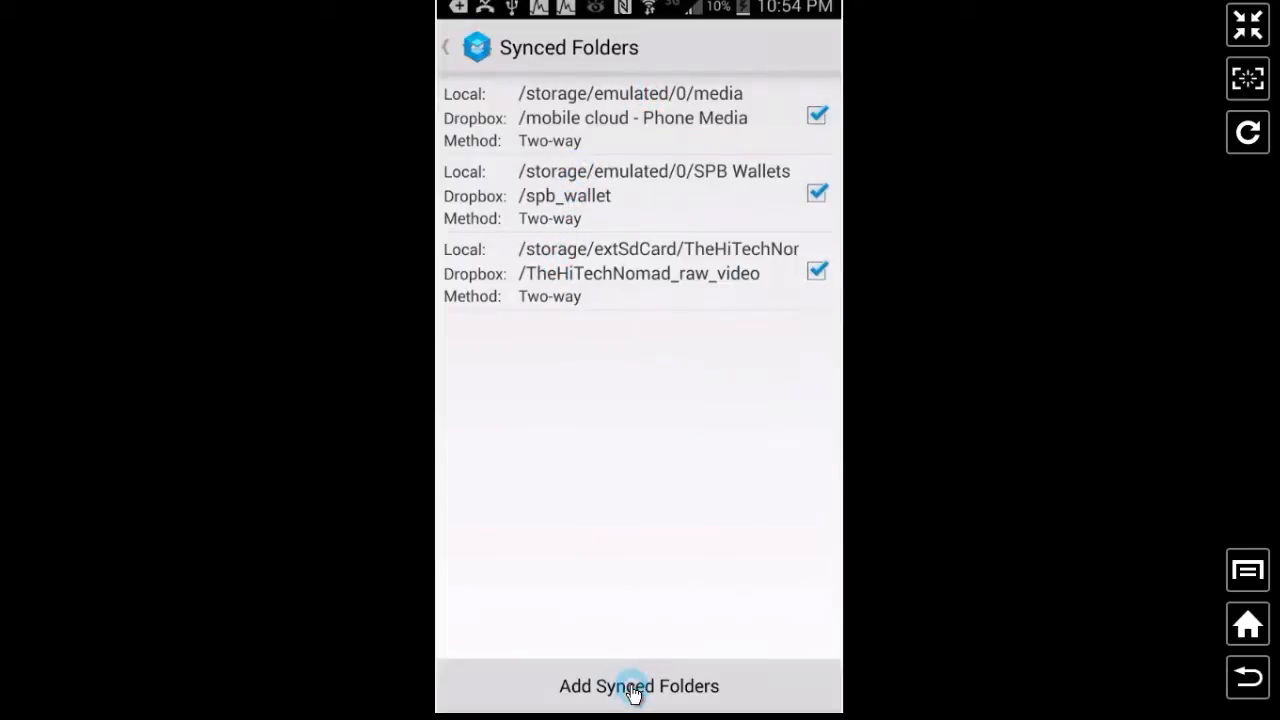
{"action": "left_click", "coordinate": [638, 686]}
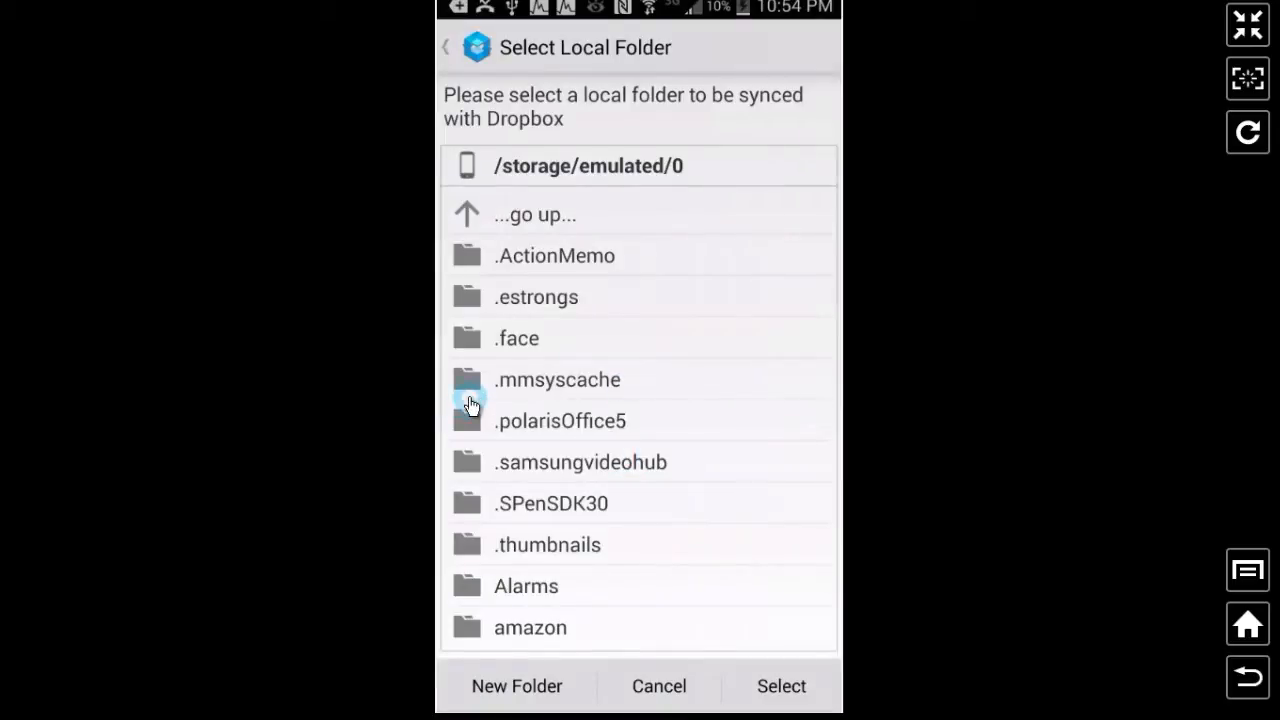
{"action": "left_click", "coordinate": [526, 585]}
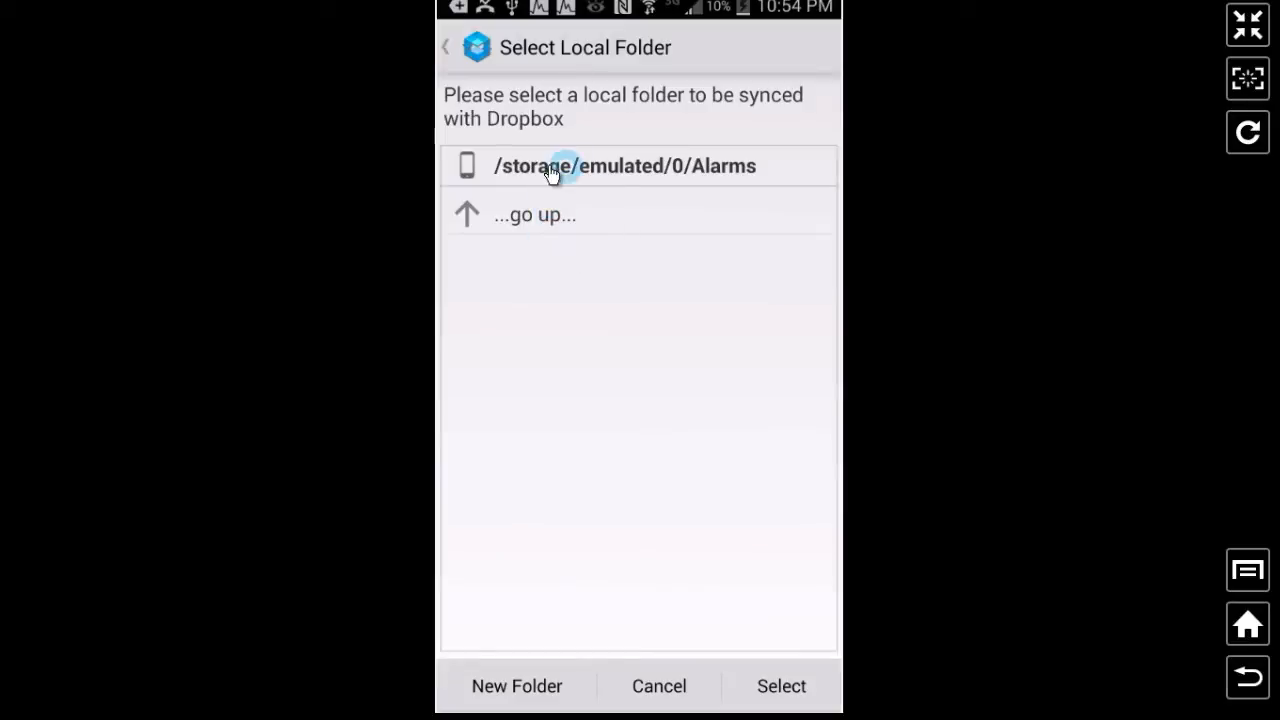
{"action": "left_click", "coordinate": [624, 166]}
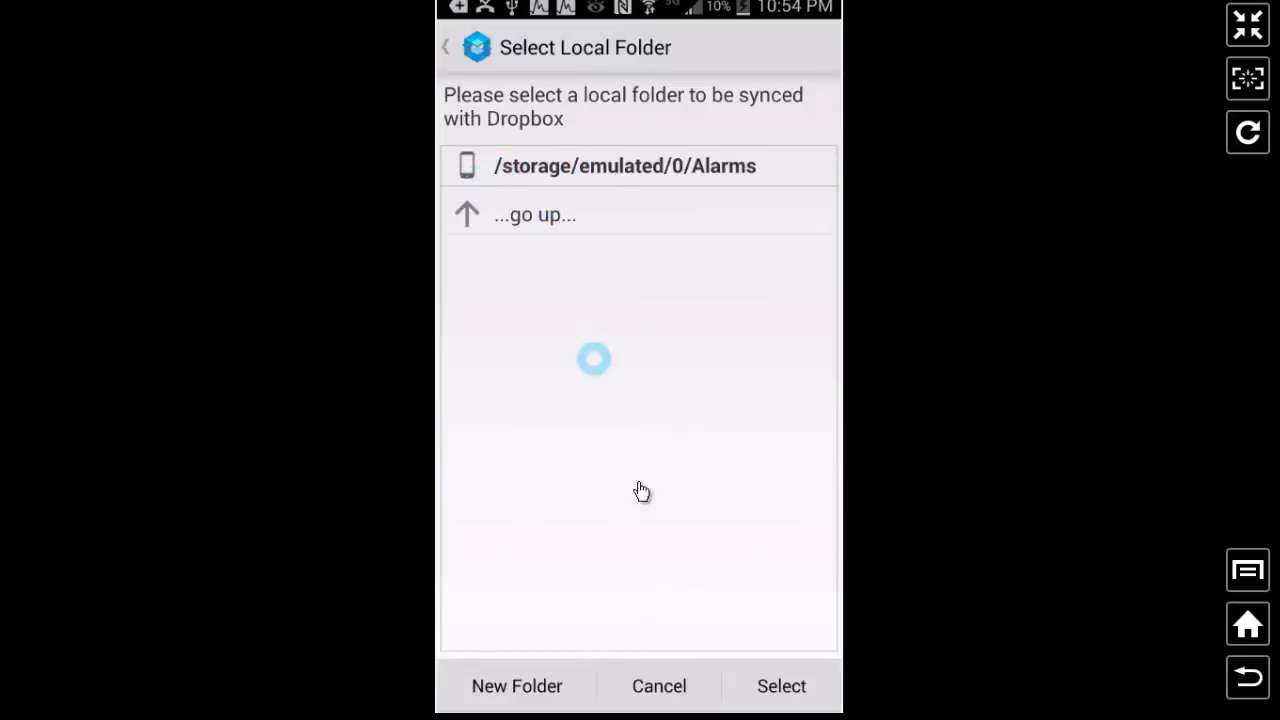
{"action": "left_click", "coordinate": [781, 685]}
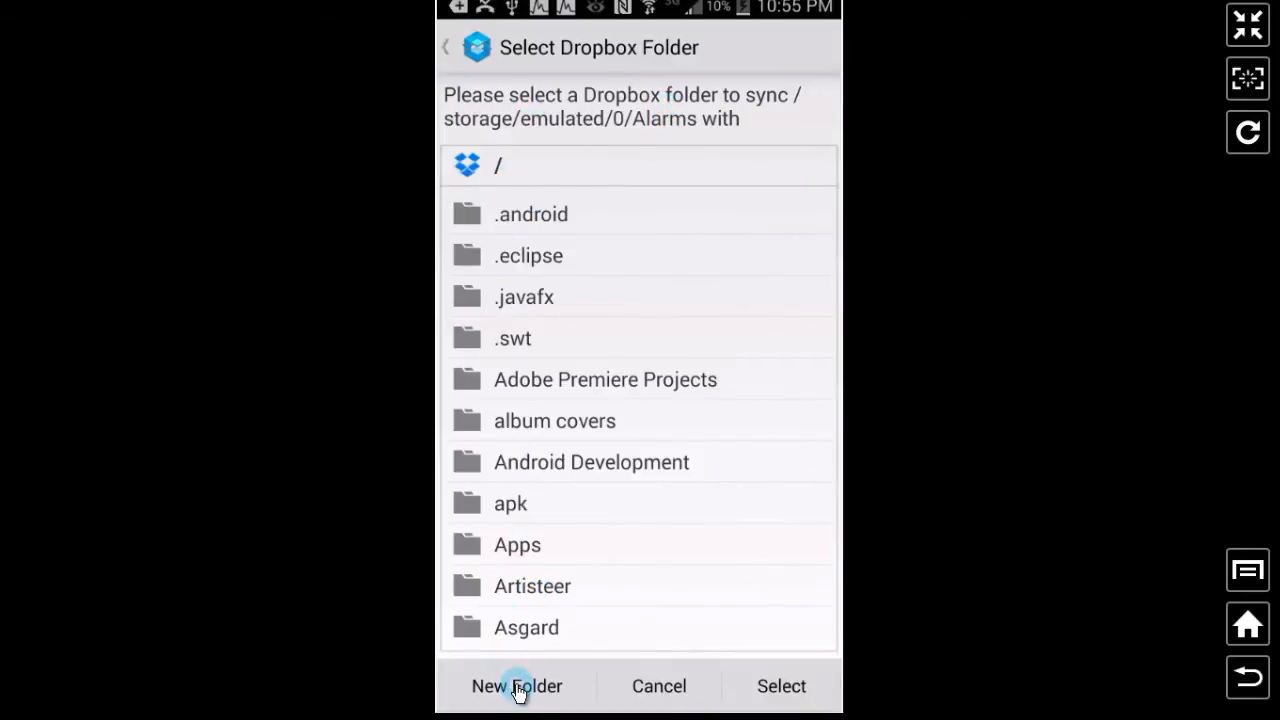
Create a Dropbox folder named 'alarm' and select it as the remote folder.
{"action": "left_click", "coordinate": [517, 686]}
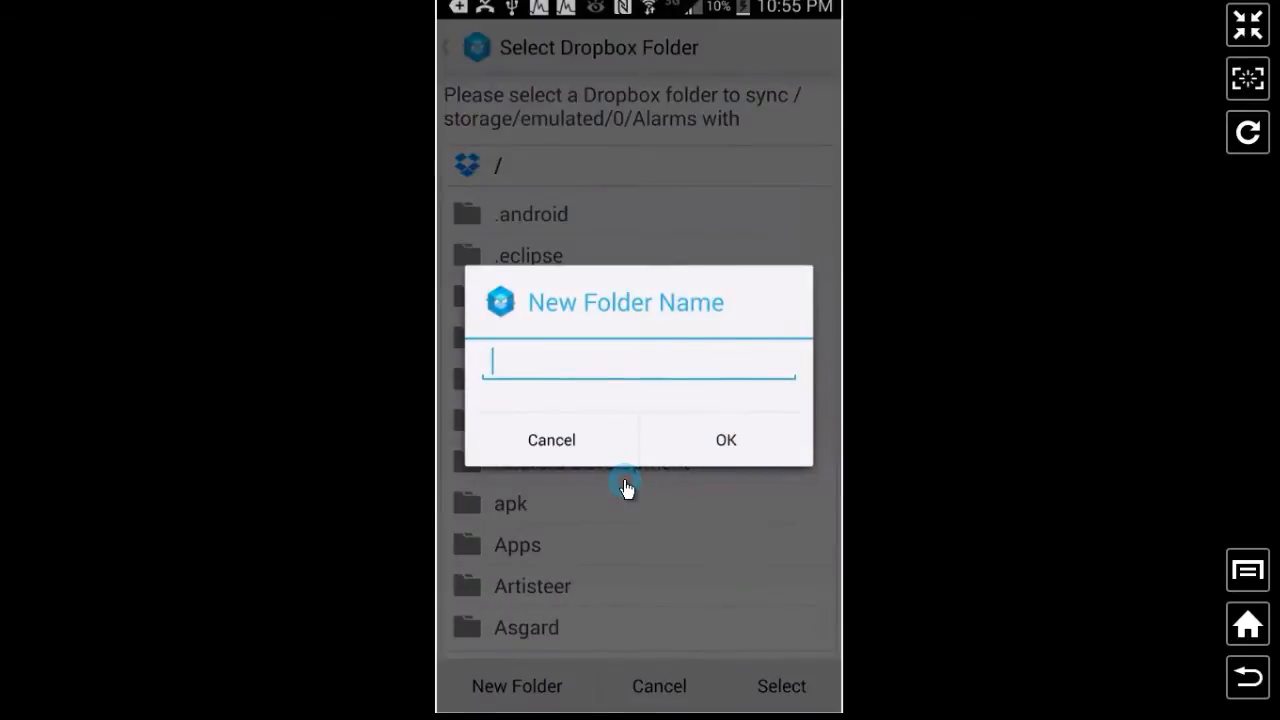
{"action": "type", "text": "alarm"}
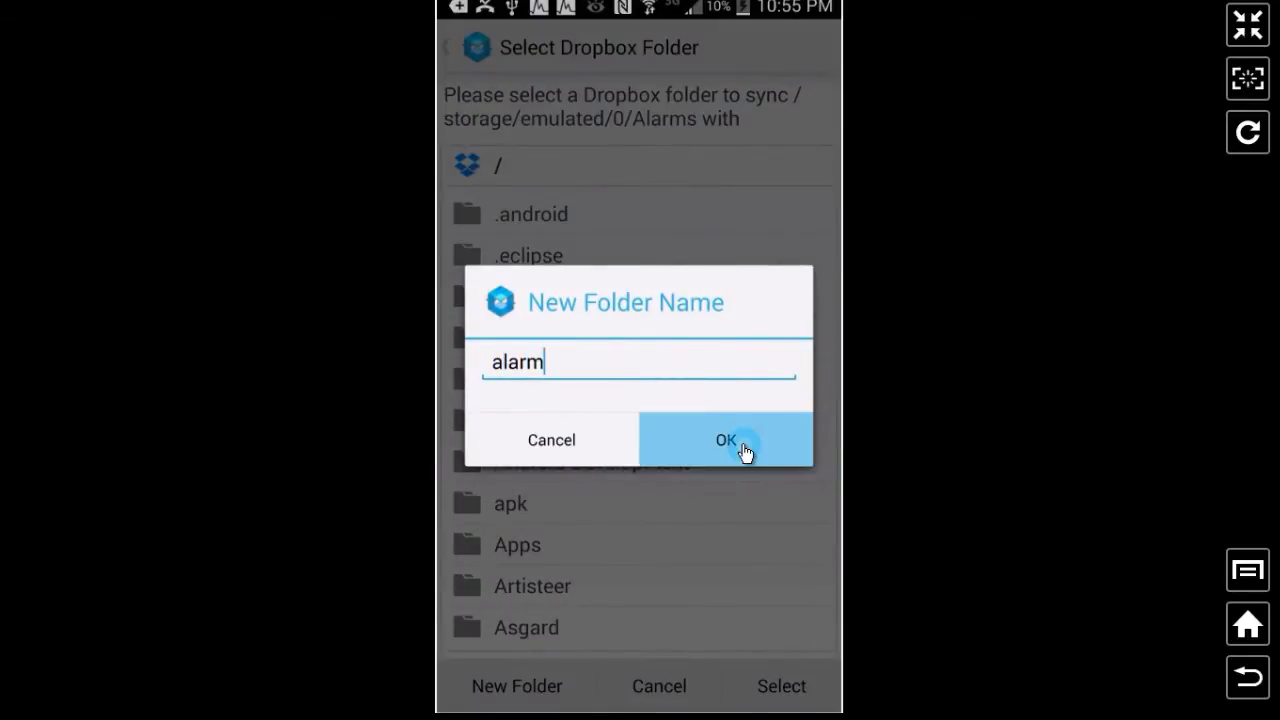
{"action": "left_click", "coordinate": [725, 440]}
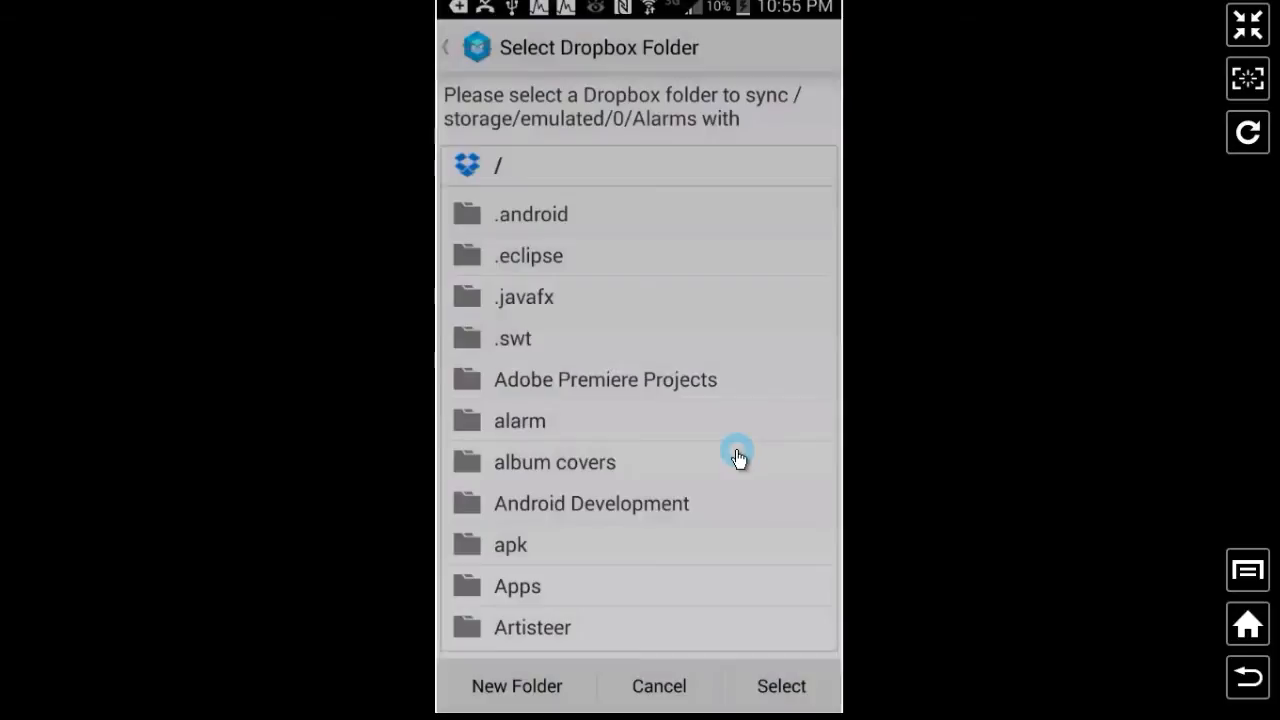
{"action": "mouse_move", "coordinate": [530, 420]}
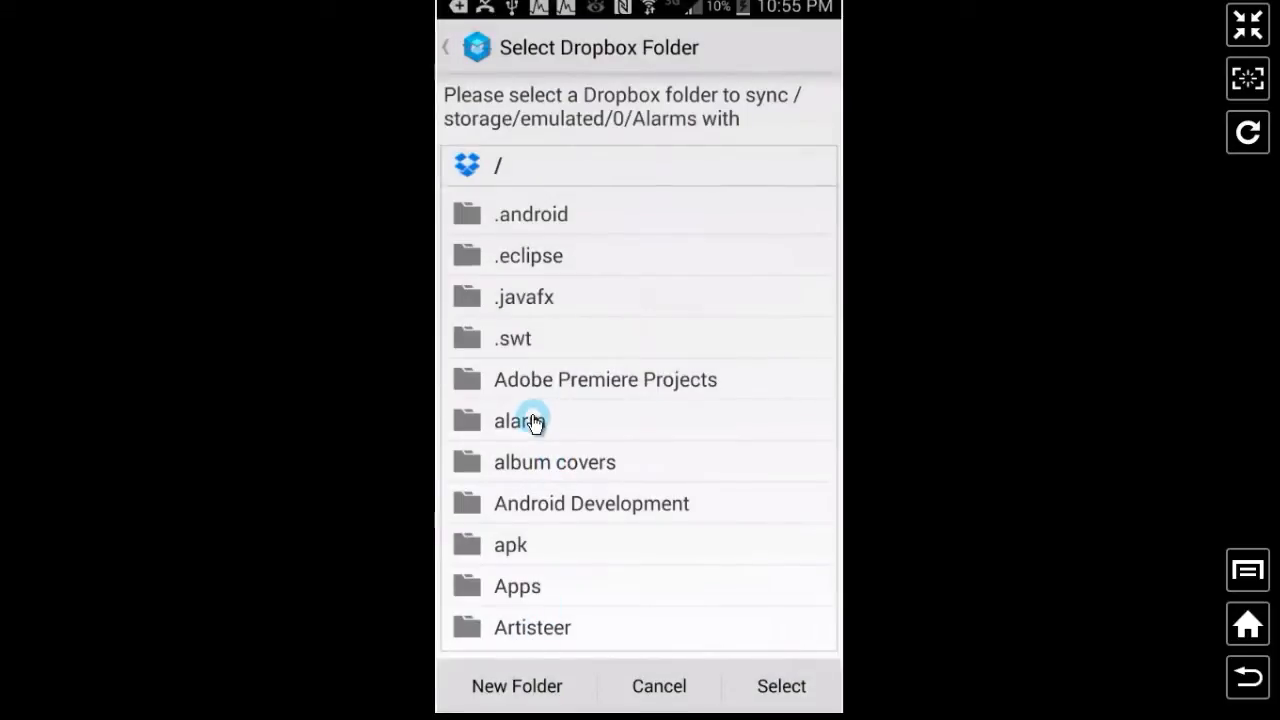
{"action": "left_click", "coordinate": [519, 420]}
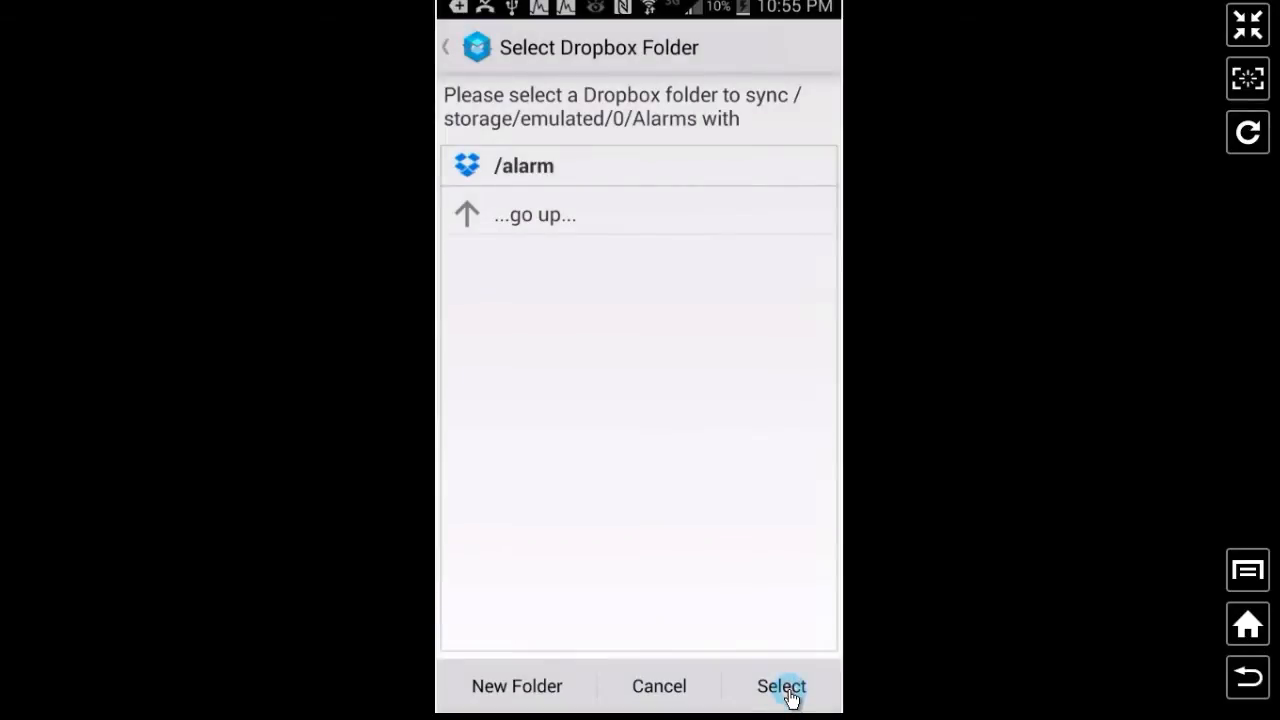
{"action": "left_click", "coordinate": [781, 686]}
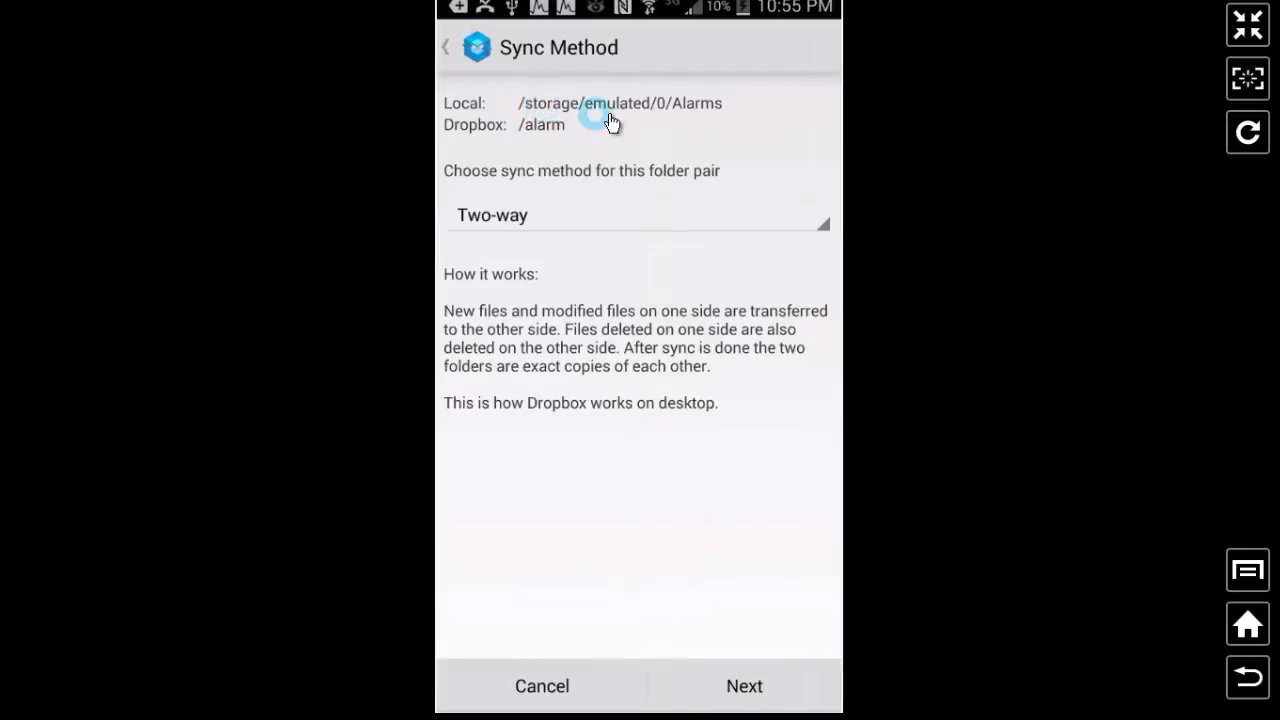
{"action": "mouse_move", "coordinate": [715, 110]}
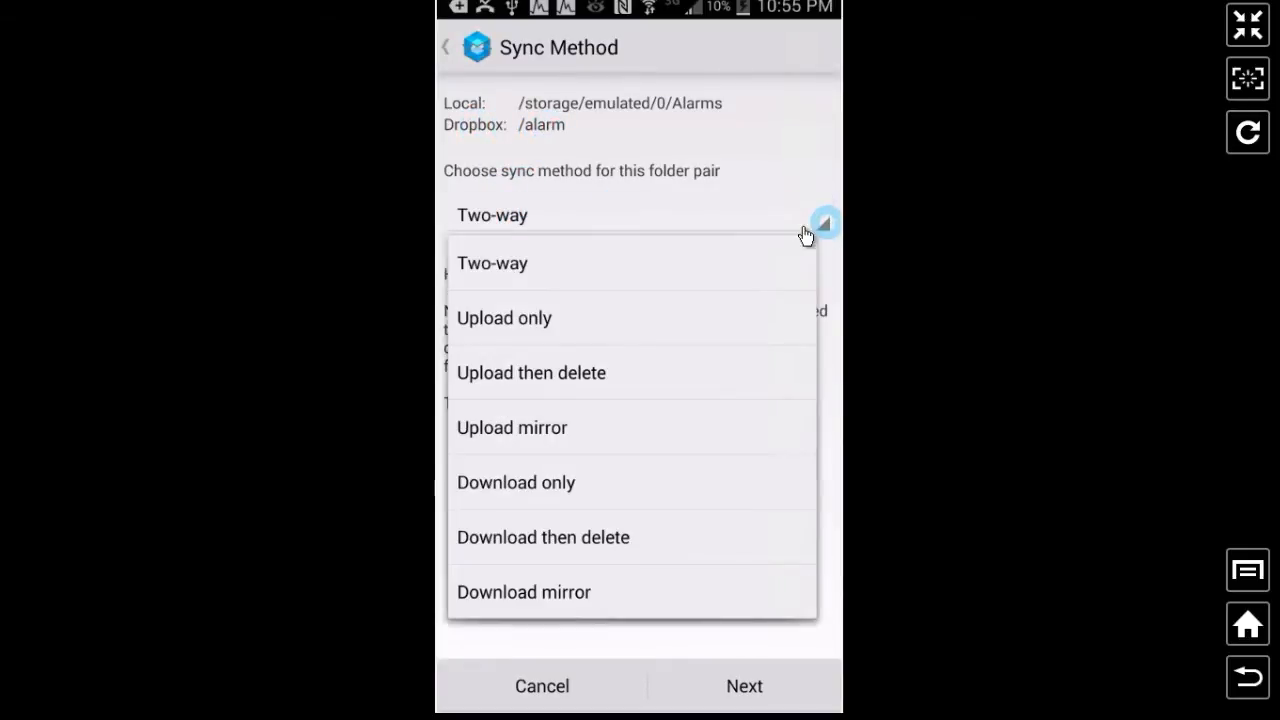
Browse the sync method options and close the list, keeping Two-way.
{"action": "left_click", "coordinate": [491, 263]}
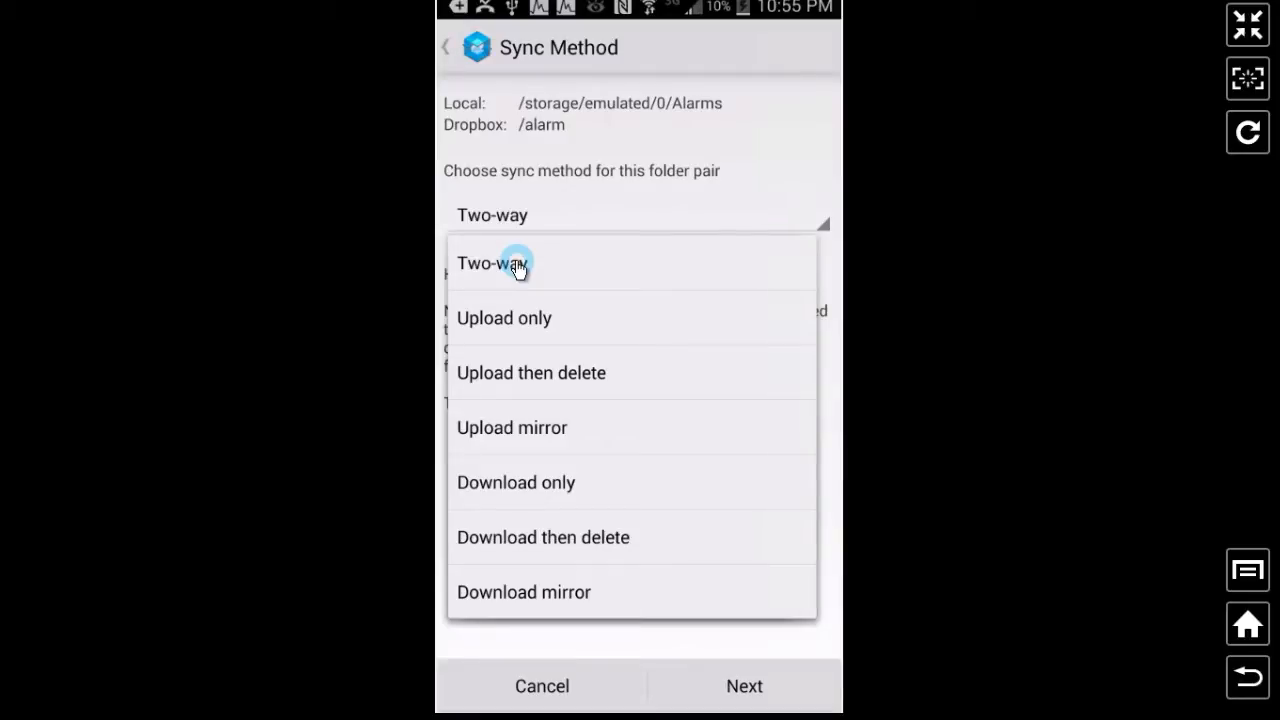
{"action": "mouse_move", "coordinate": [584, 326]}
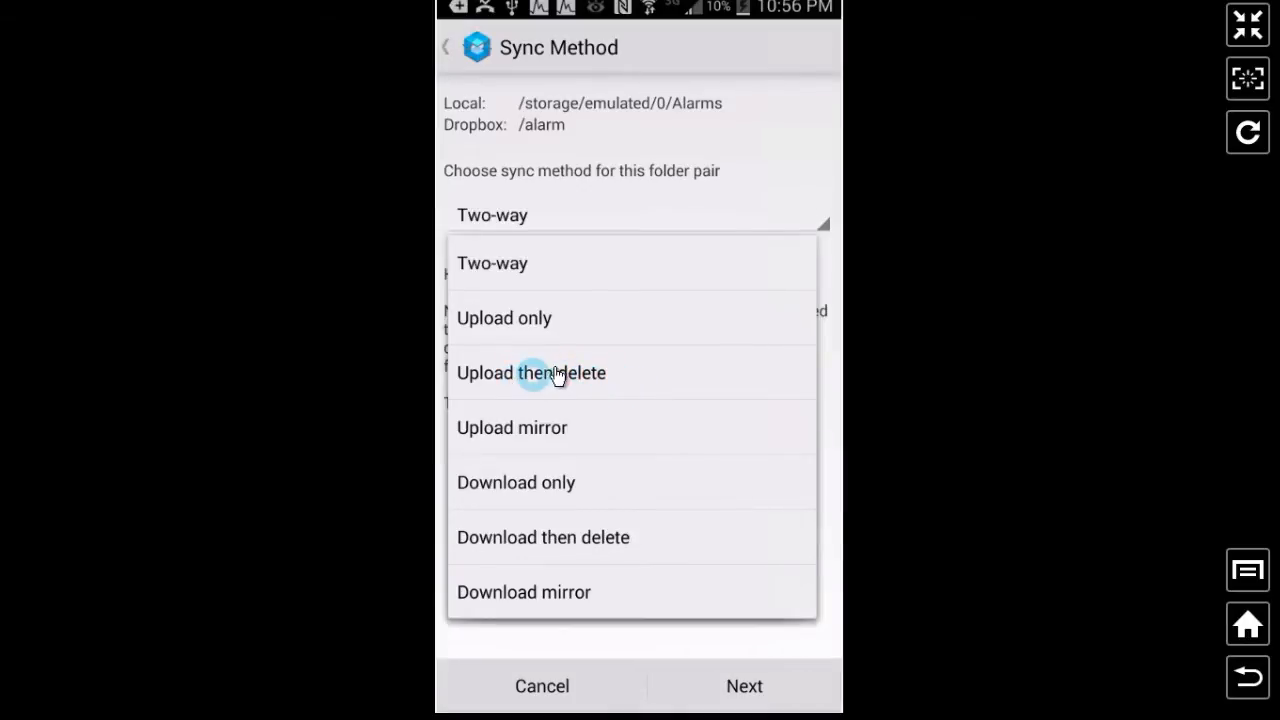
{"action": "left_click", "coordinate": [531, 372]}
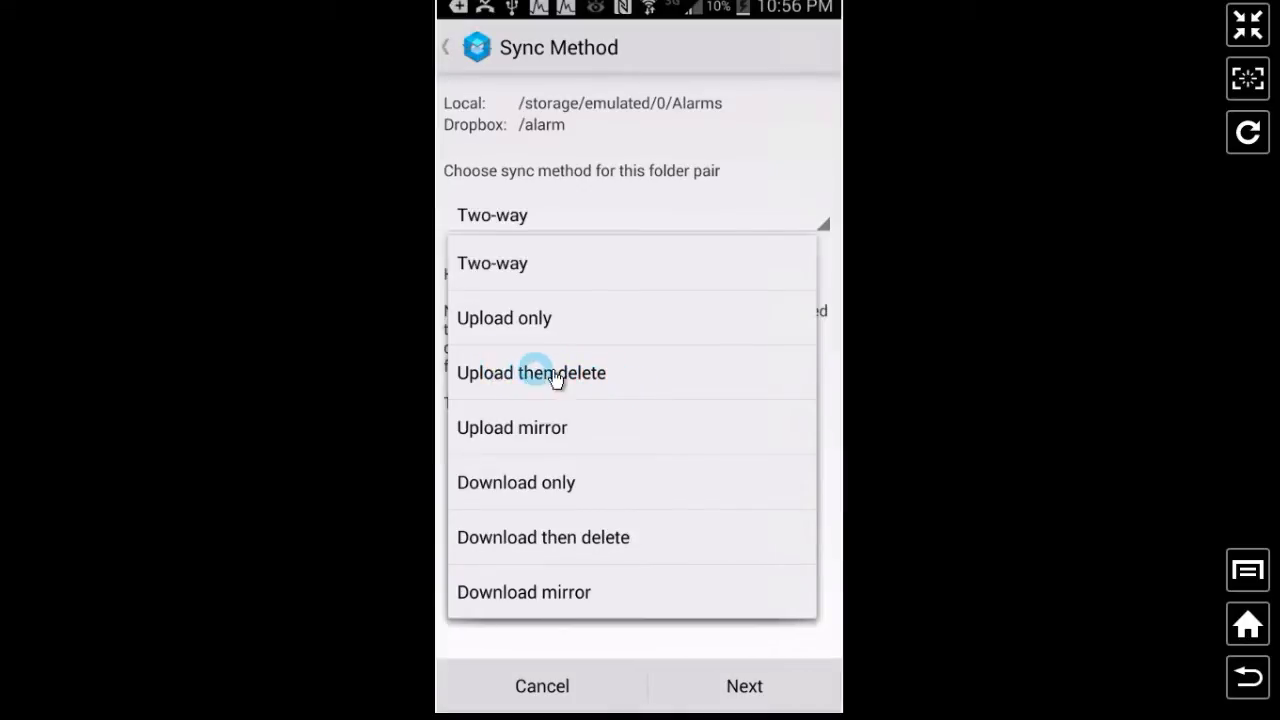
{"action": "mouse_move", "coordinate": [500, 380]}
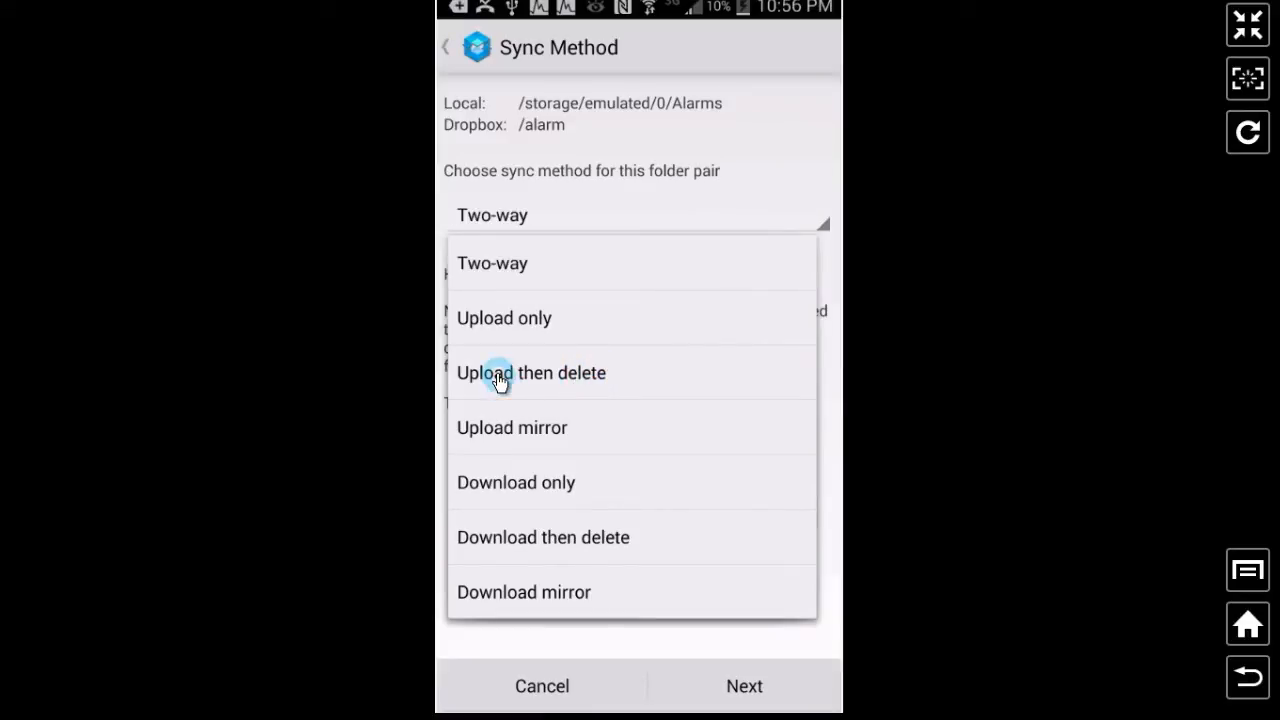
{"action": "mouse_move", "coordinate": [593, 385]}
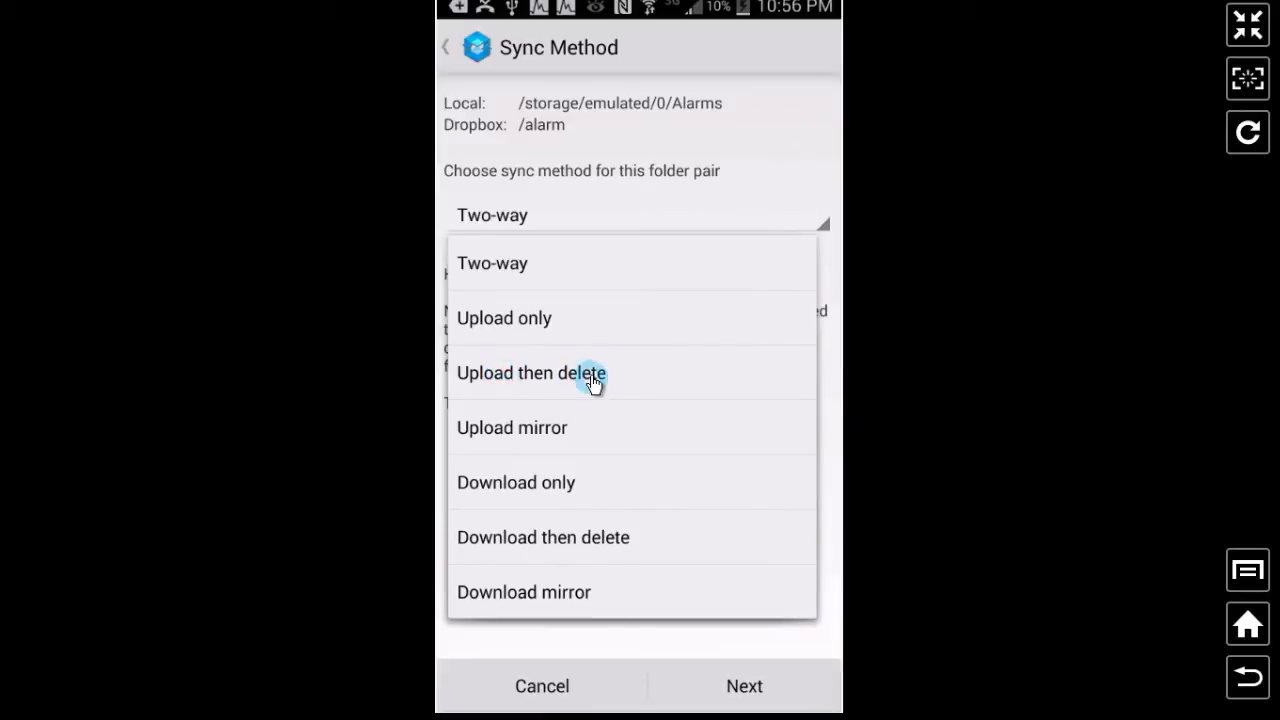
{"action": "mouse_move", "coordinate": [488, 428]}
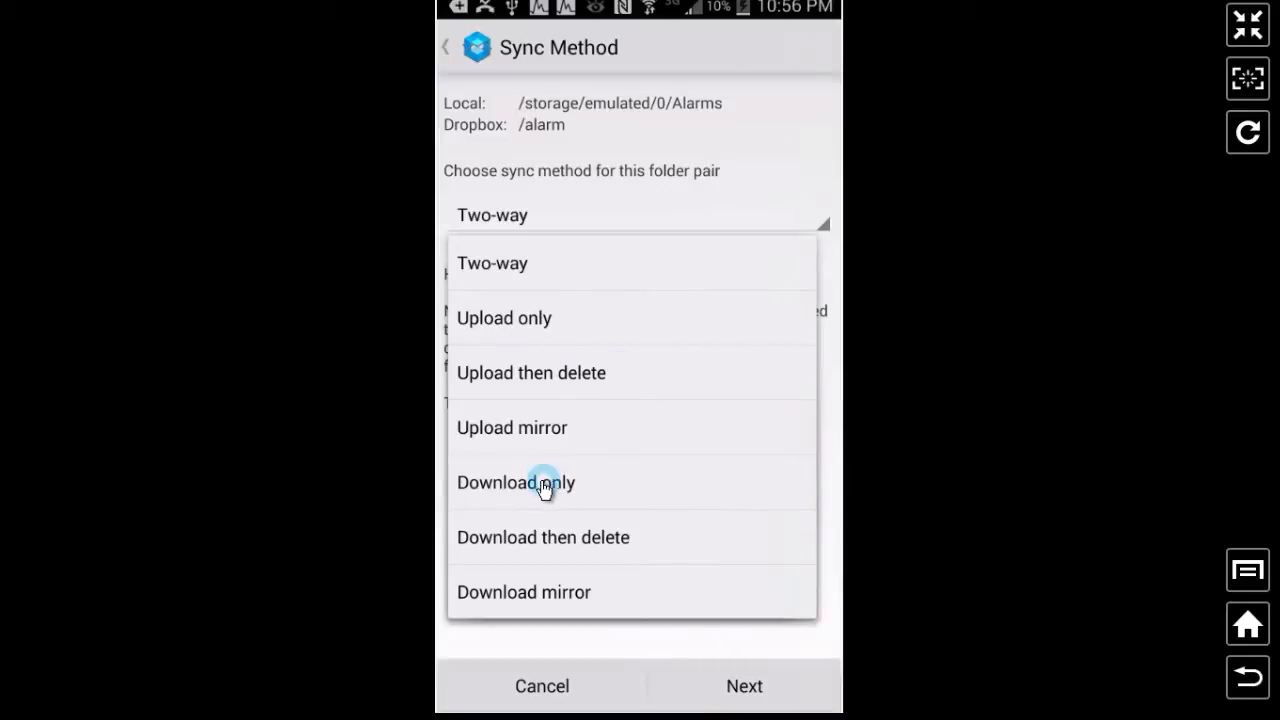
{"action": "mouse_move", "coordinate": [590, 535]}
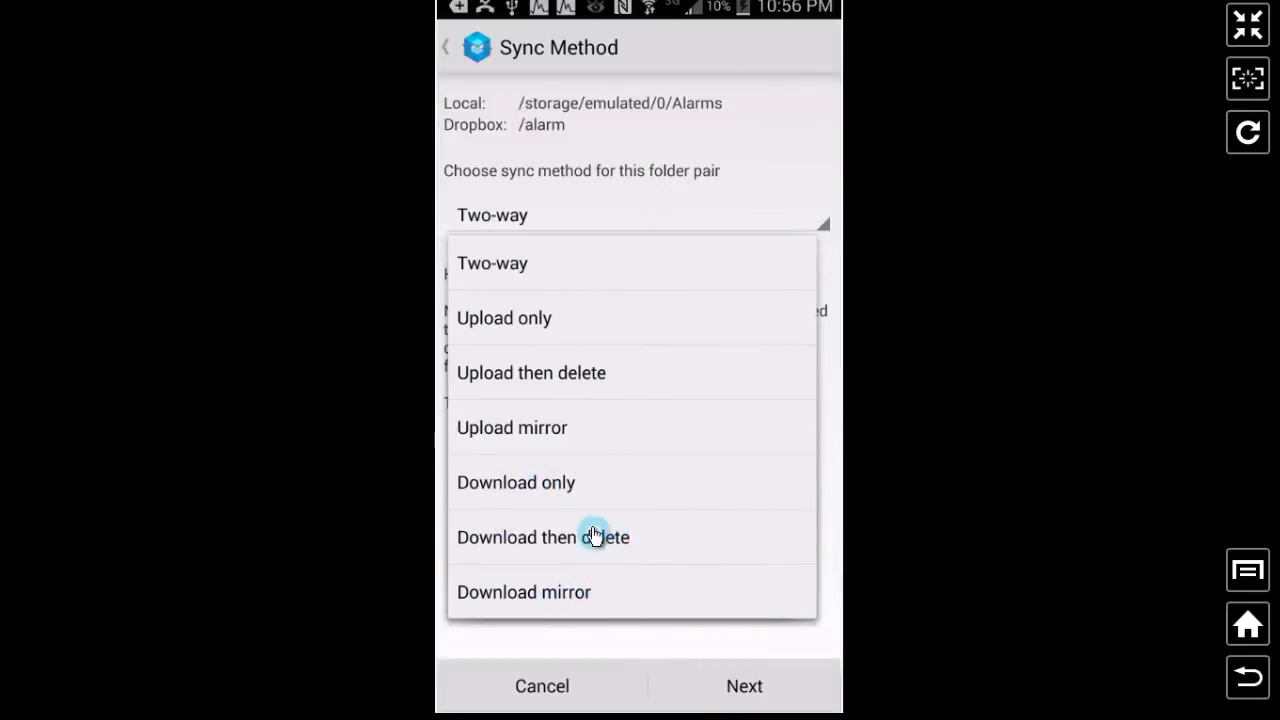
{"action": "mouse_move", "coordinate": [770, 212]}
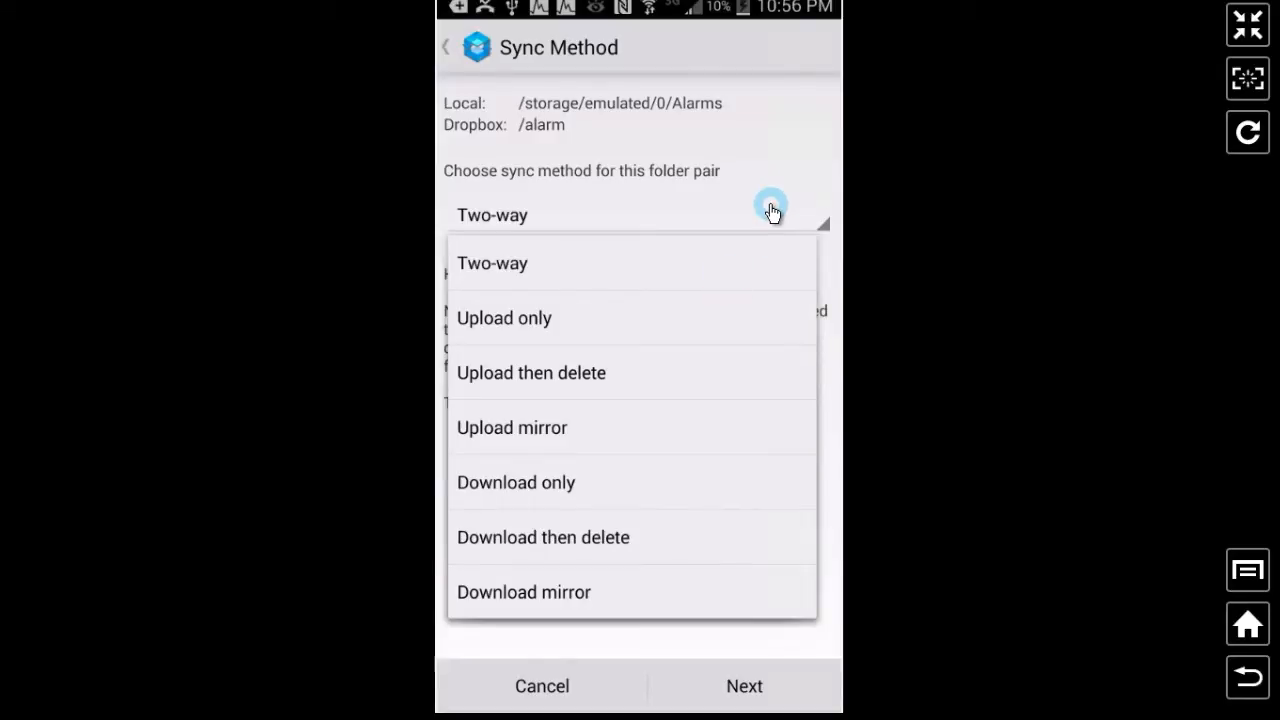
{"action": "left_click", "coordinate": [492, 263]}
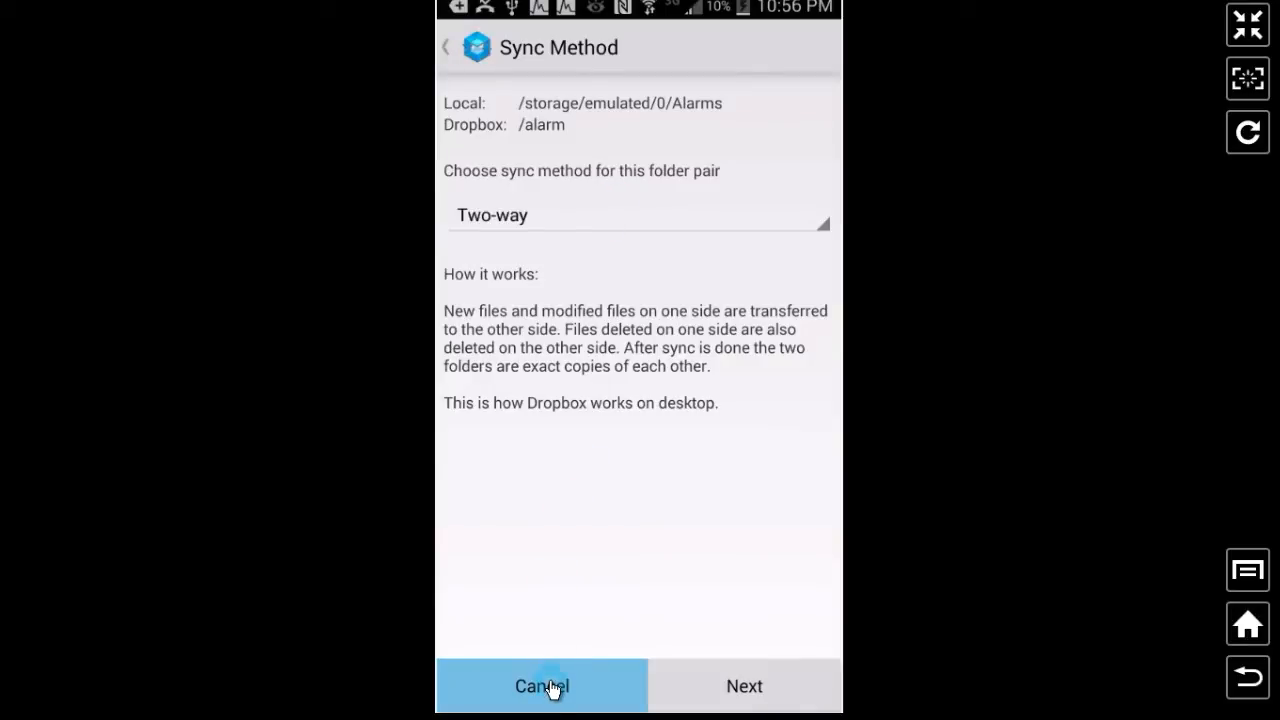
Cancel the Alarms pair and return to the three existing Two-way synced folders.
{"action": "left_click", "coordinate": [541, 686]}
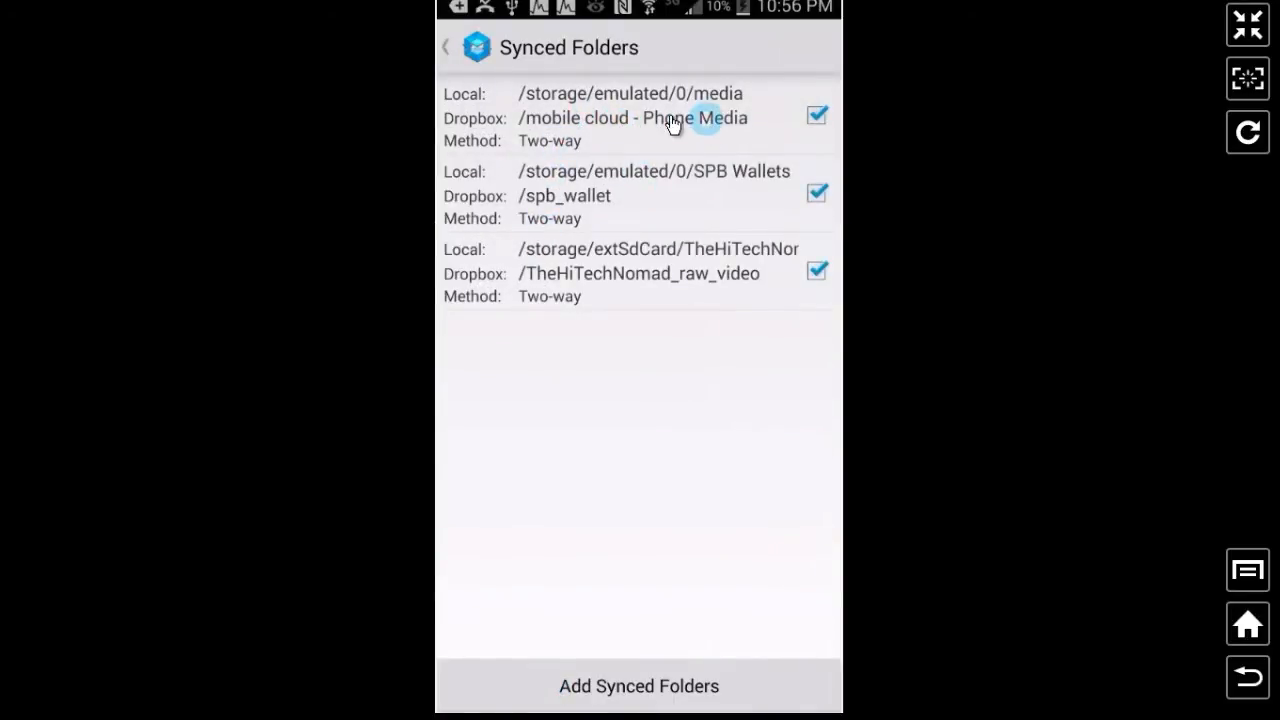
{"action": "mouse_move", "coordinate": [733, 123]}
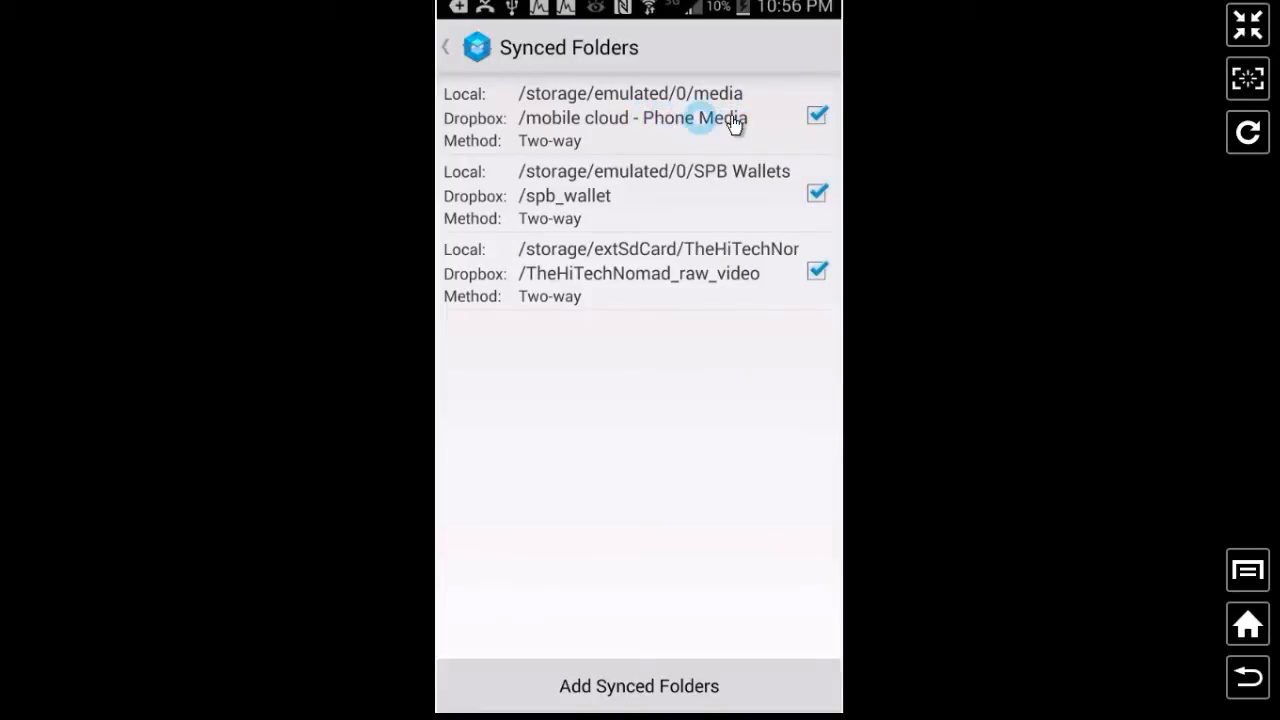
{"action": "mouse_move", "coordinate": [668, 130]}
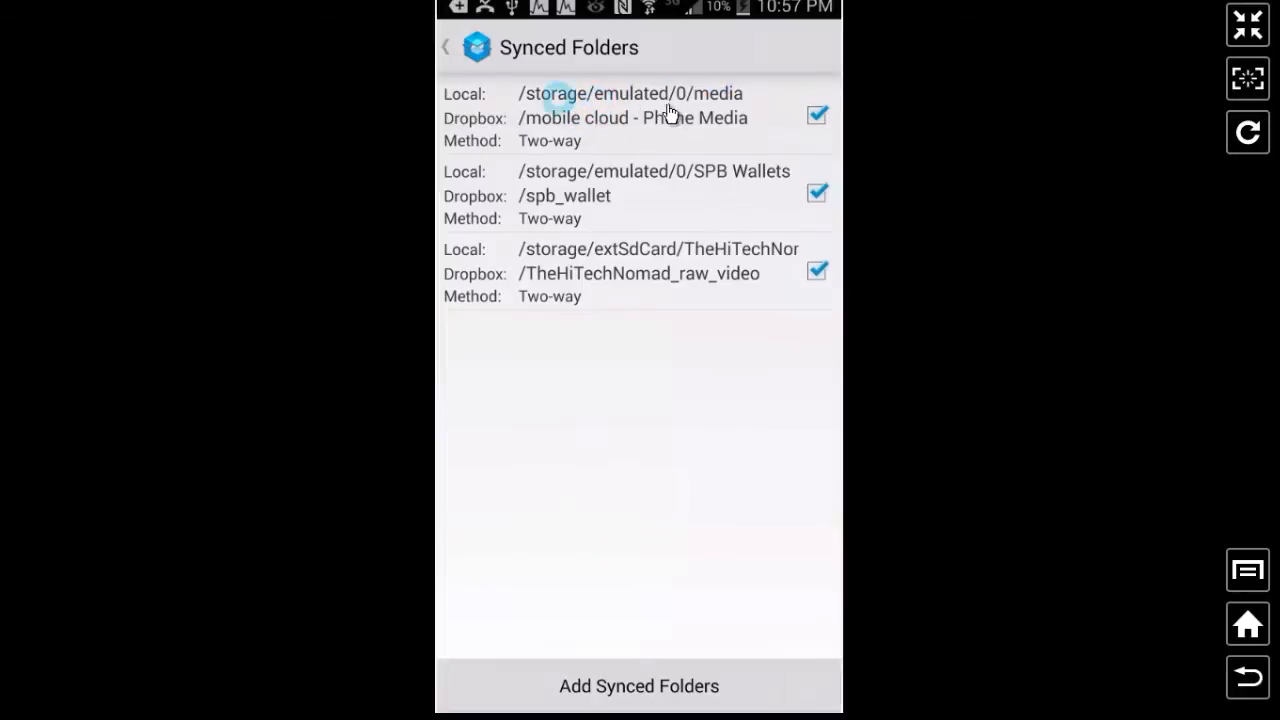
{"action": "mouse_move", "coordinate": [560, 133]}
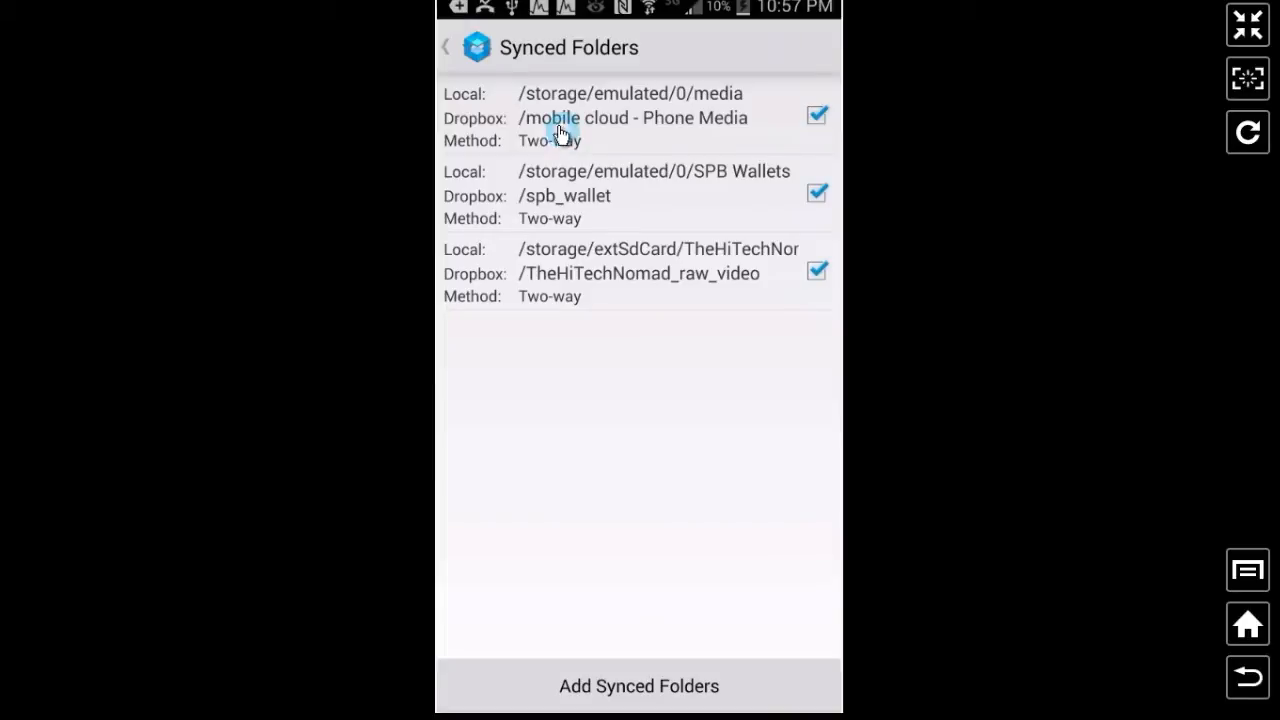
{"action": "mouse_move", "coordinate": [575, 120]}
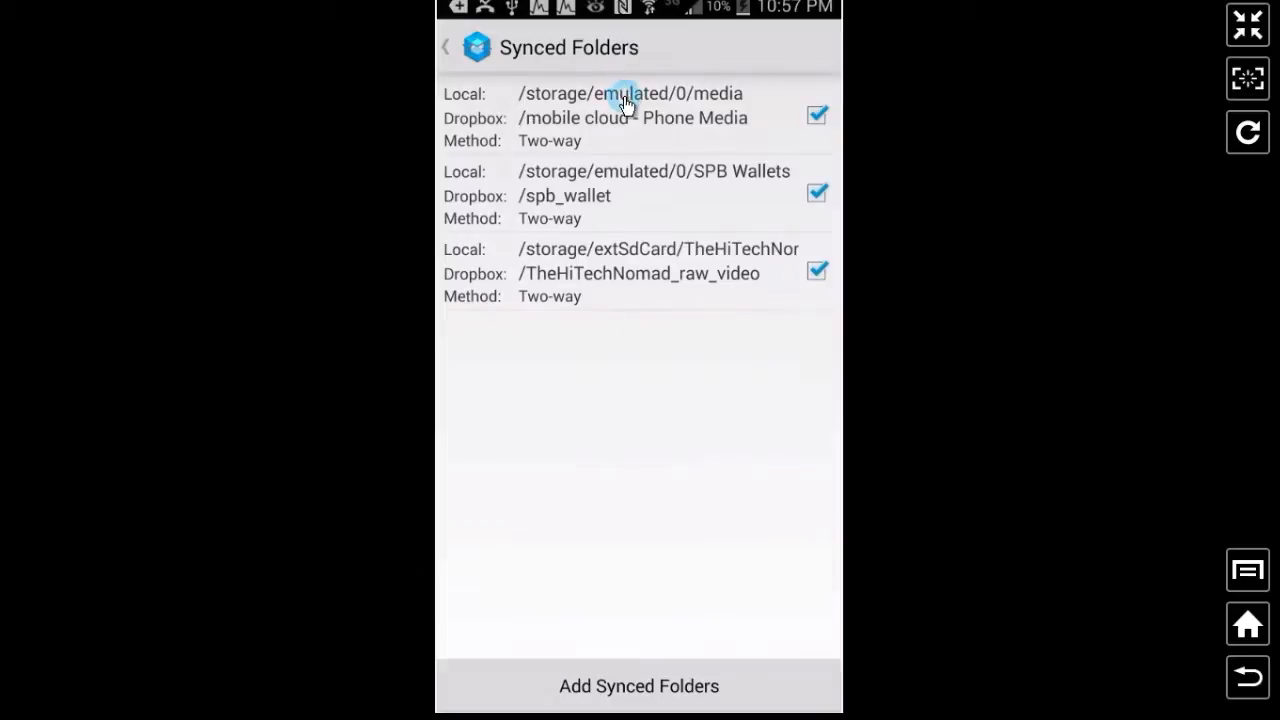
{"action": "mouse_move", "coordinate": [612, 202]}
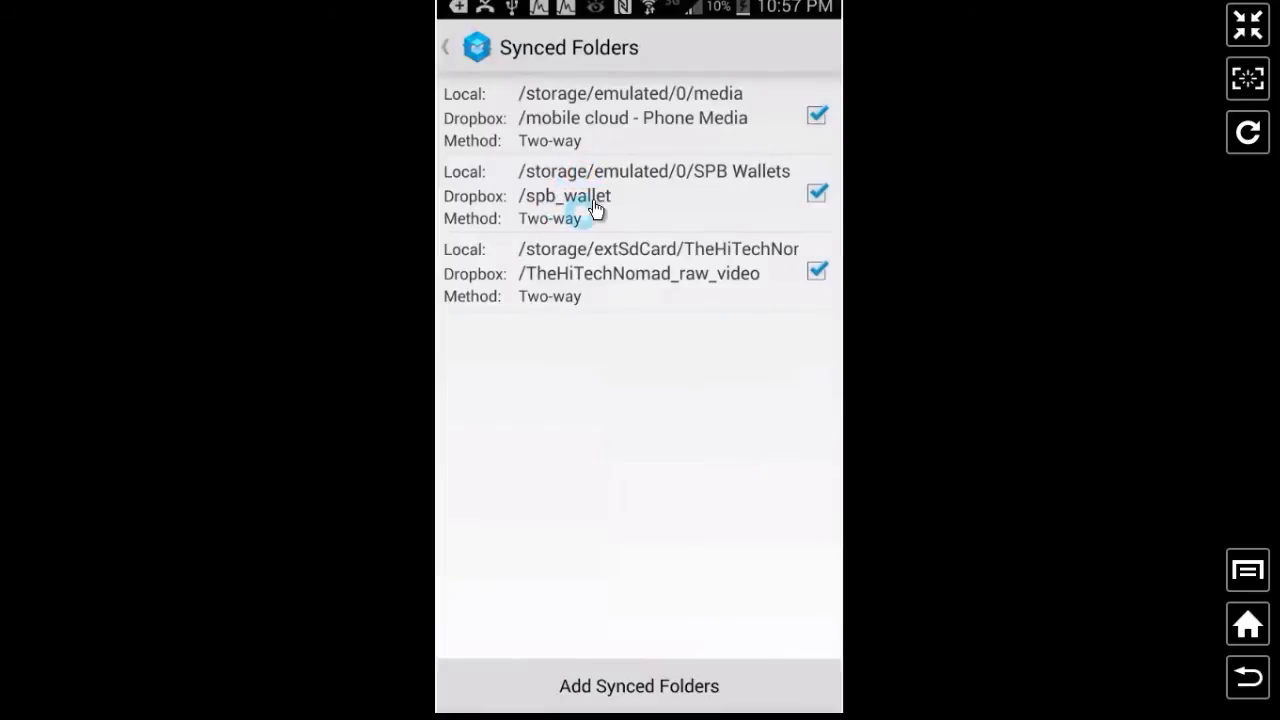
{"action": "mouse_move", "coordinate": [560, 205]}
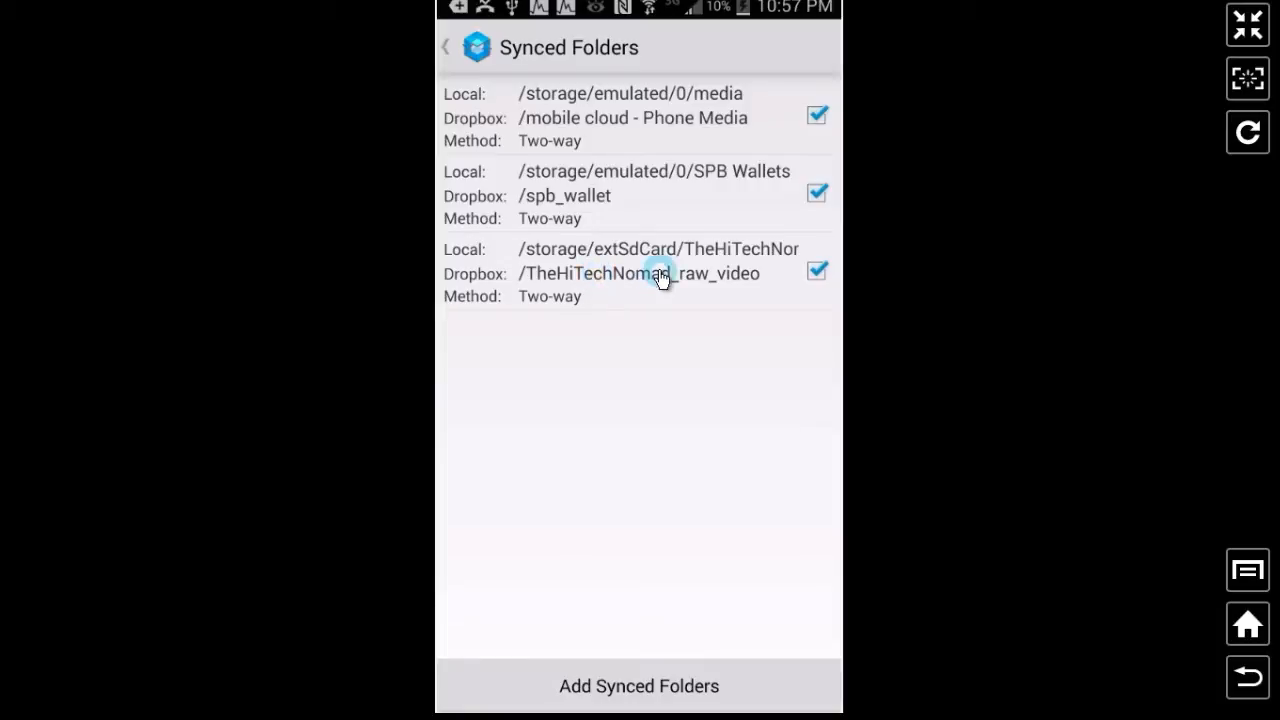
{"action": "mouse_move", "coordinate": [700, 265]}
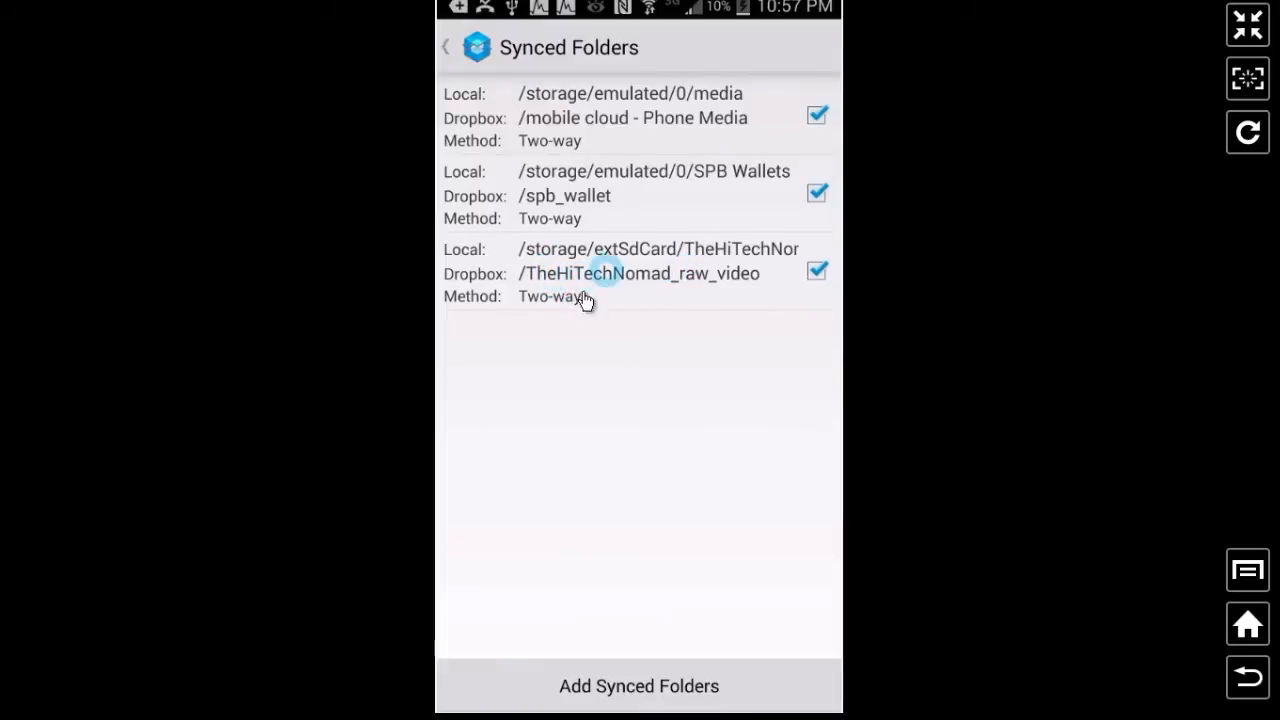
{"action": "mouse_move", "coordinate": [625, 287]}
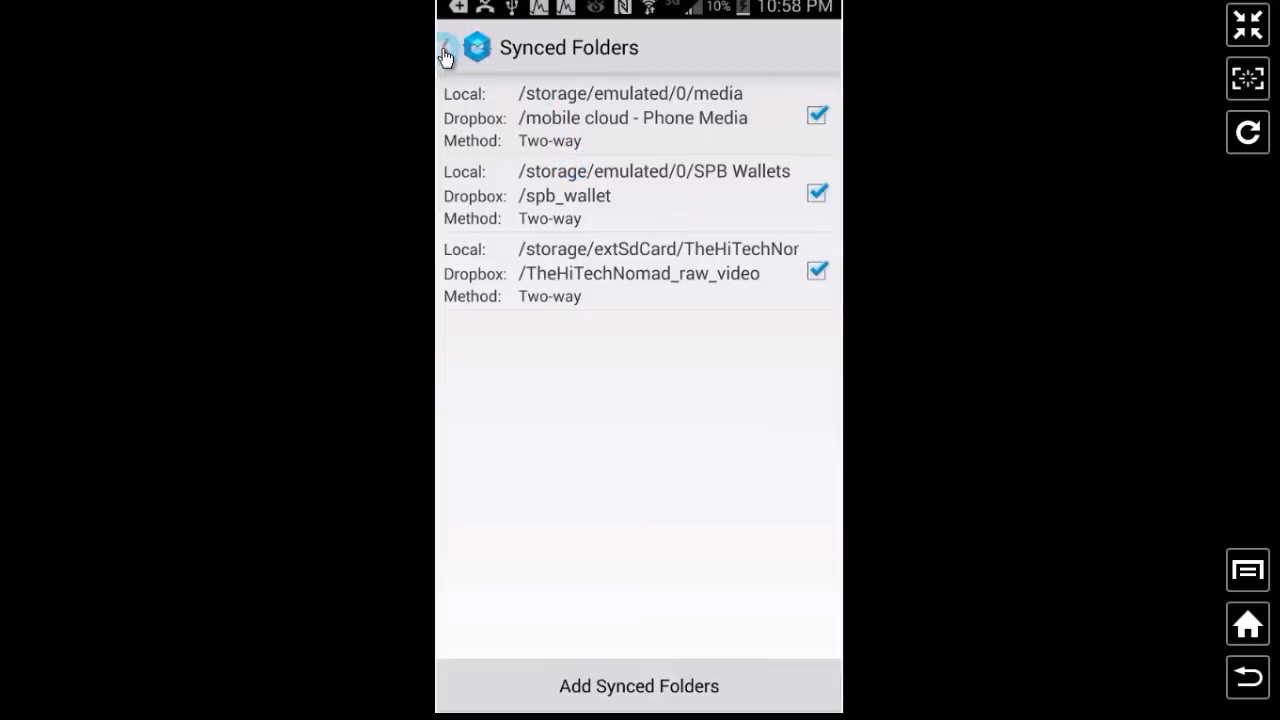
Open Dropsync settings and scroll to the file size limit and Autosync options.
{"action": "left_click", "coordinate": [447, 47]}
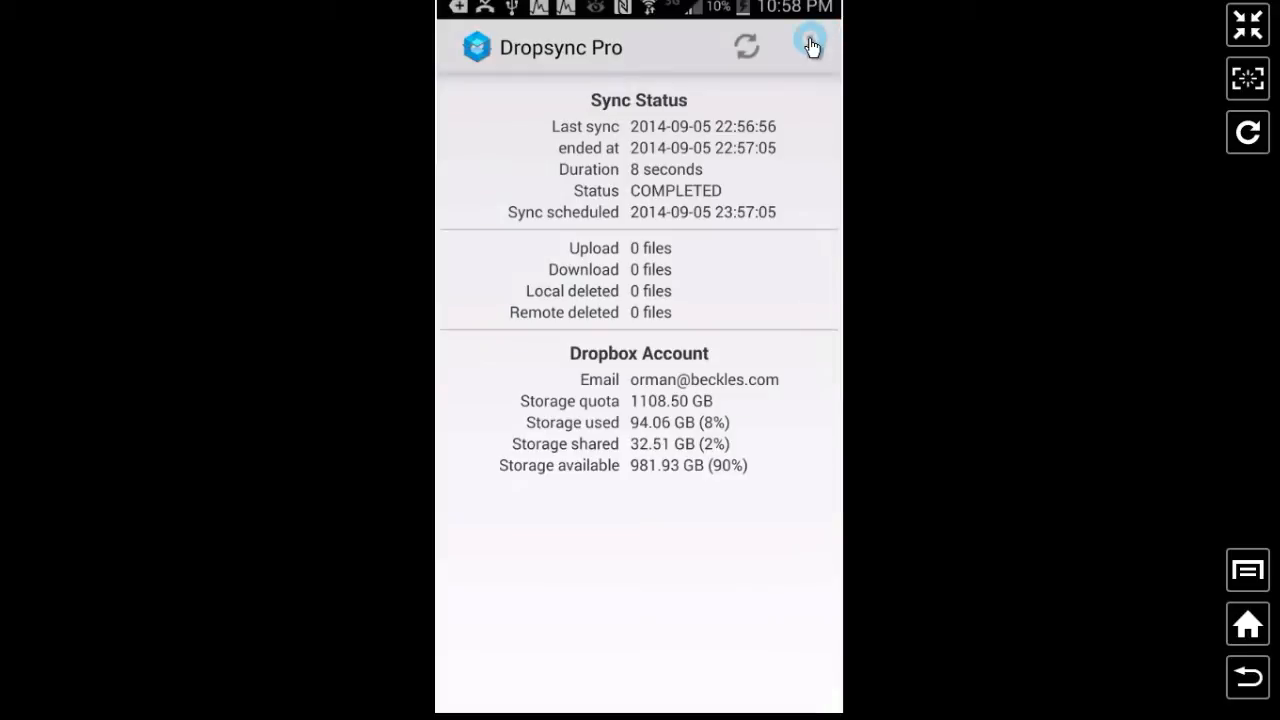
{"action": "left_click", "coordinate": [810, 47]}
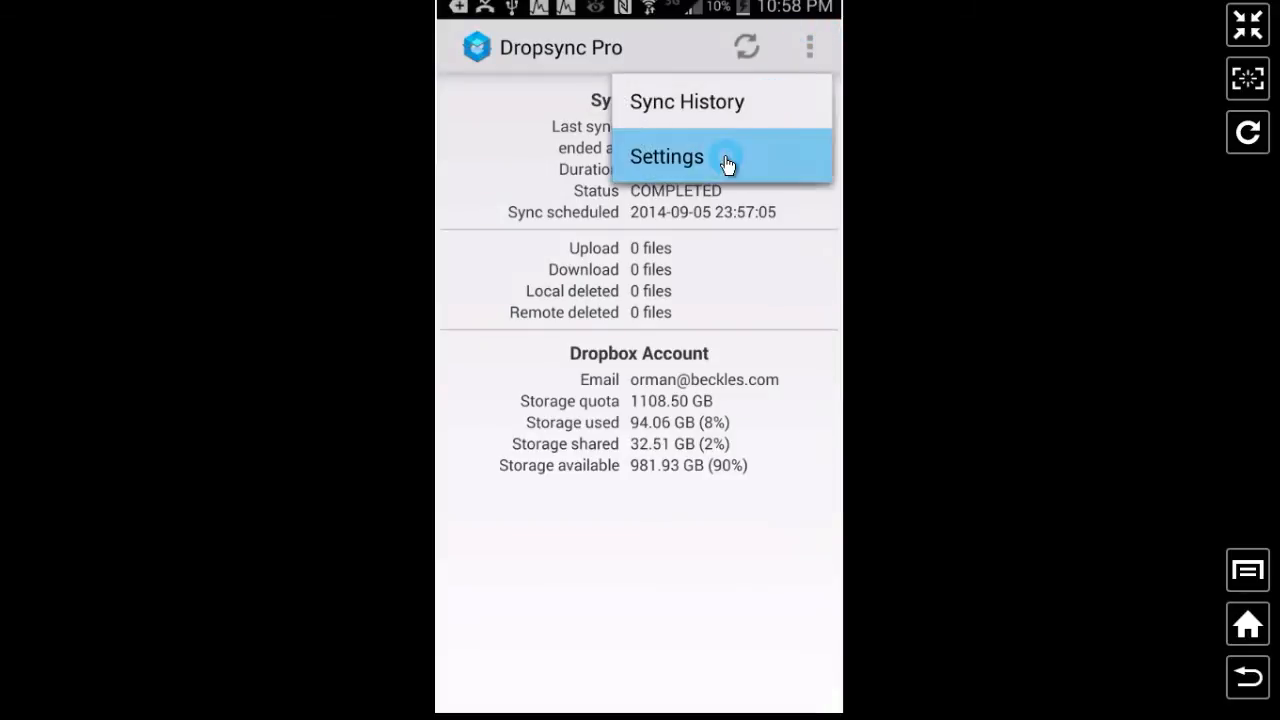
{"action": "left_click", "coordinate": [666, 156]}
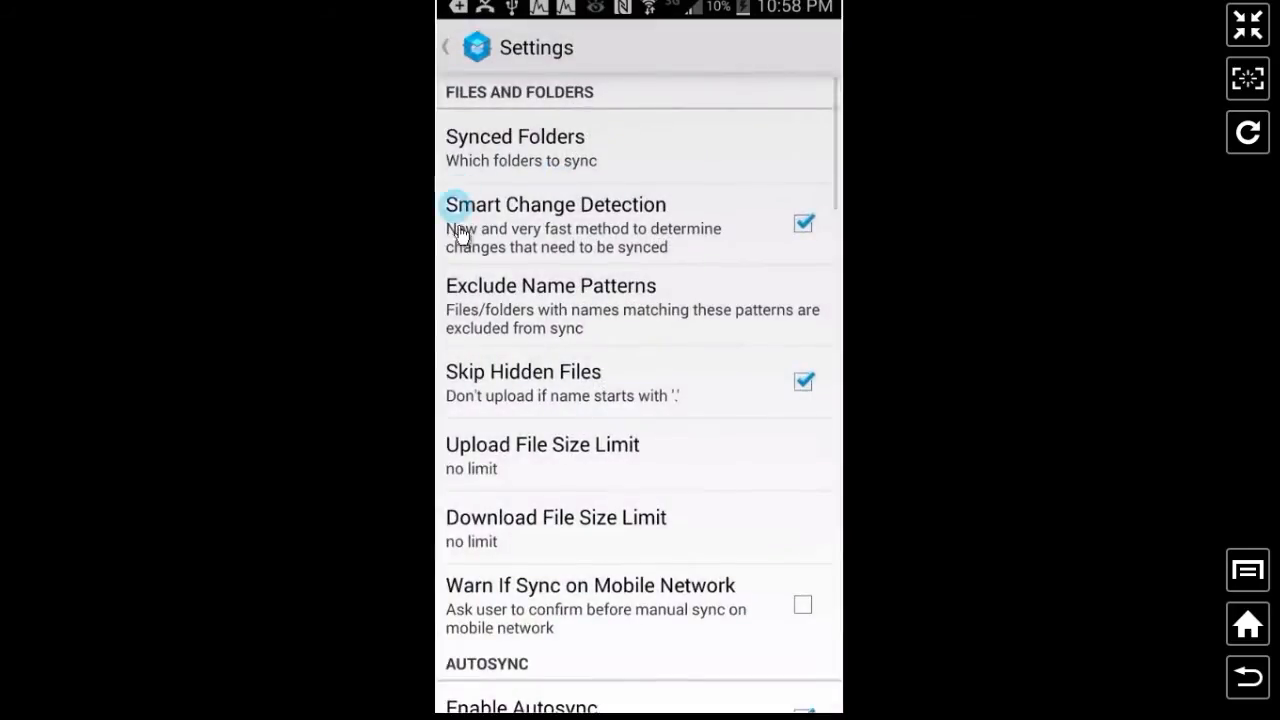
{"action": "mouse_move", "coordinate": [625, 218]}
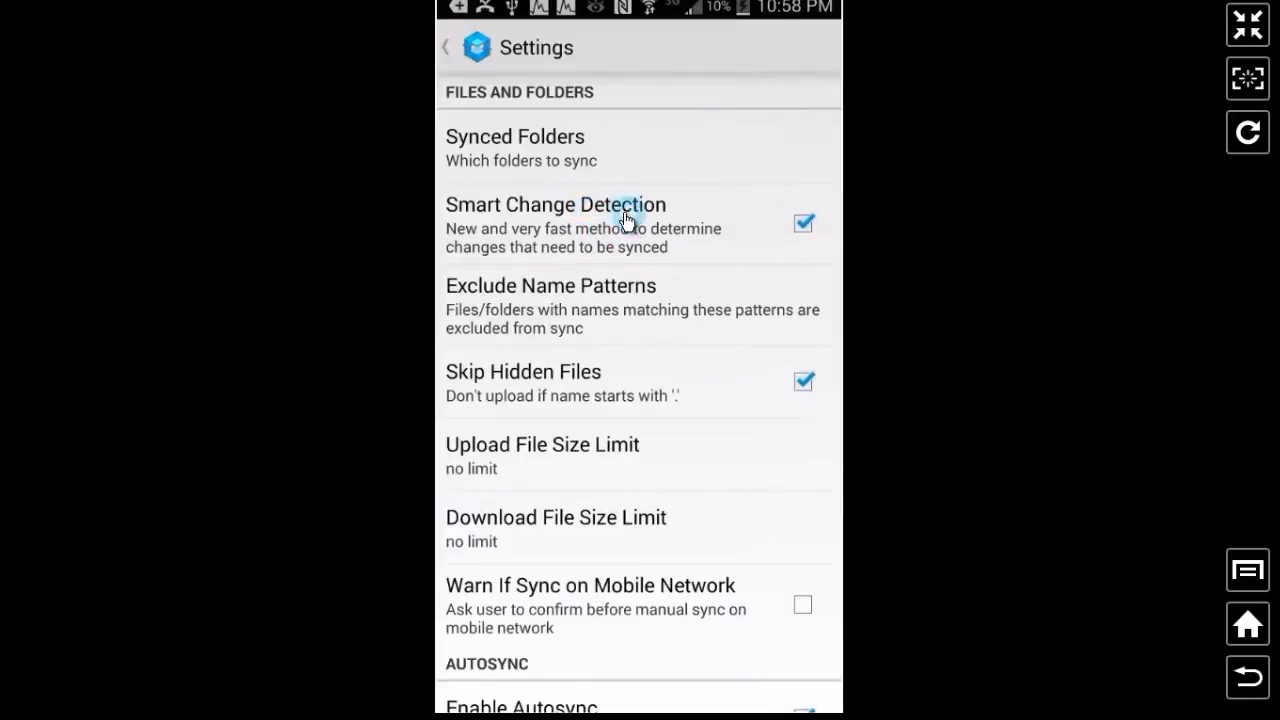
{"action": "mouse_move", "coordinate": [640, 245]}
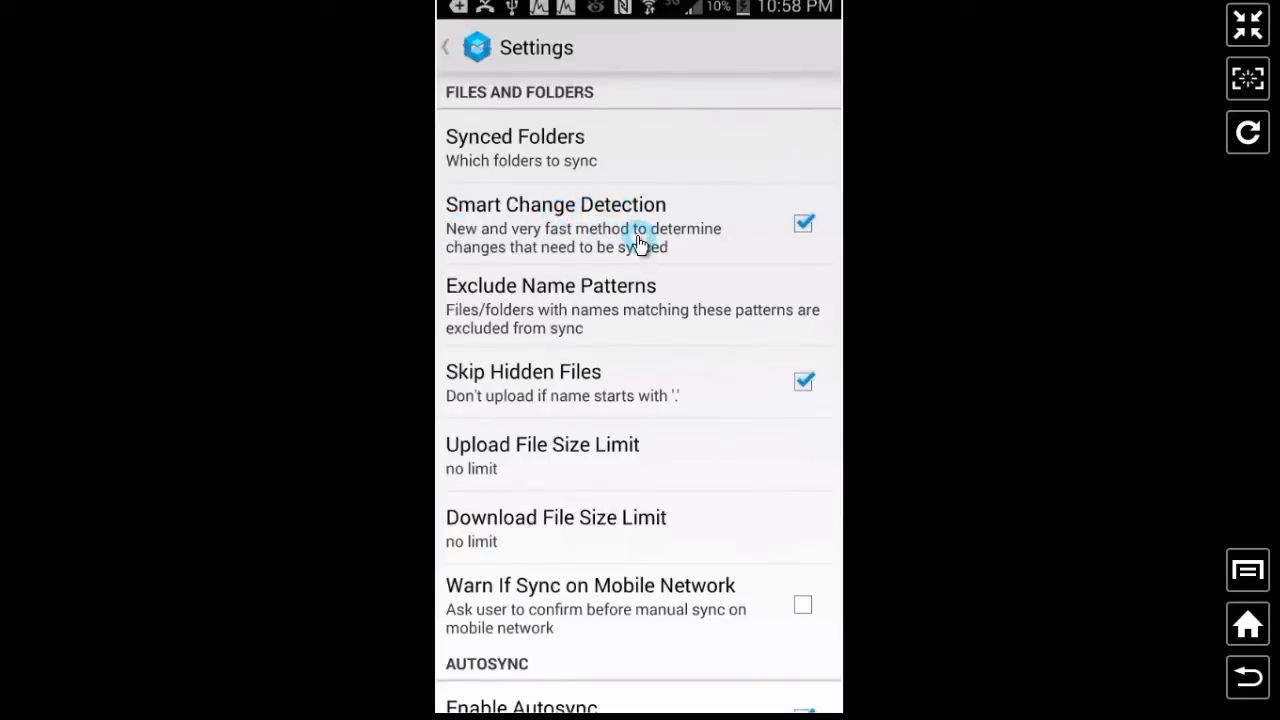
{"action": "mouse_move", "coordinate": [565, 207]}
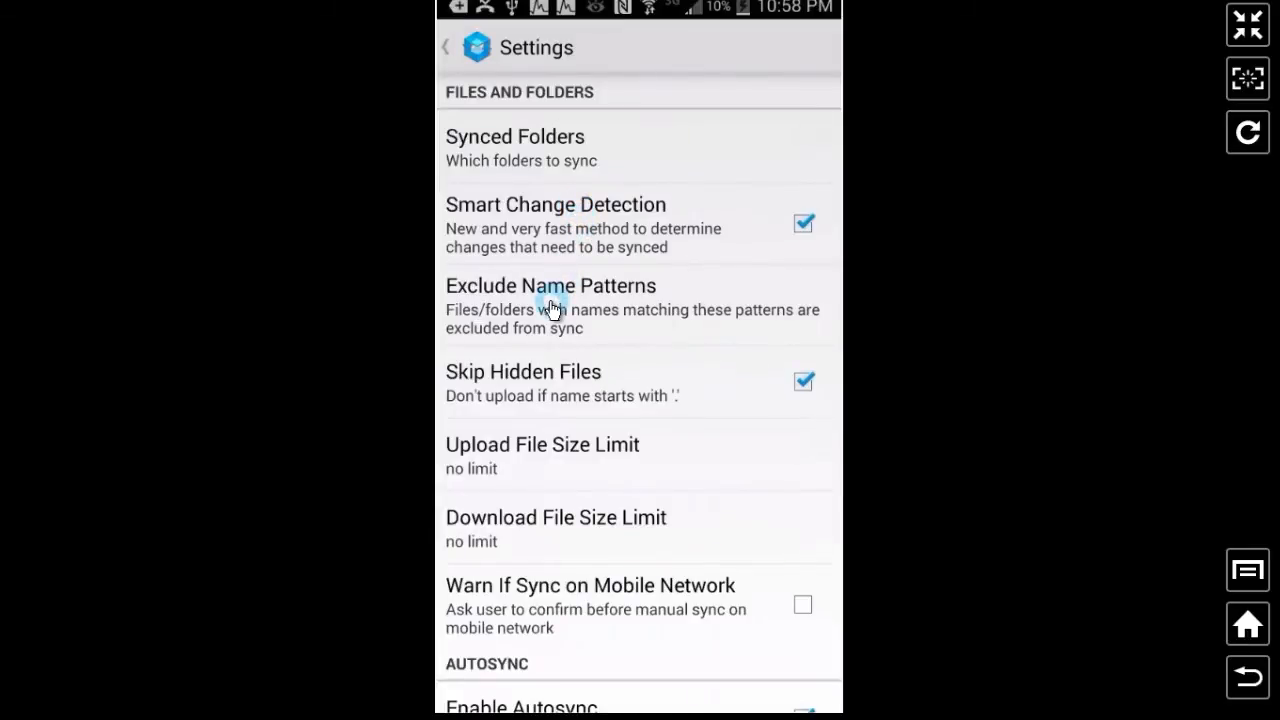
{"action": "mouse_move", "coordinate": [617, 304]}
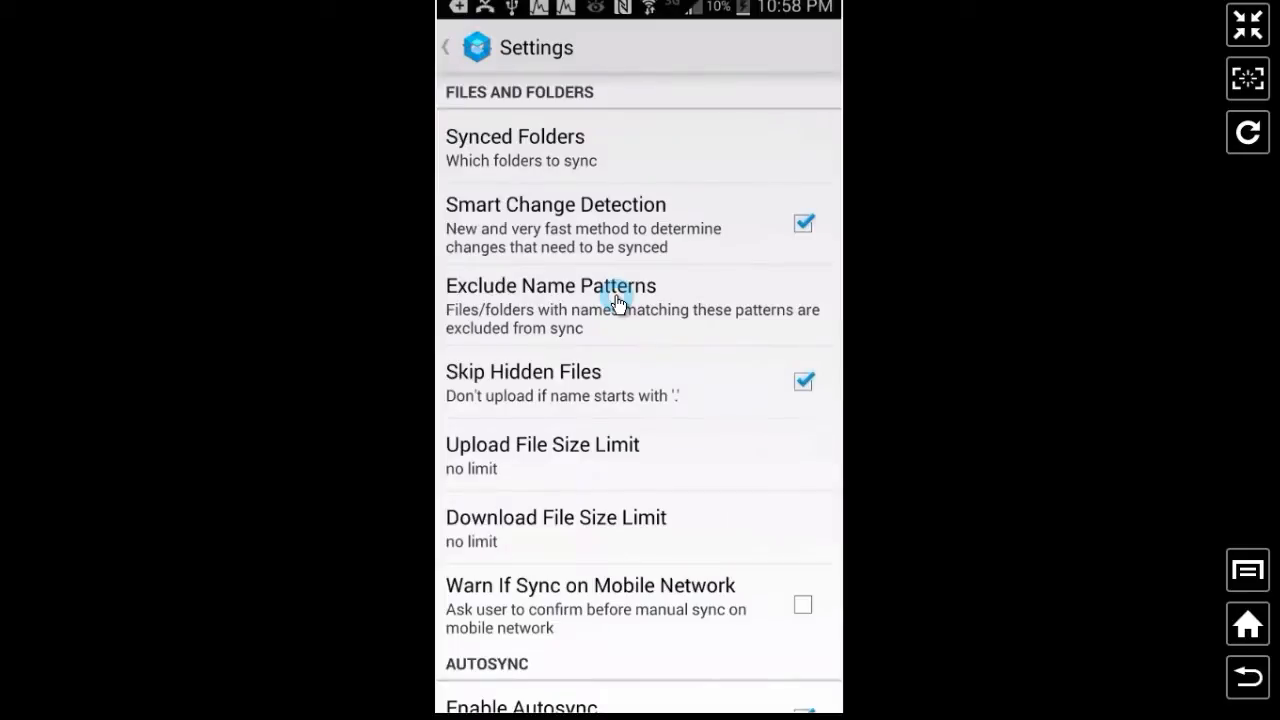
{"action": "mouse_move", "coordinate": [611, 384]}
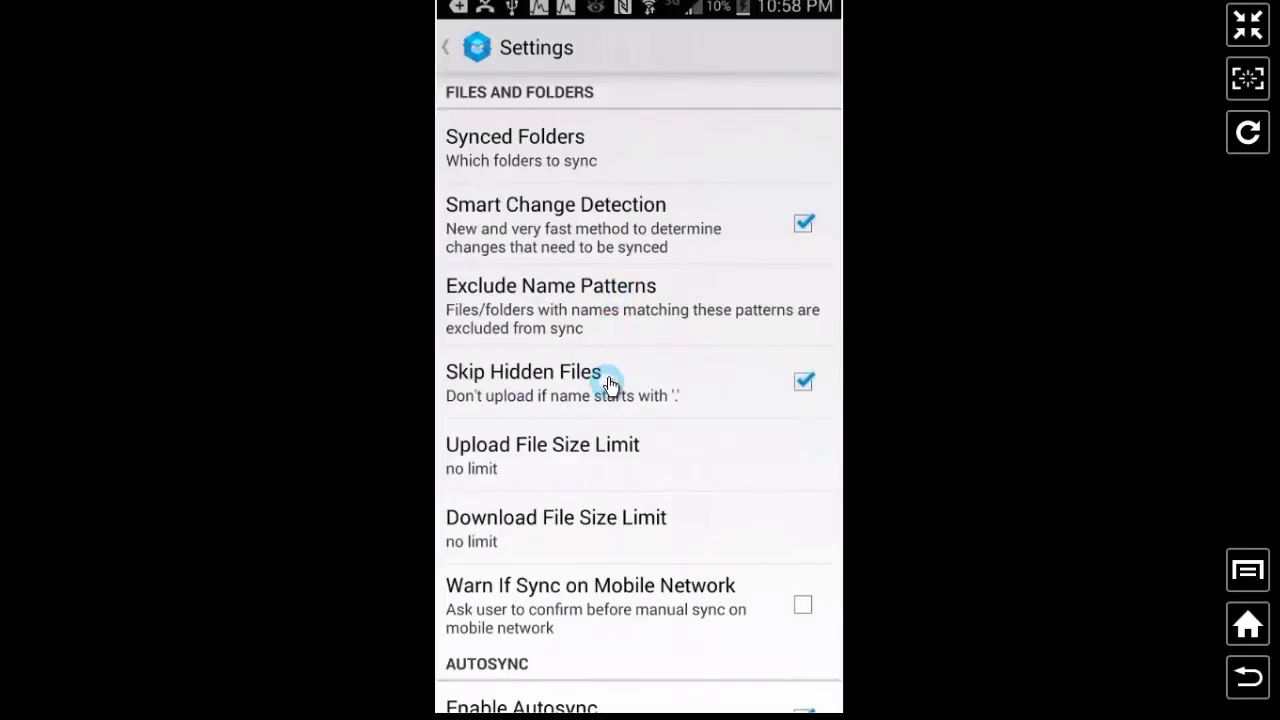
{"action": "scroll", "scroll_direction": "down", "scroll_amount": 3}
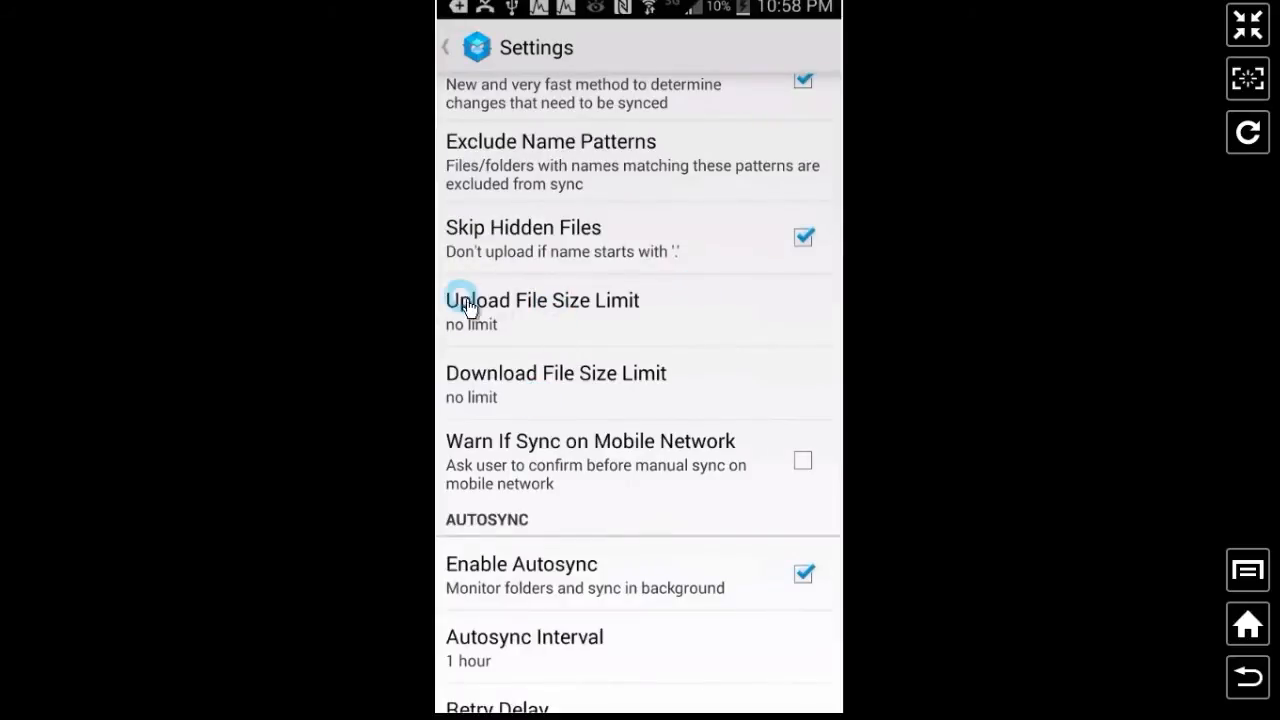
{"action": "mouse_move", "coordinate": [590, 305]}
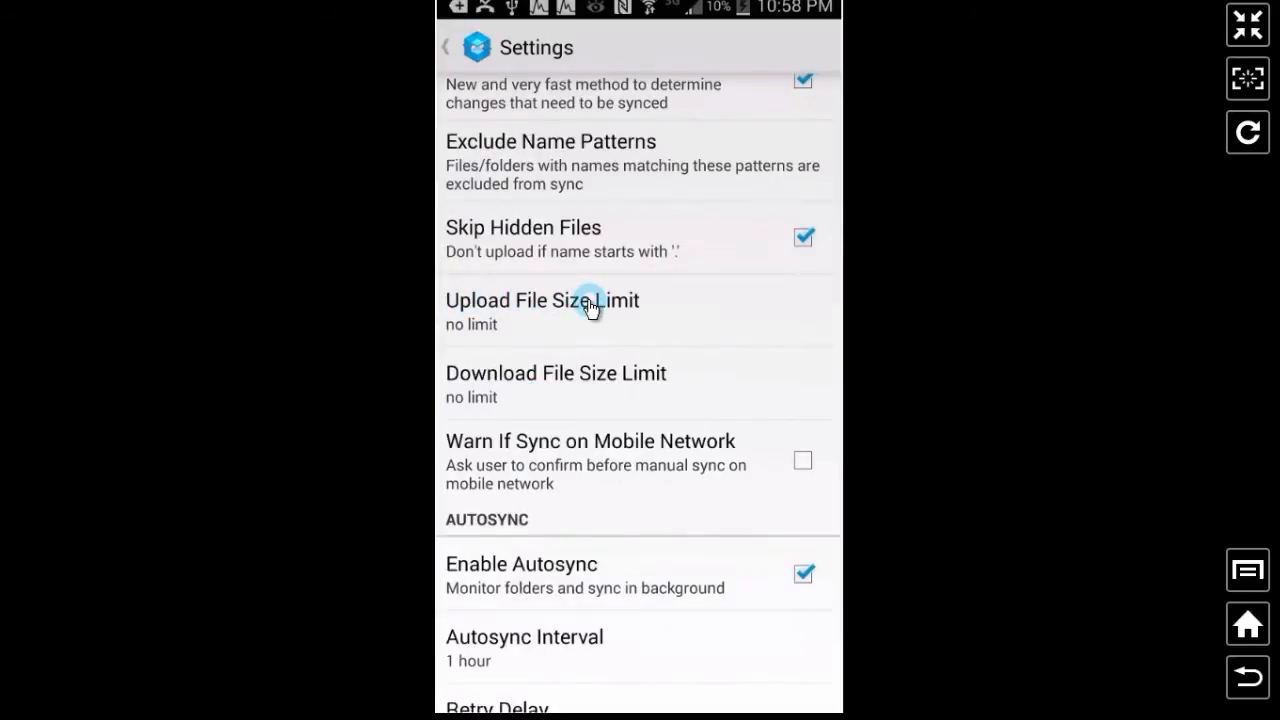
{"action": "left_click", "coordinate": [590, 305]}
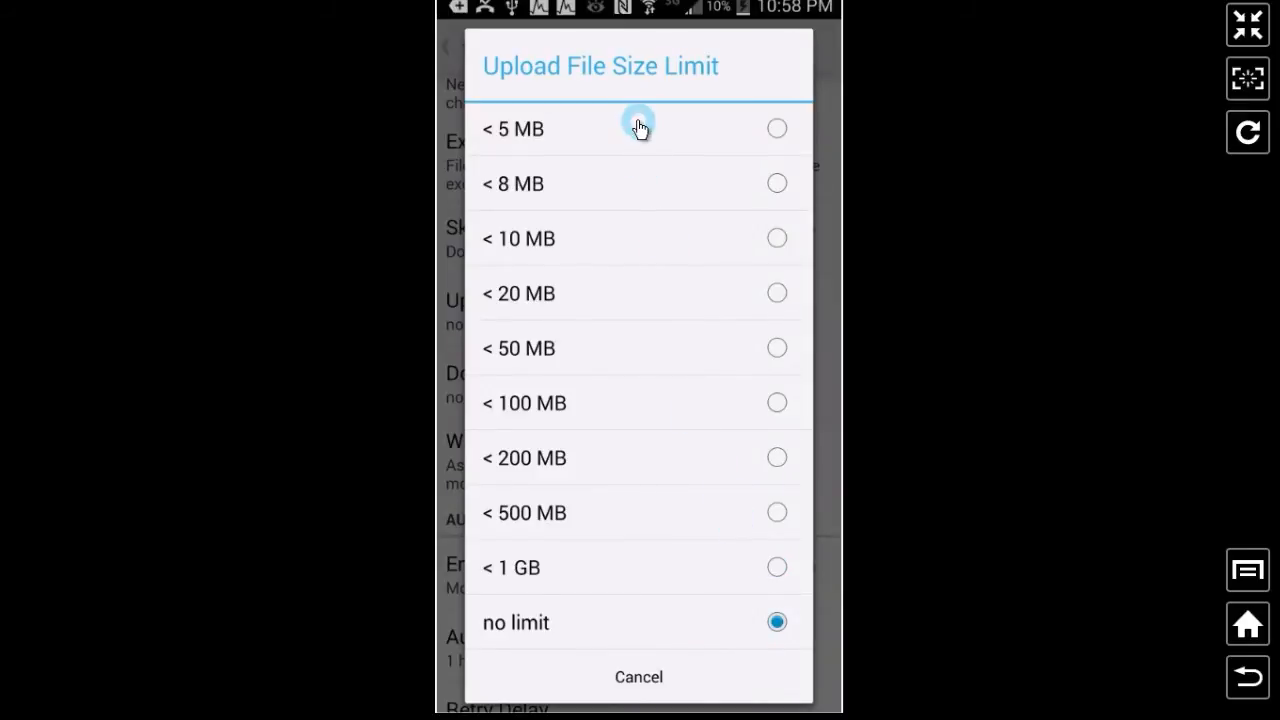
{"action": "mouse_move", "coordinate": [638, 676]}
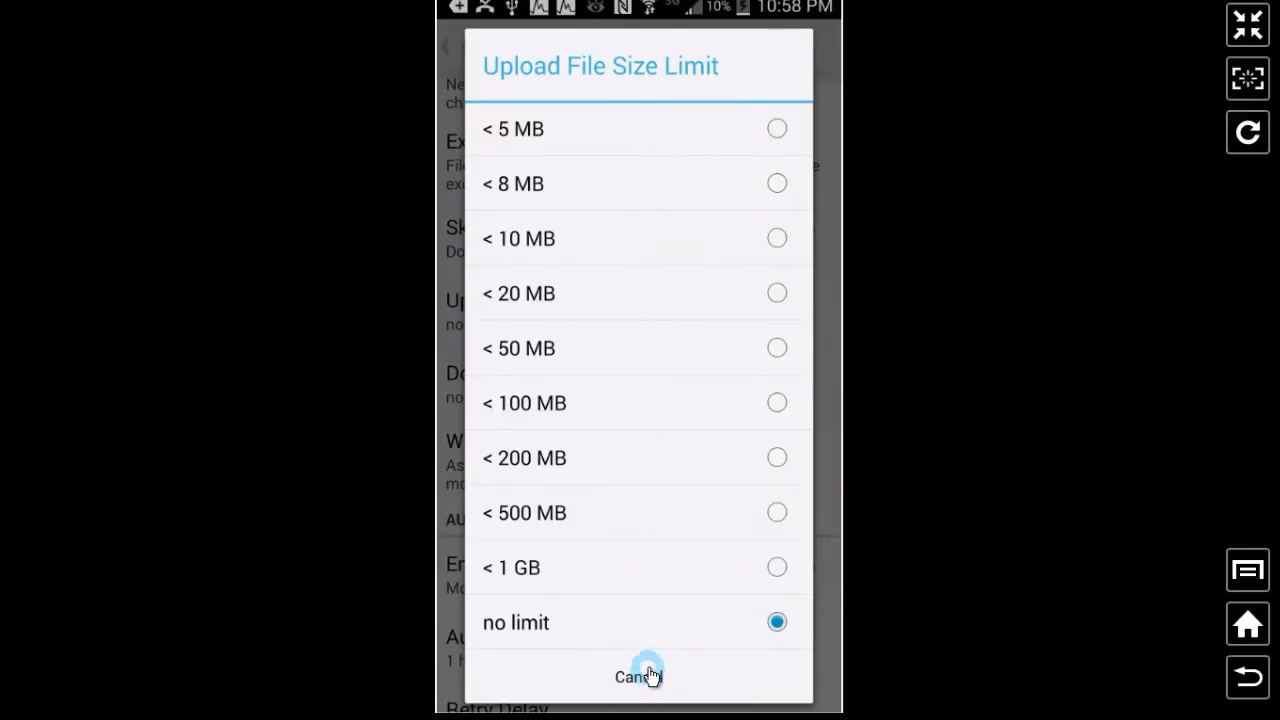
{"action": "left_click", "coordinate": [638, 676]}
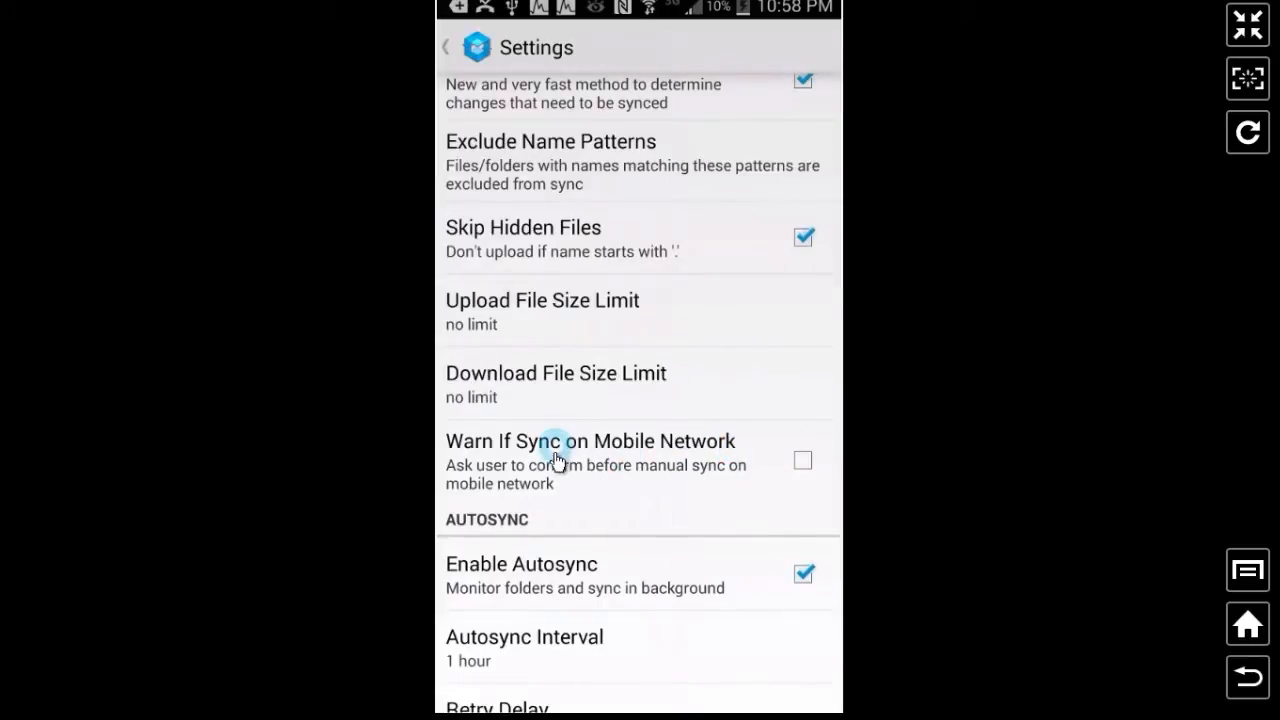
{"action": "mouse_move", "coordinate": [590, 475]}
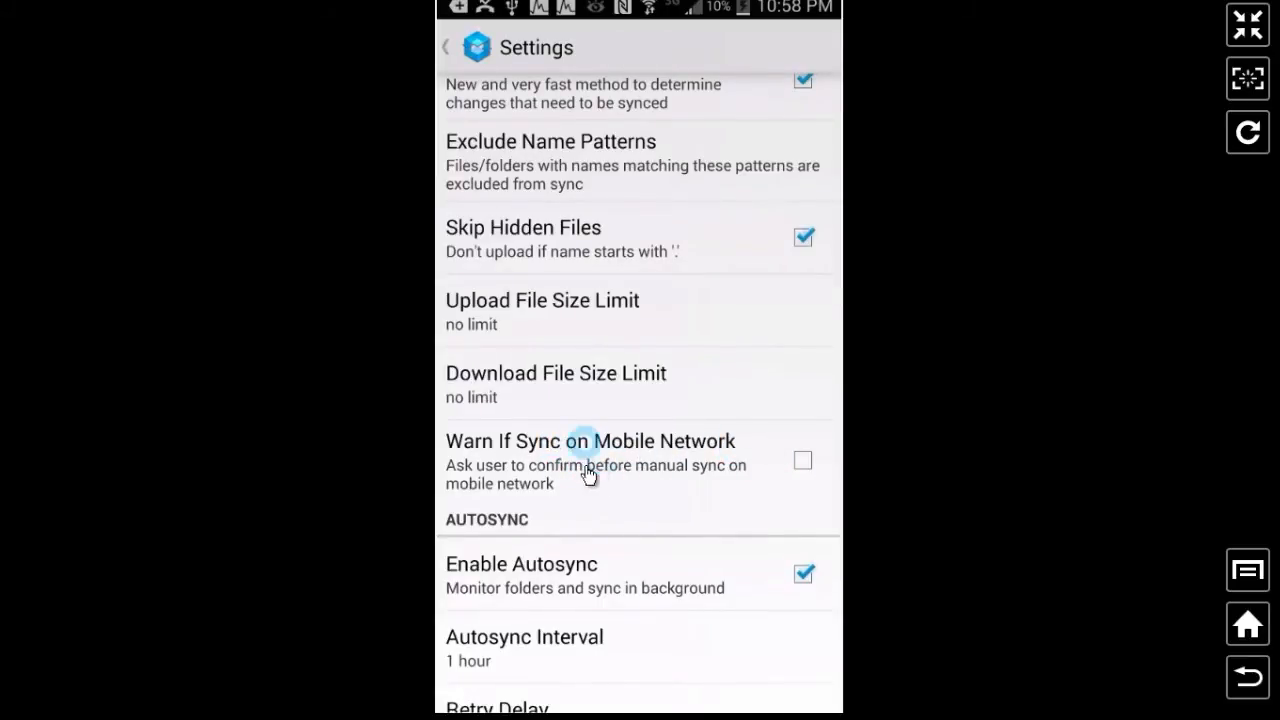
{"action": "mouse_move", "coordinate": [575, 458]}
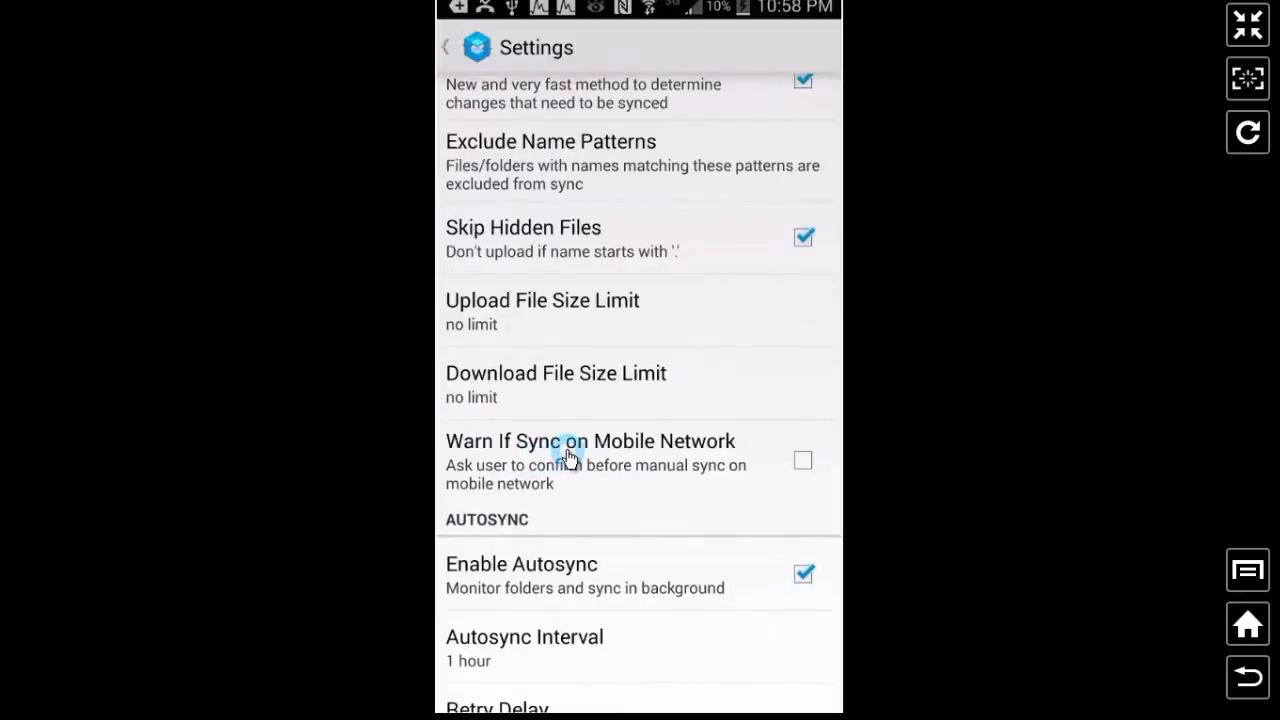
{"action": "mouse_move", "coordinate": [612, 453]}
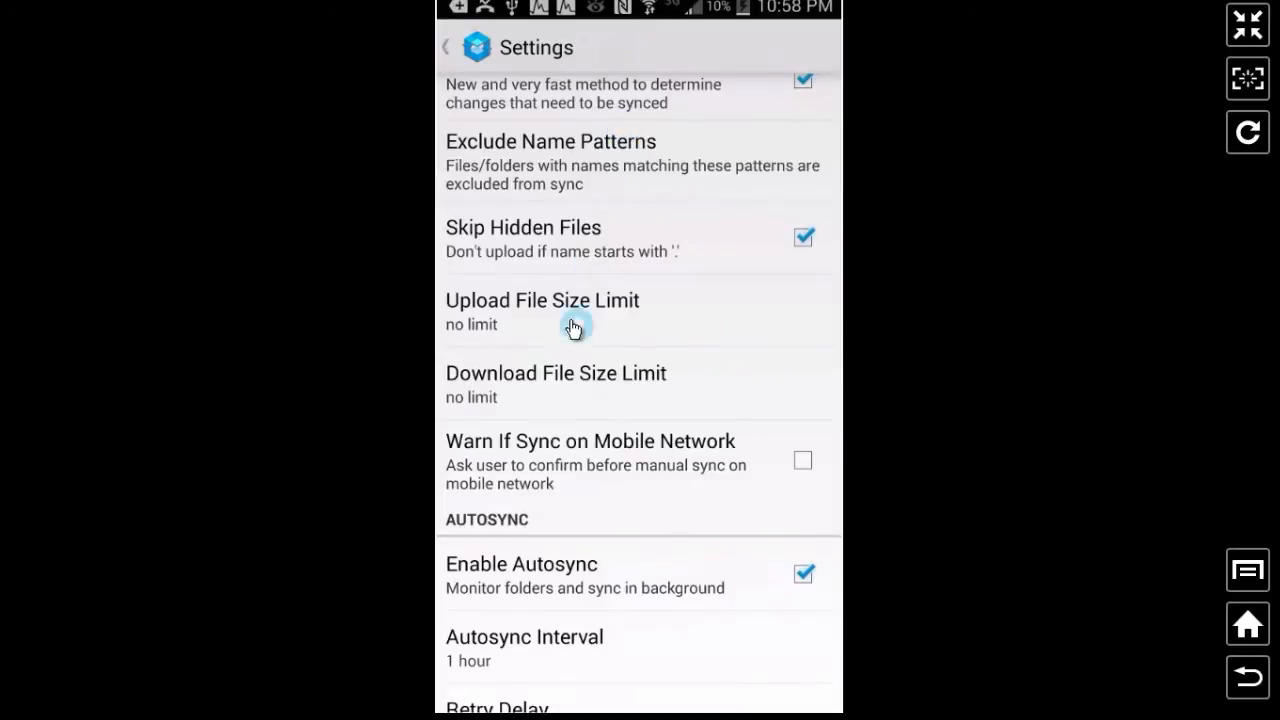
{"action": "mouse_move", "coordinate": [590, 437]}
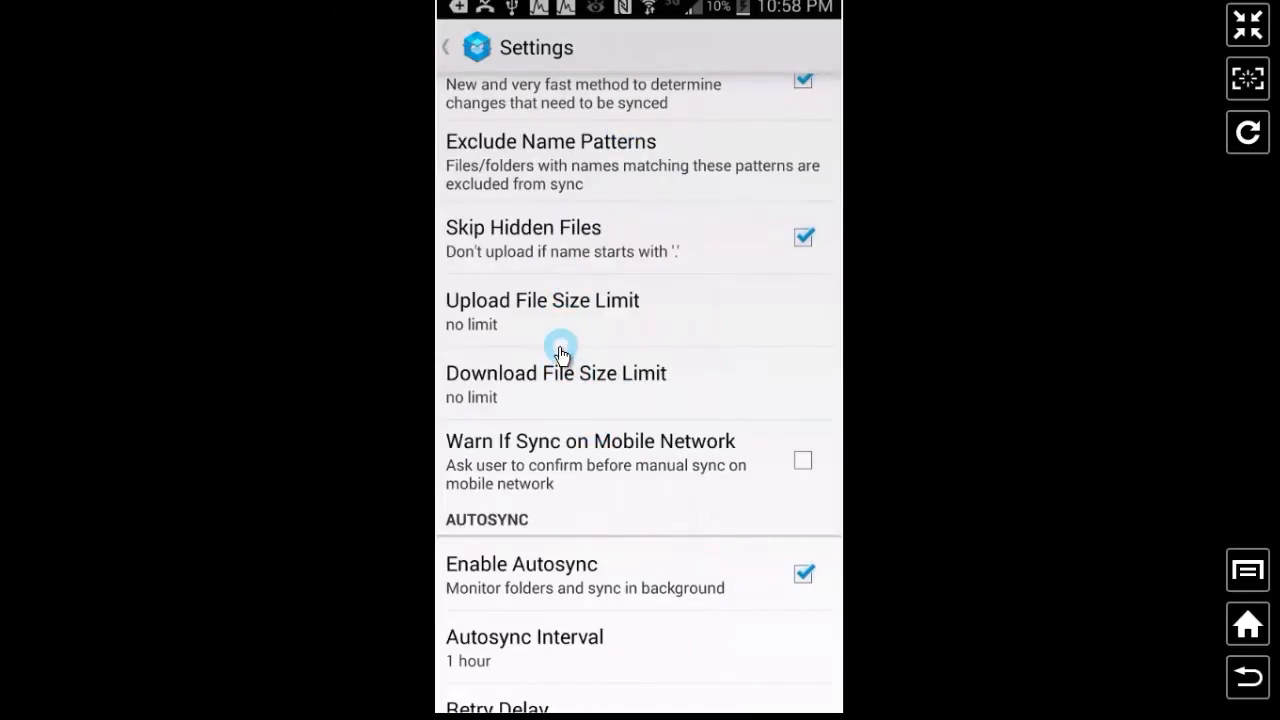
{"action": "scroll", "scroll_direction": "down", "scroll_amount": 3}
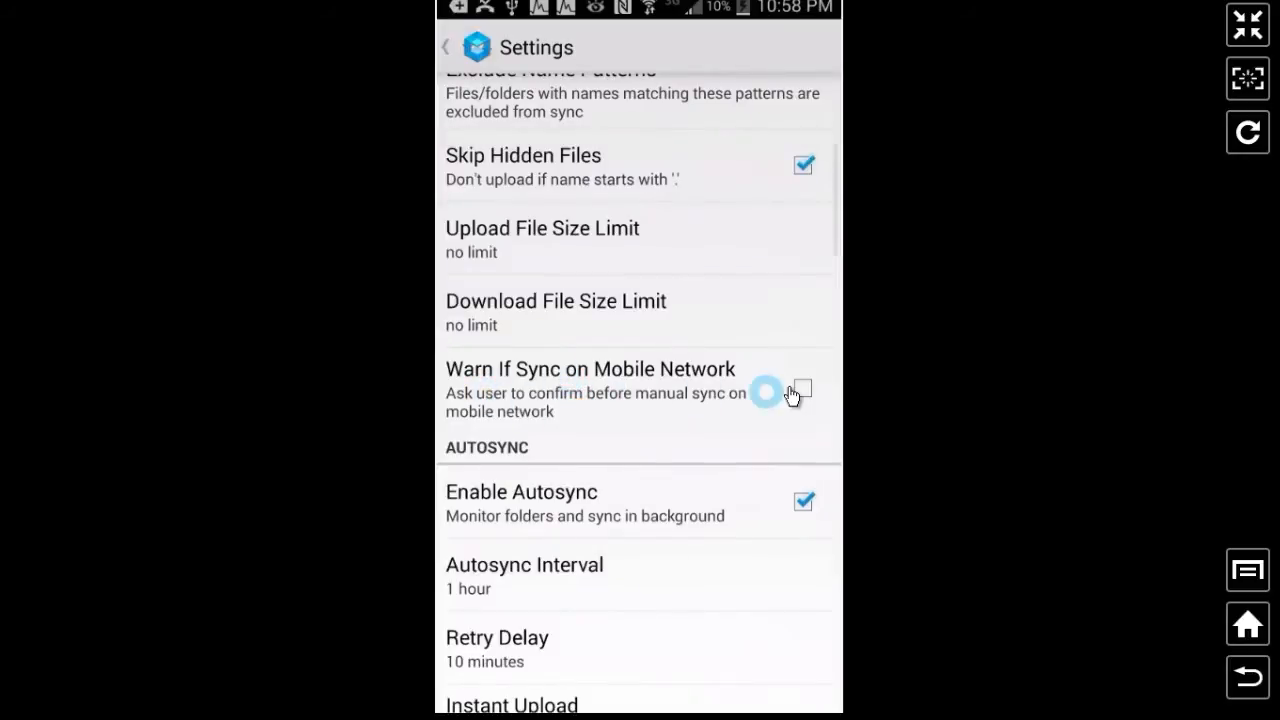
{"action": "left_click", "coordinate": [800, 390]}
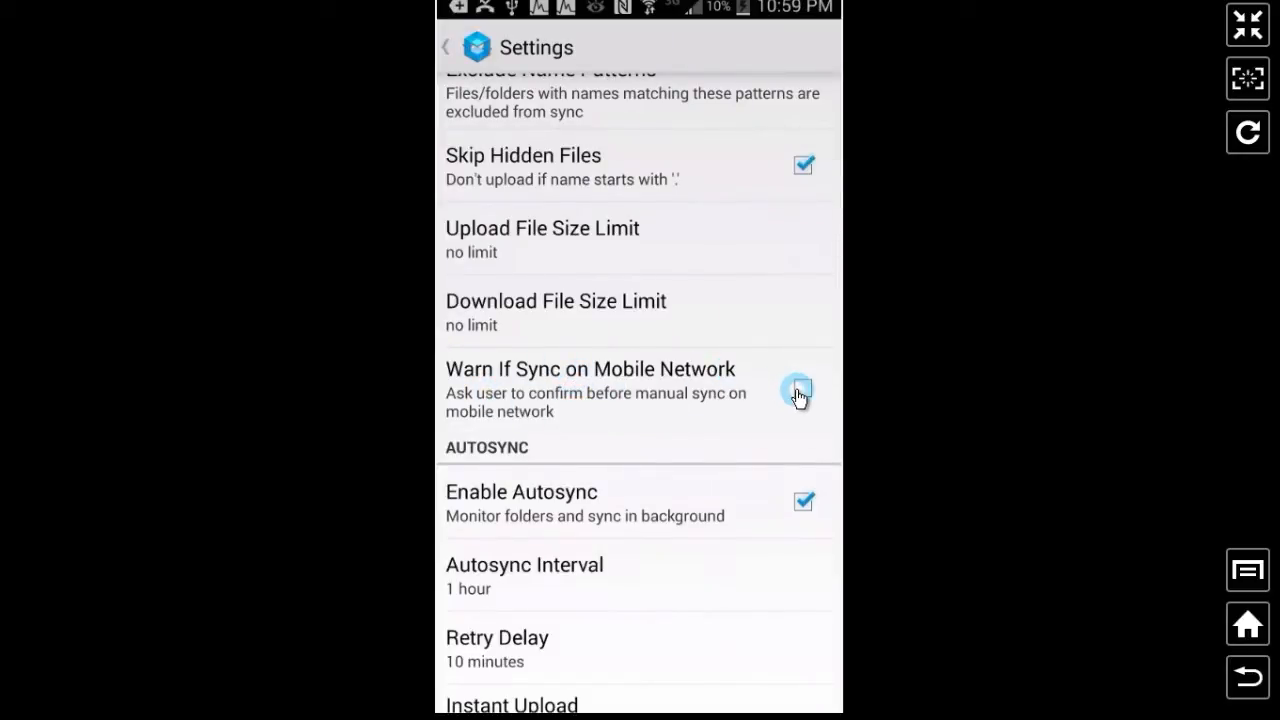
{"action": "left_click", "coordinate": [803, 388]}
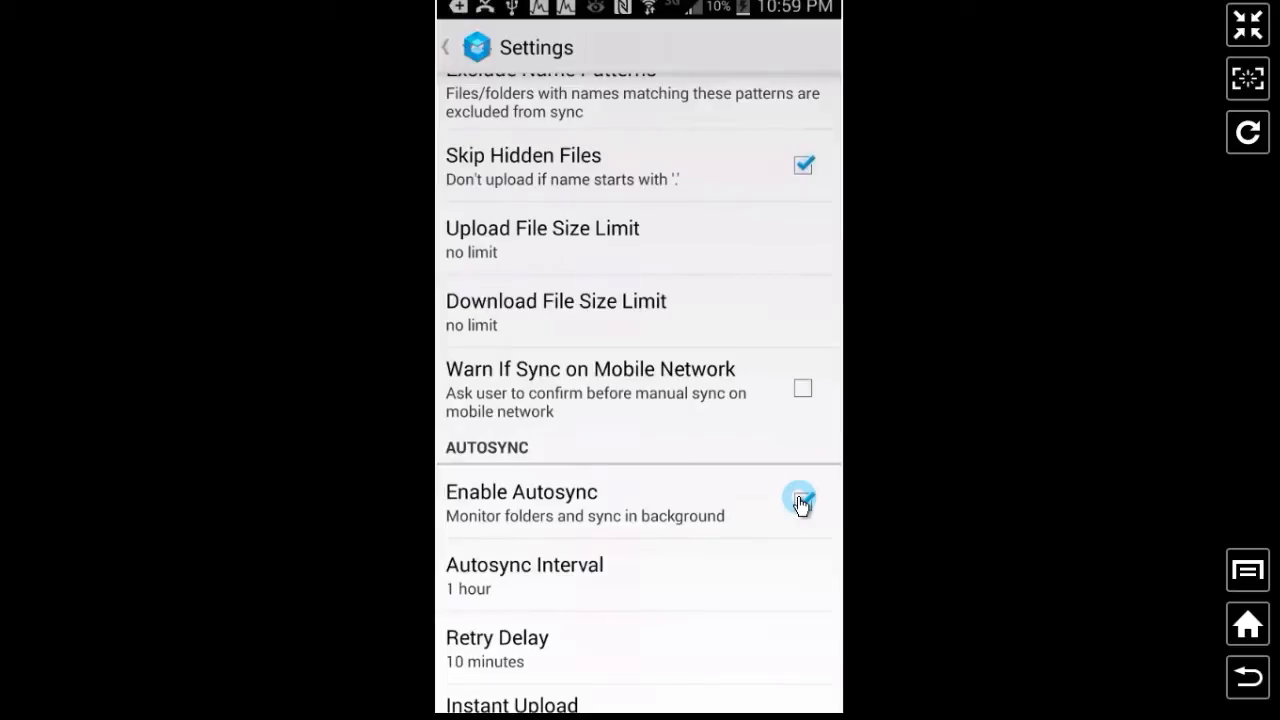
{"action": "left_click", "coordinate": [800, 501]}
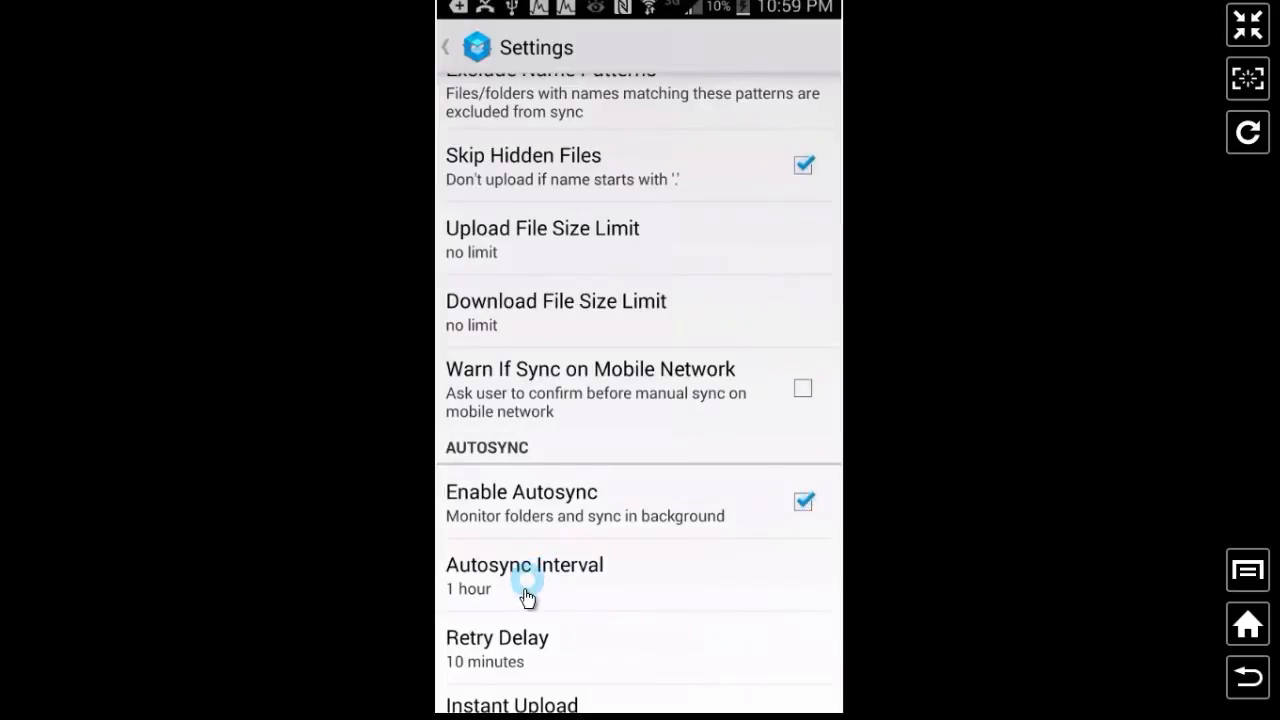
{"action": "left_click", "coordinate": [525, 575]}
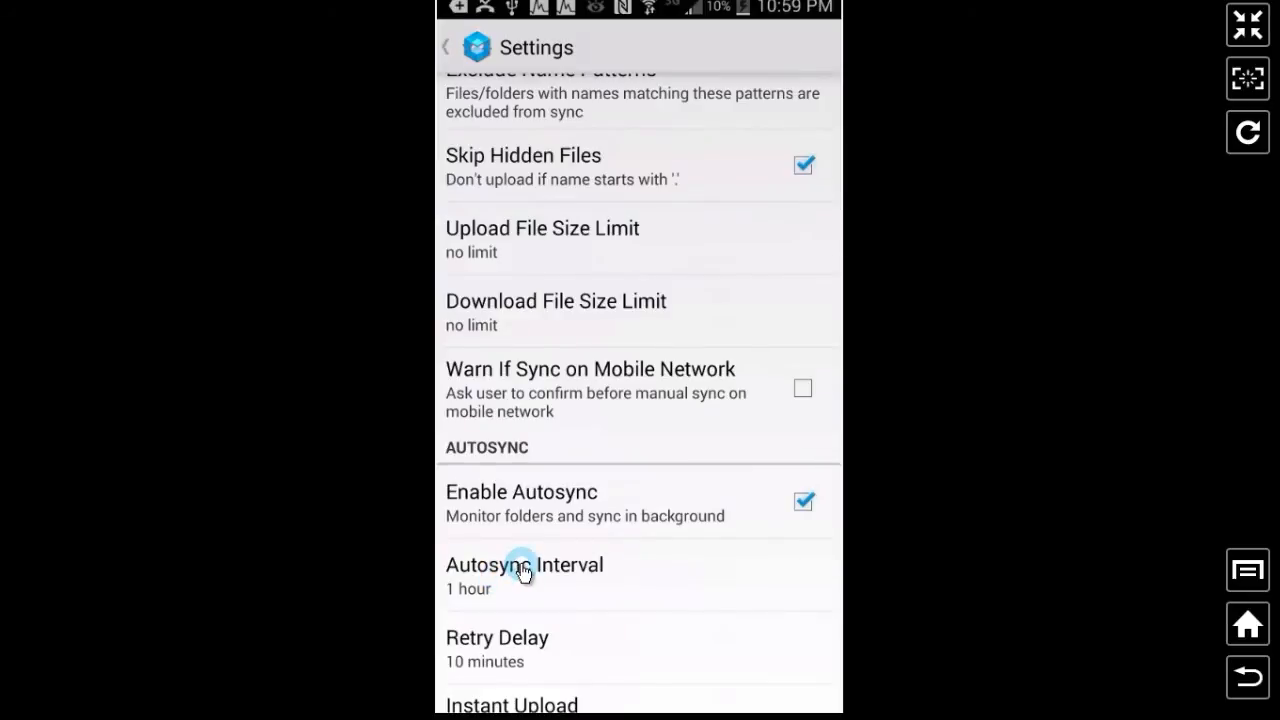
{"action": "left_click", "coordinate": [524, 575]}
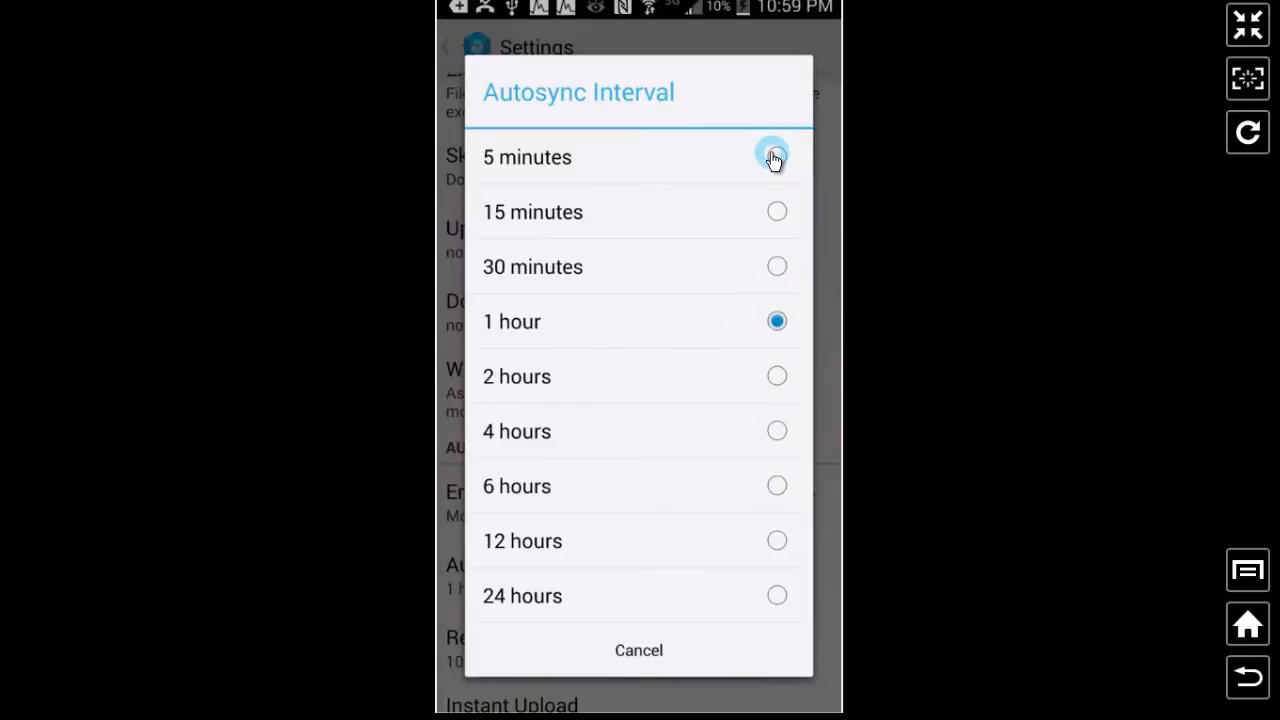
{"action": "mouse_move", "coordinate": [555, 163]}
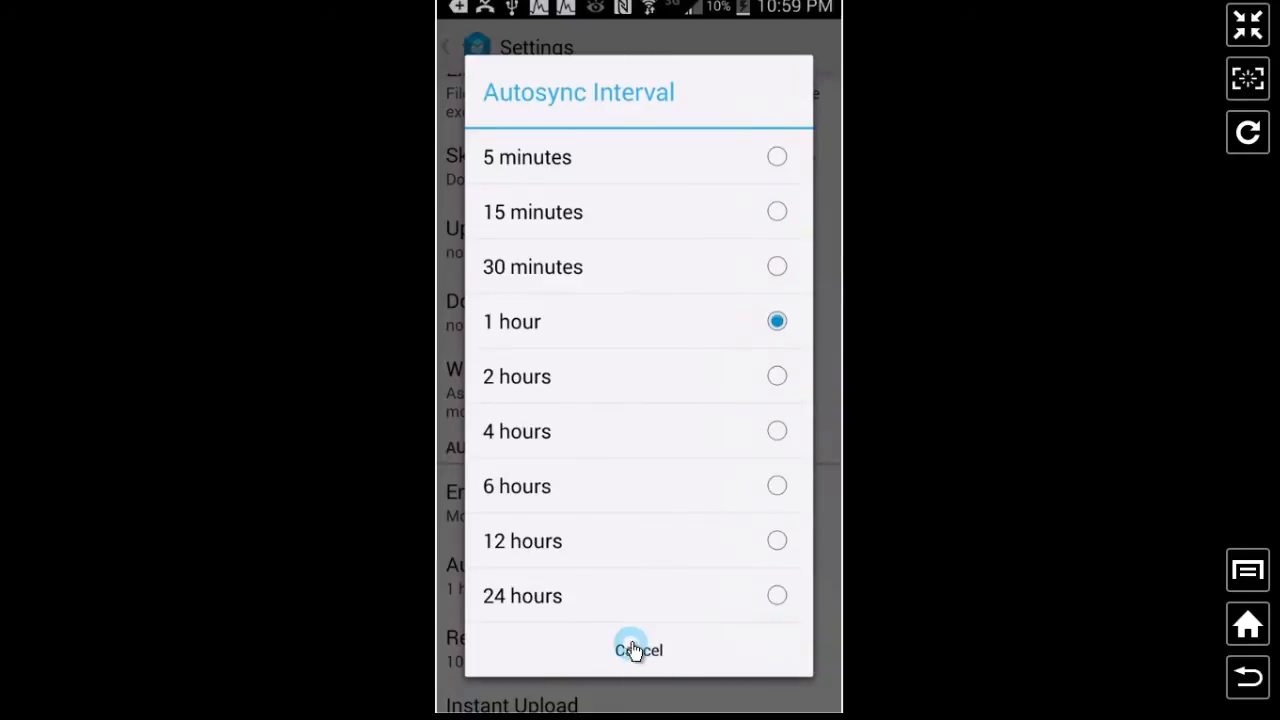
{"action": "left_click", "coordinate": [637, 649]}
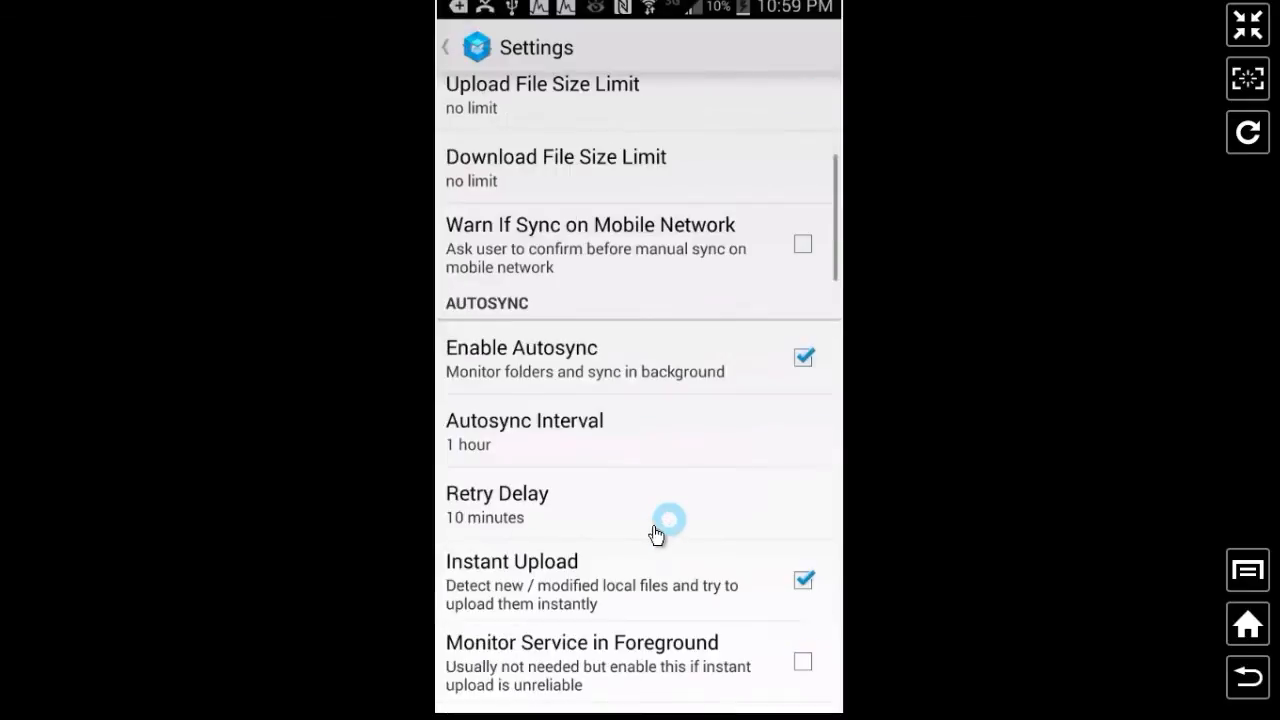
{"action": "left_click", "coordinate": [497, 505]}
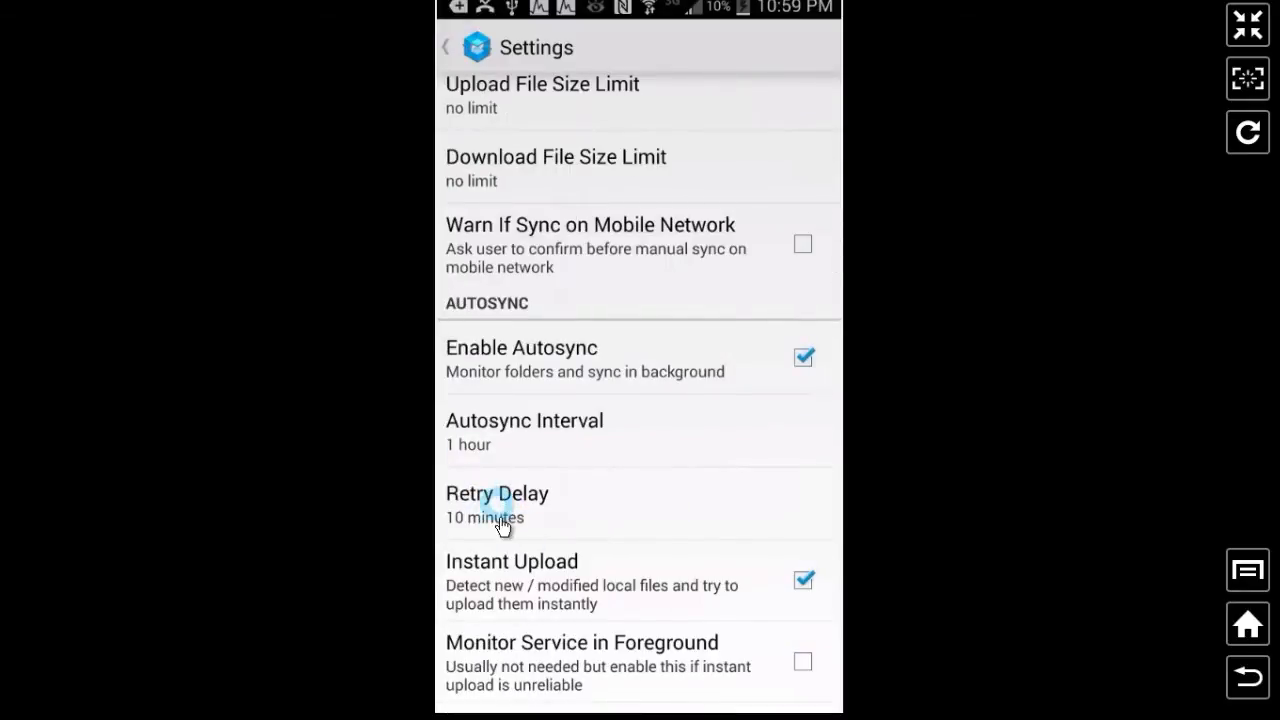
{"action": "mouse_move", "coordinate": [505, 605]}
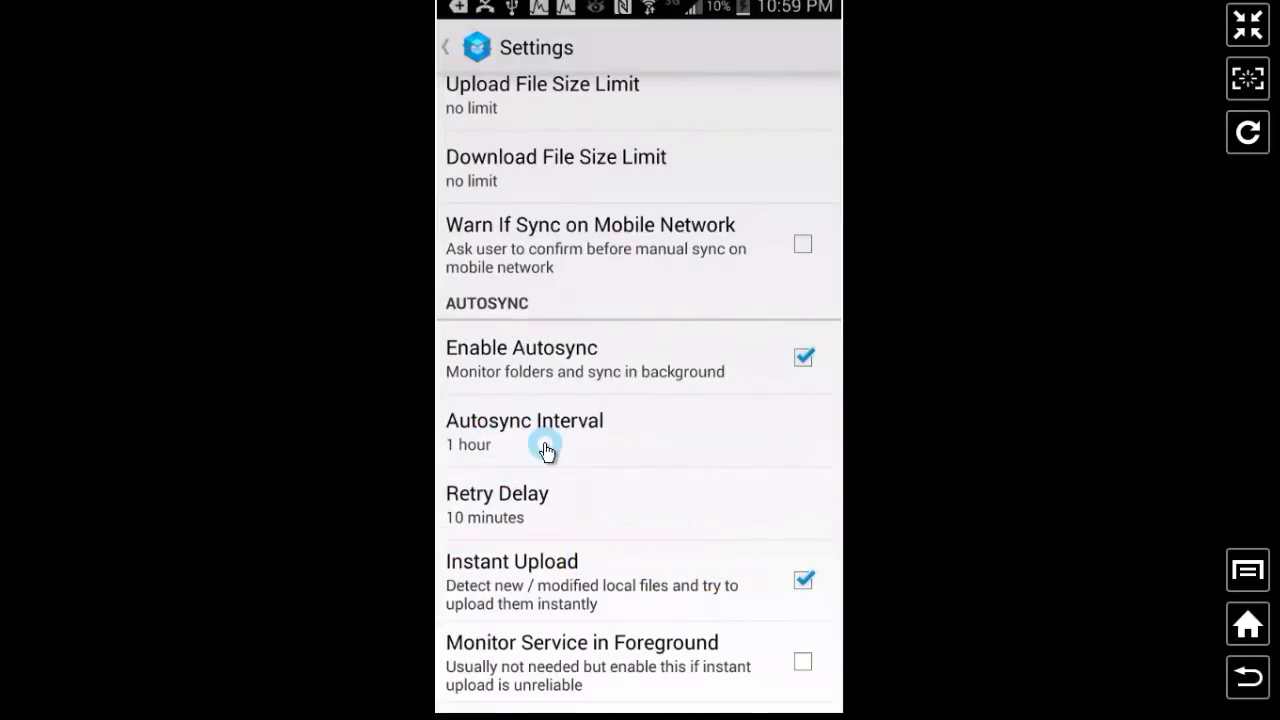
{"action": "mouse_move", "coordinate": [702, 487]}
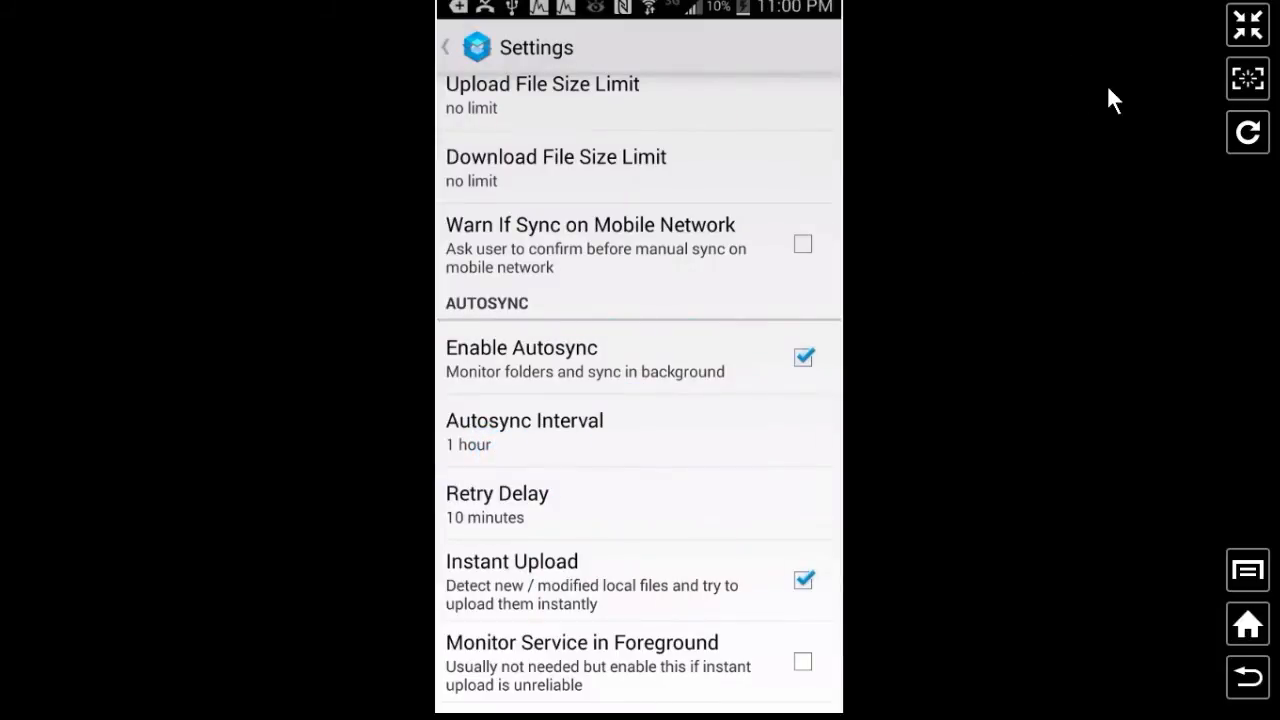
{"action": "left_click", "coordinate": [555, 500]}
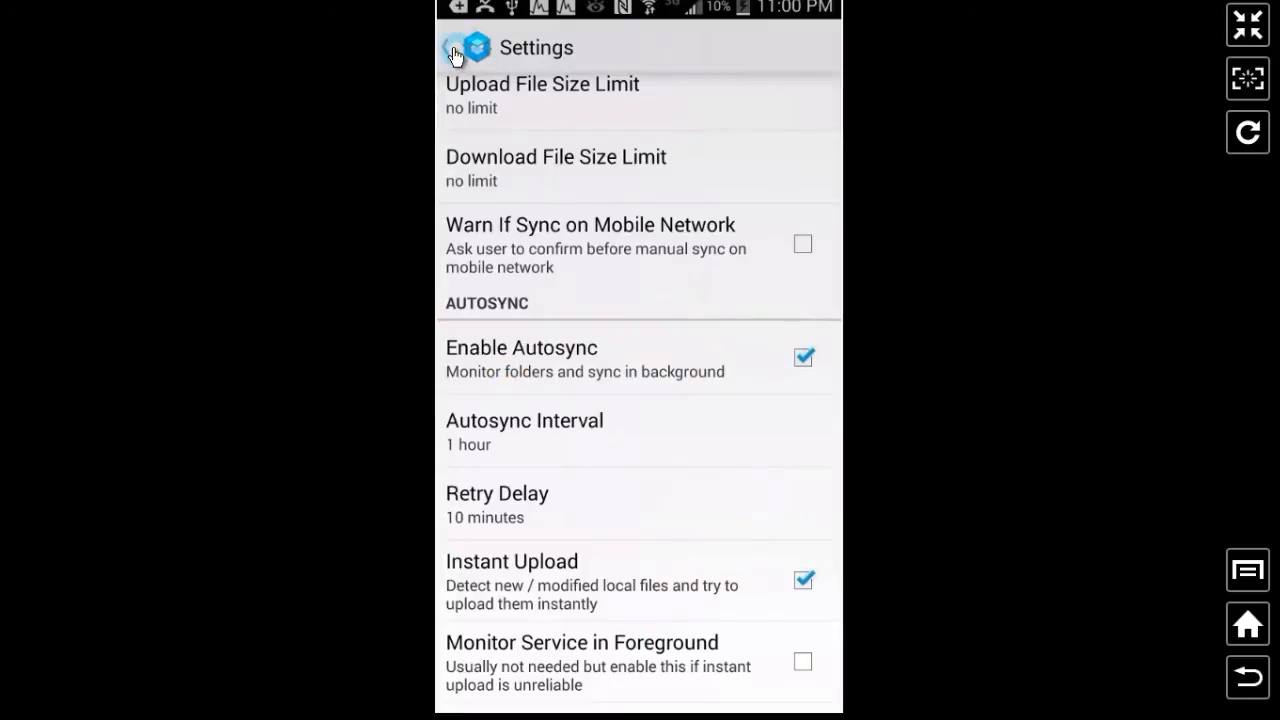
Return to Sync Status and run a manual sync that transfers no files.
{"action": "left_click", "coordinate": [478, 48]}
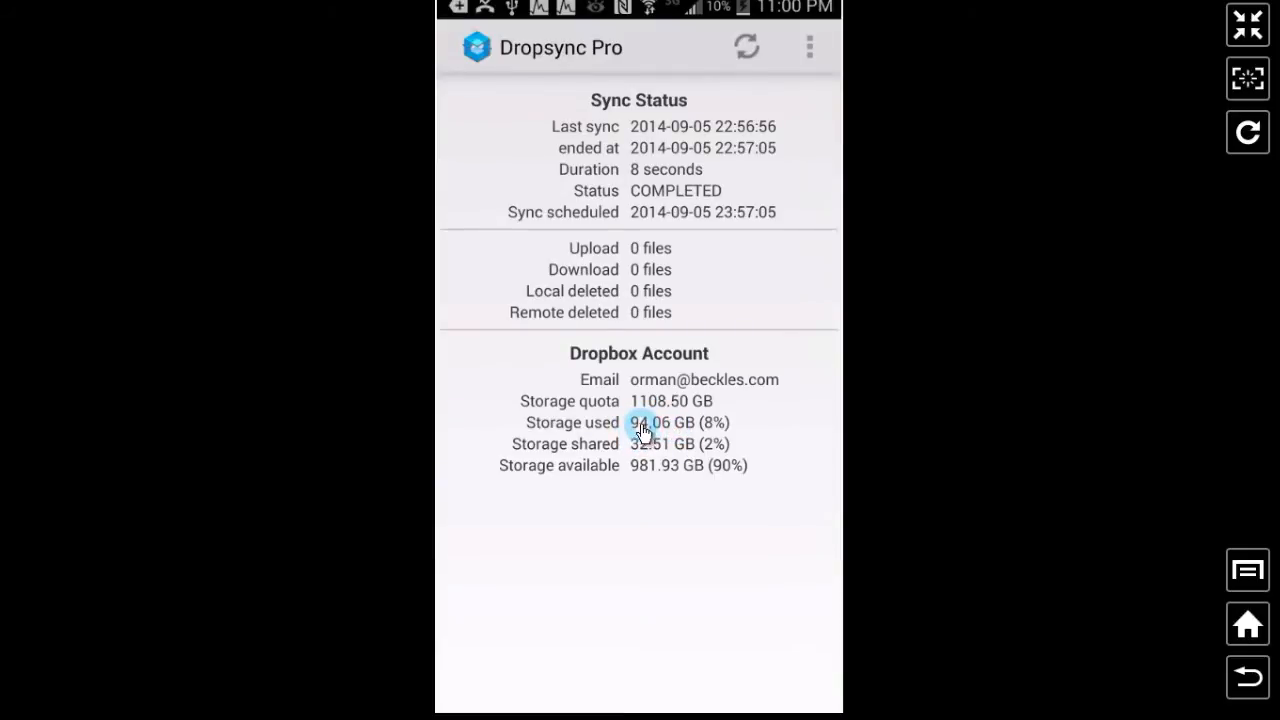
{"action": "mouse_move", "coordinate": [710, 434]}
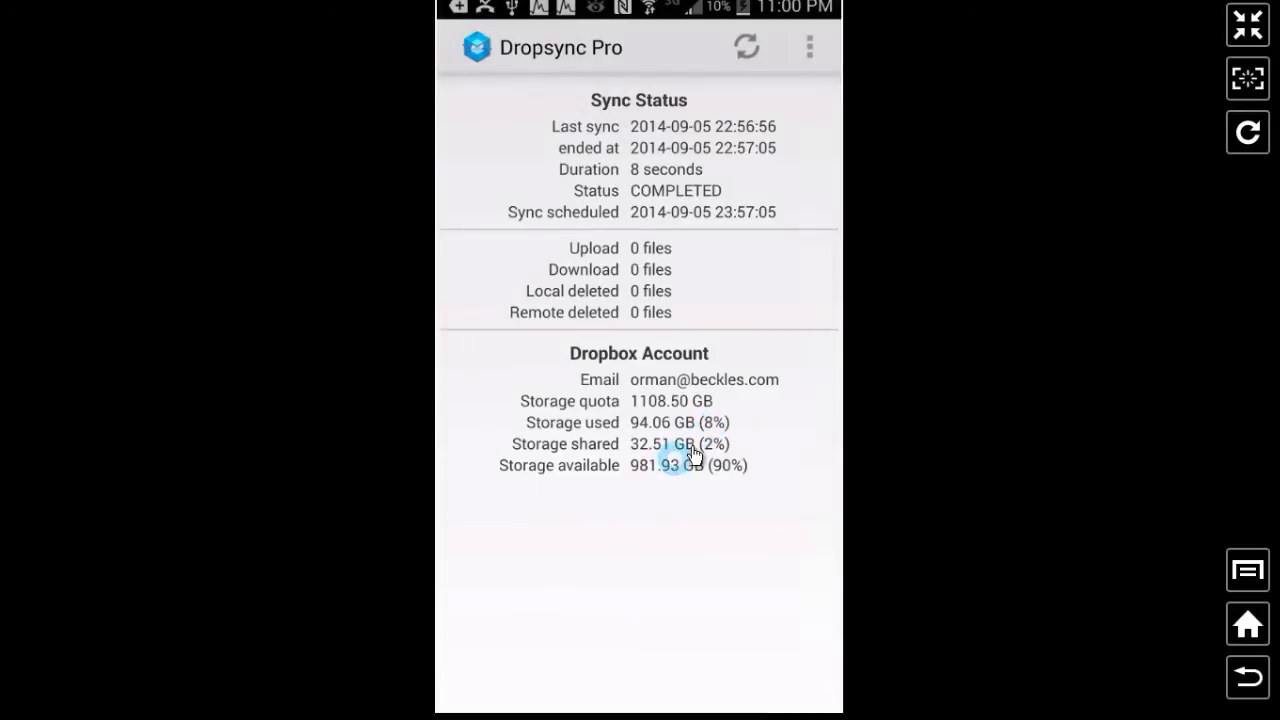
{"action": "mouse_move", "coordinate": [713, 423]}
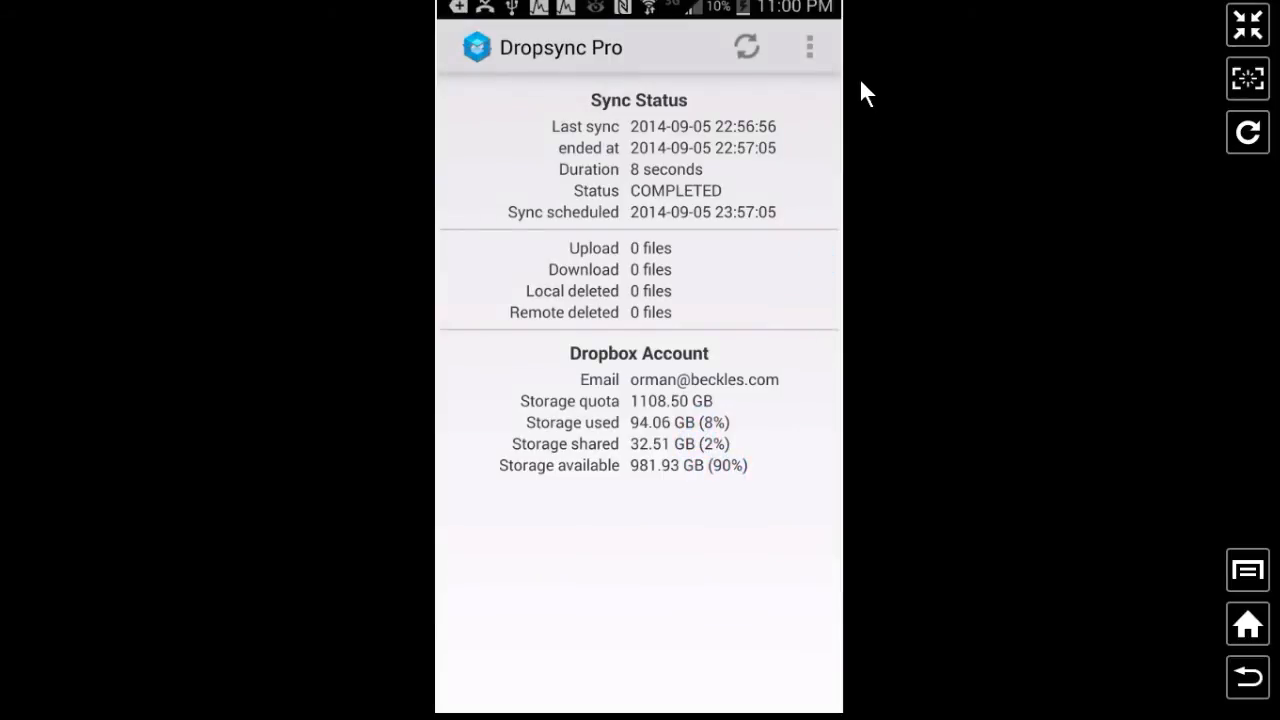
{"action": "left_click", "coordinate": [747, 47]}
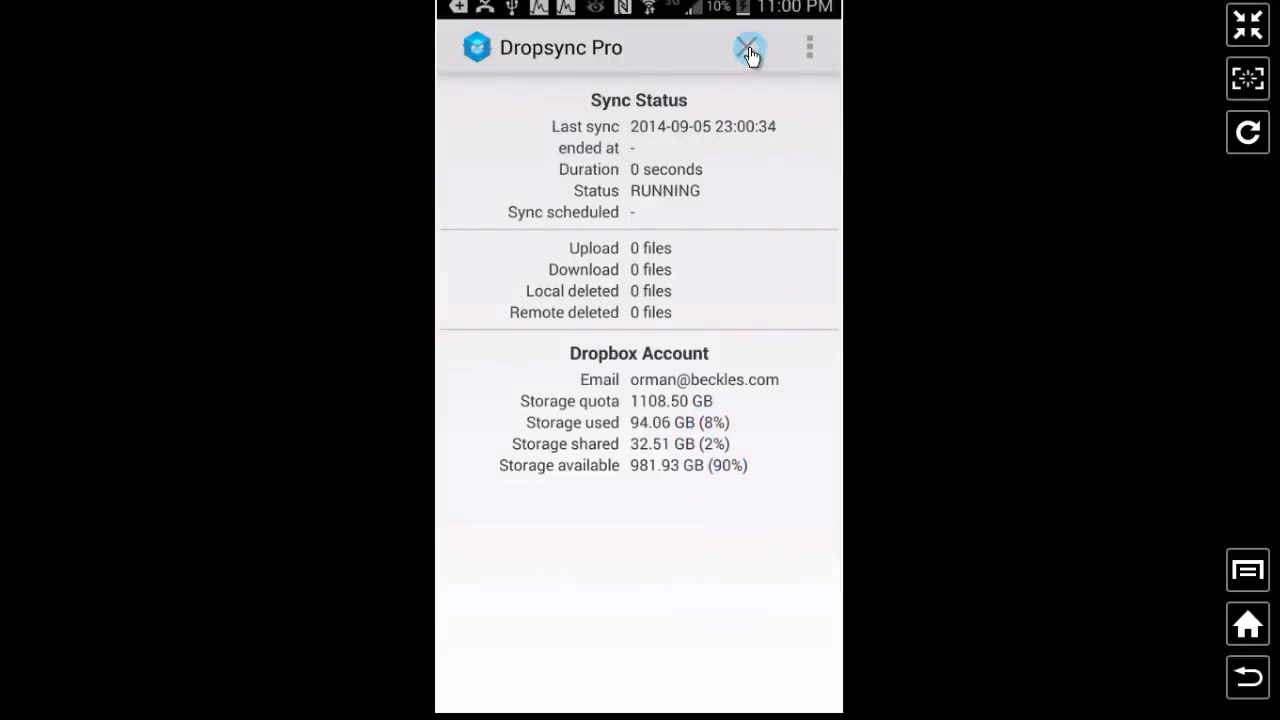
{"action": "left_click", "coordinate": [749, 47]}
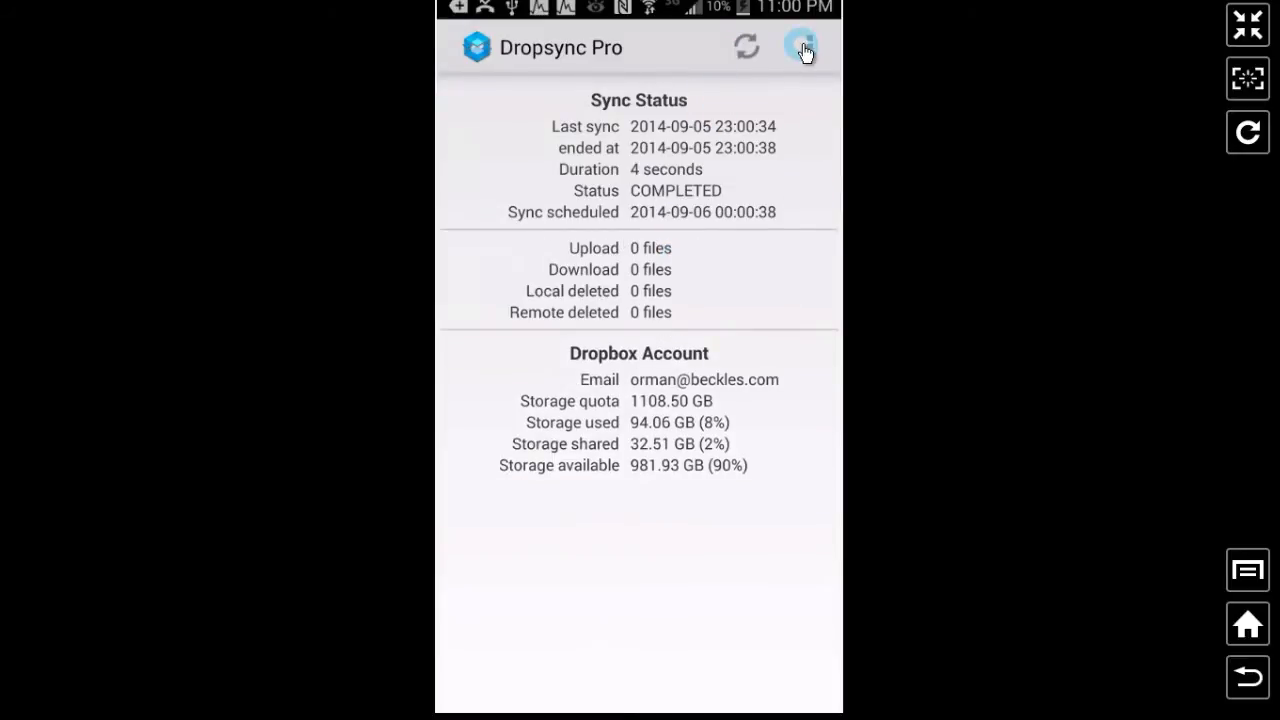
{"action": "left_click", "coordinate": [806, 47]}
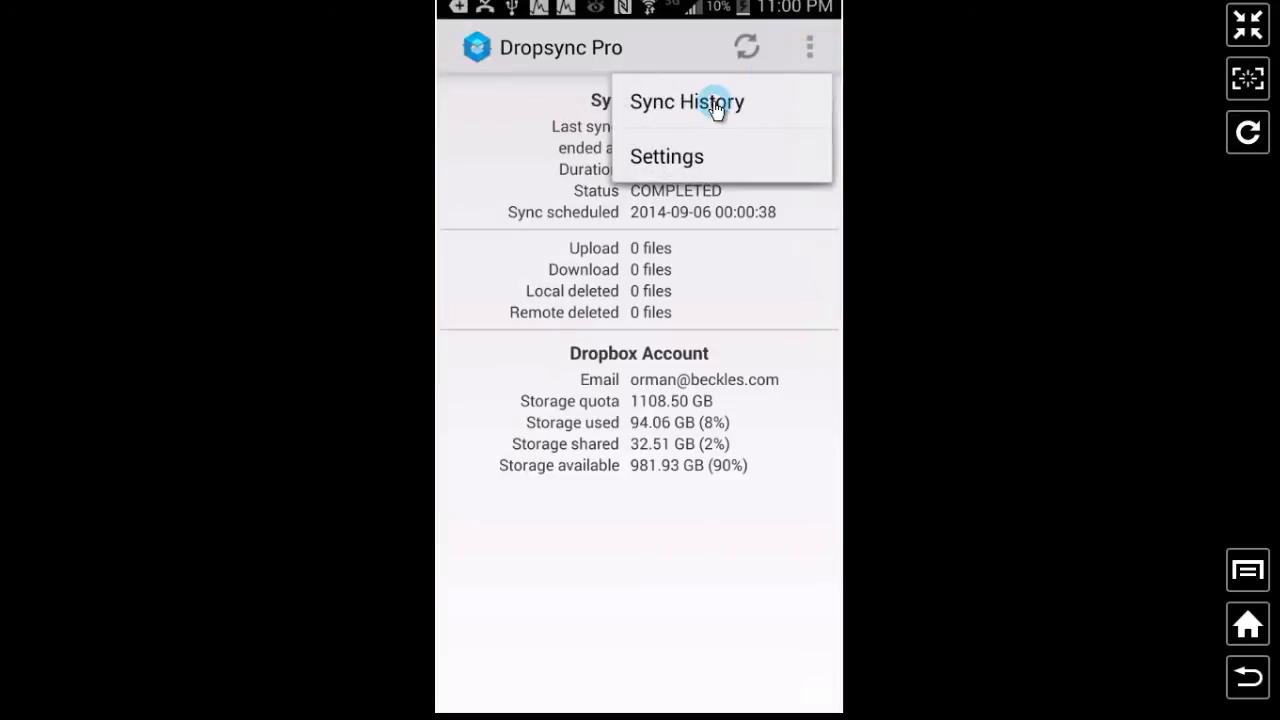
{"action": "left_click", "coordinate": [686, 101]}
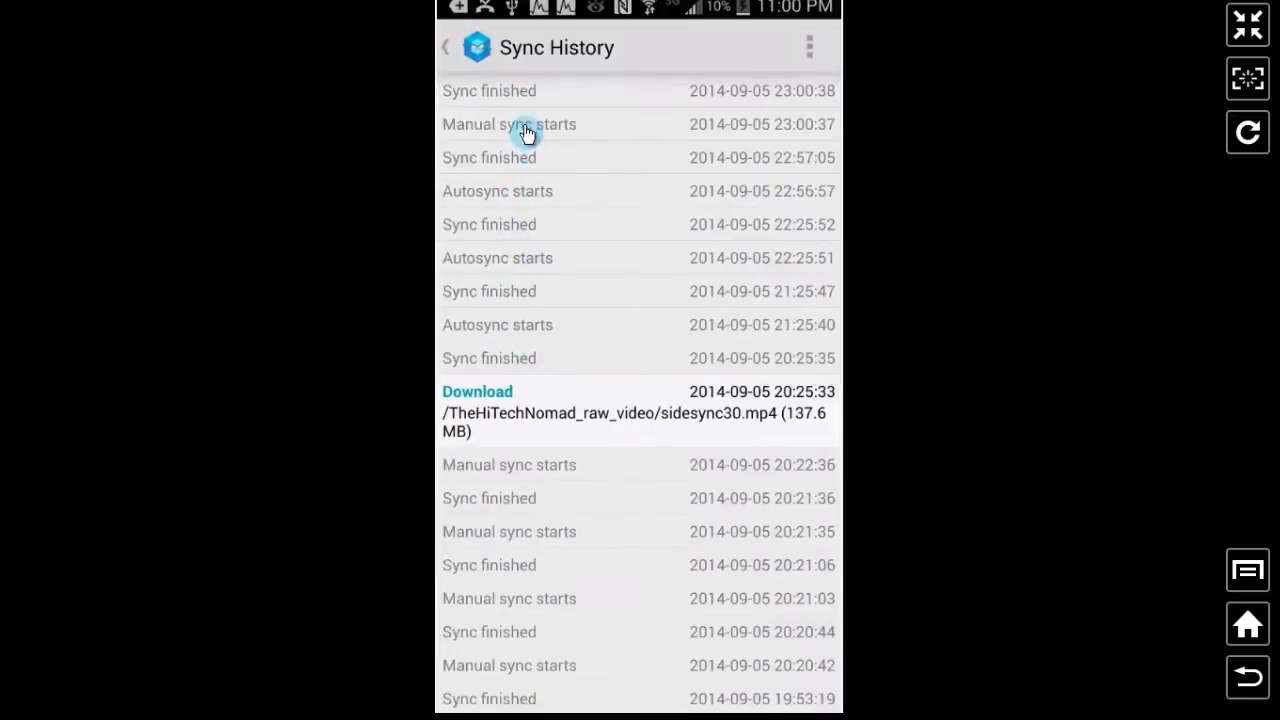
{"action": "mouse_move", "coordinate": [748, 422]}
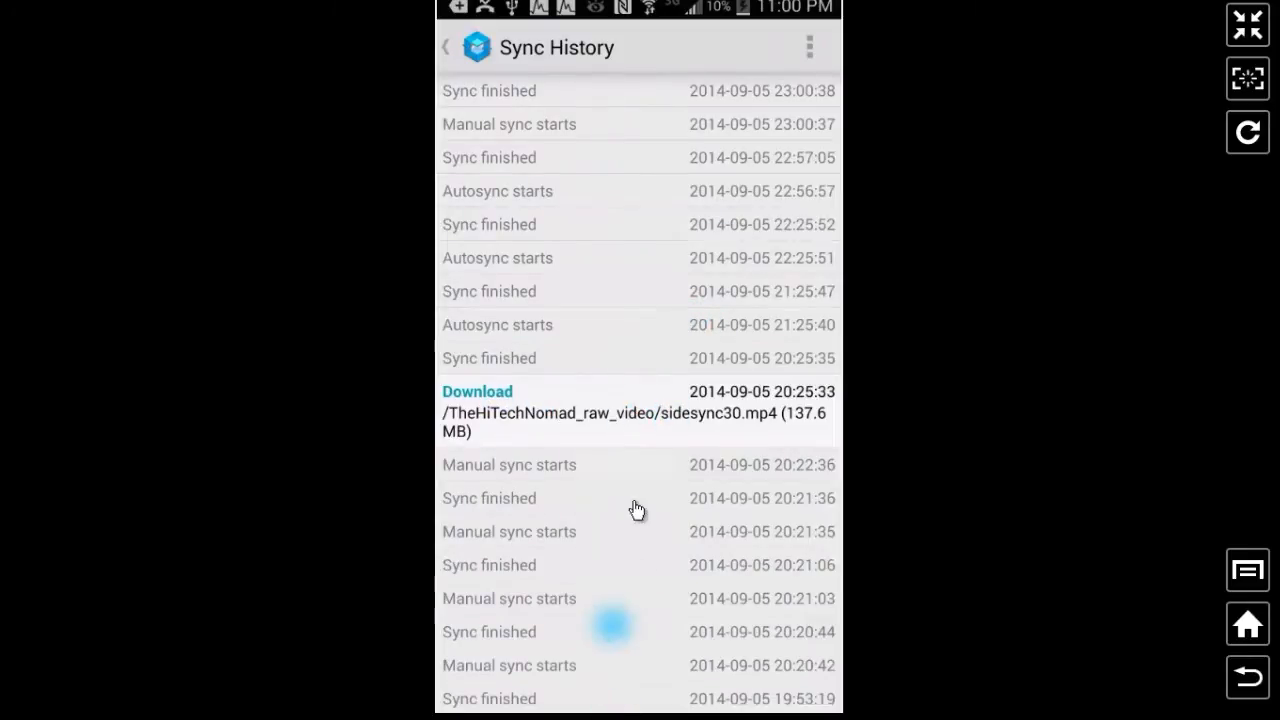
{"action": "scroll", "scroll_direction": "down", "scroll_amount": 3}
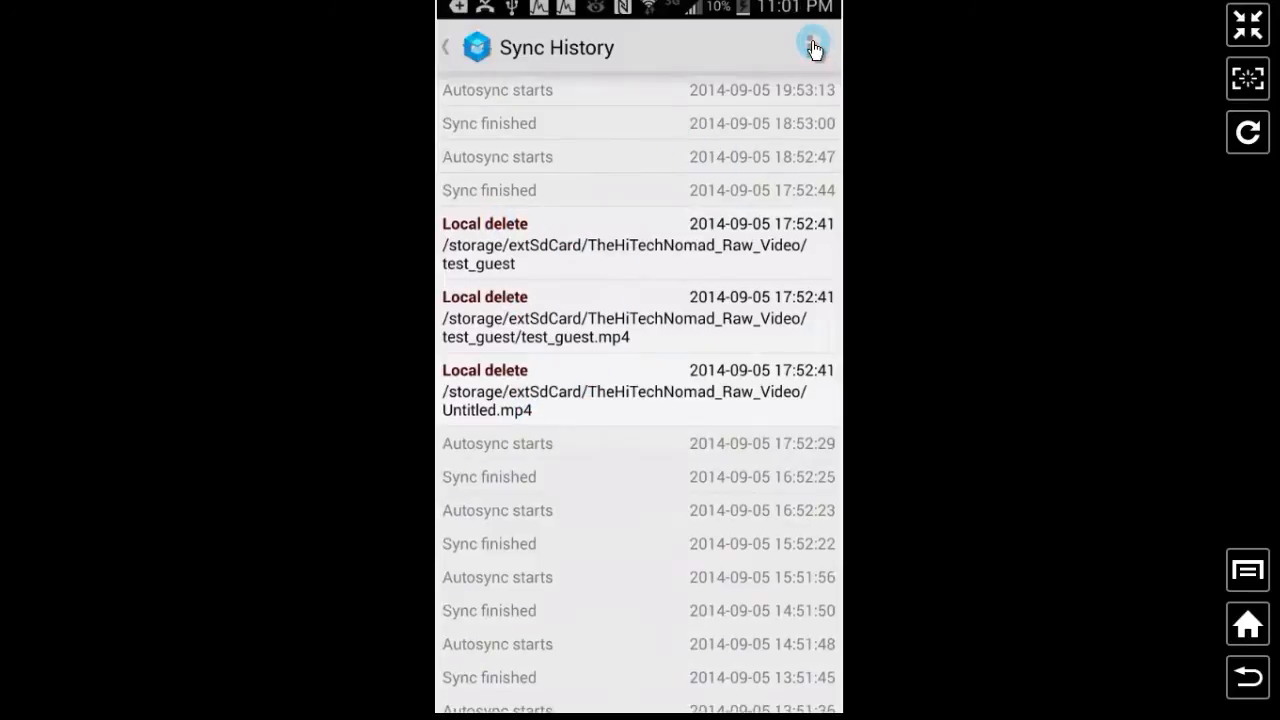
{"action": "left_click", "coordinate": [812, 47]}
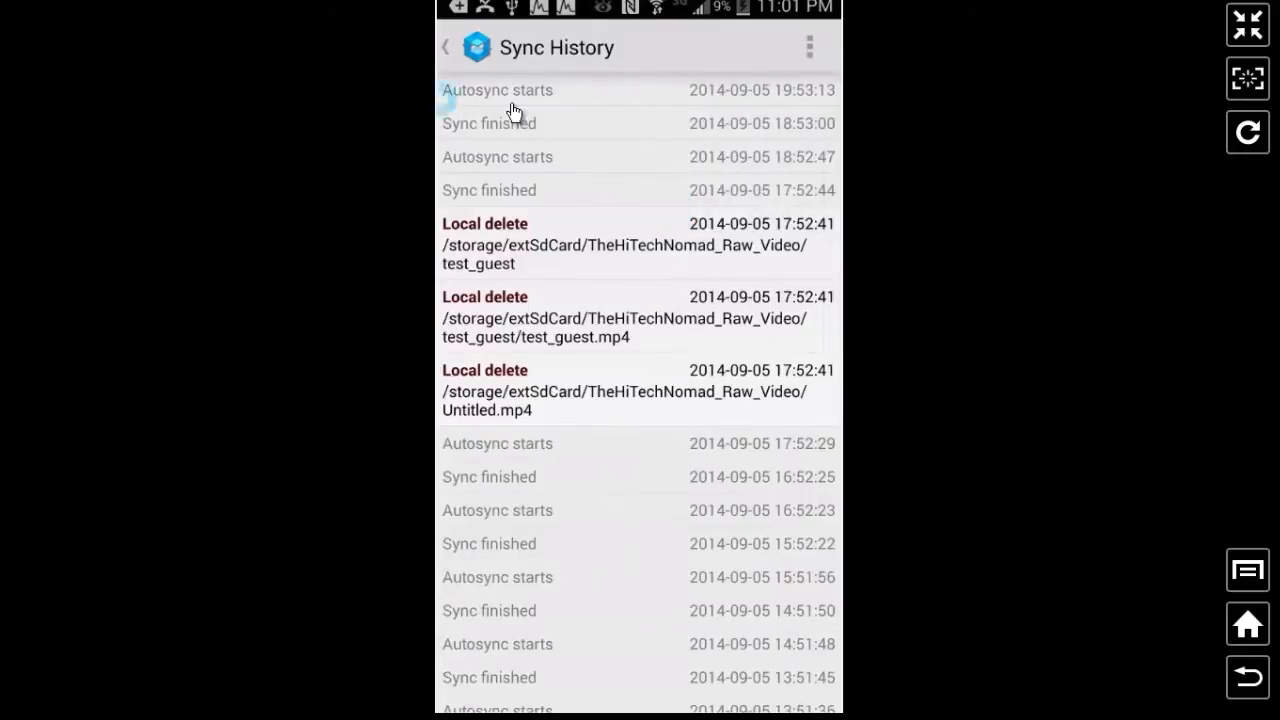
{"action": "left_click", "coordinate": [447, 46]}
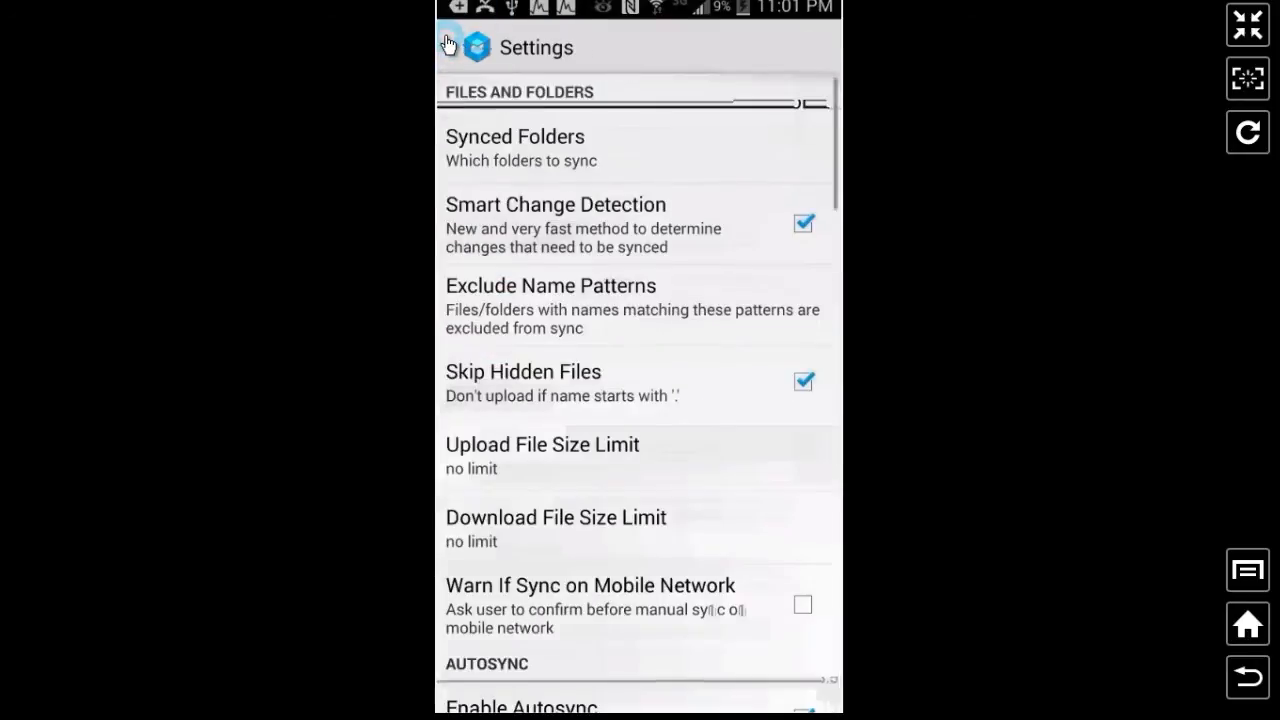
{"action": "left_click", "coordinate": [449, 43]}
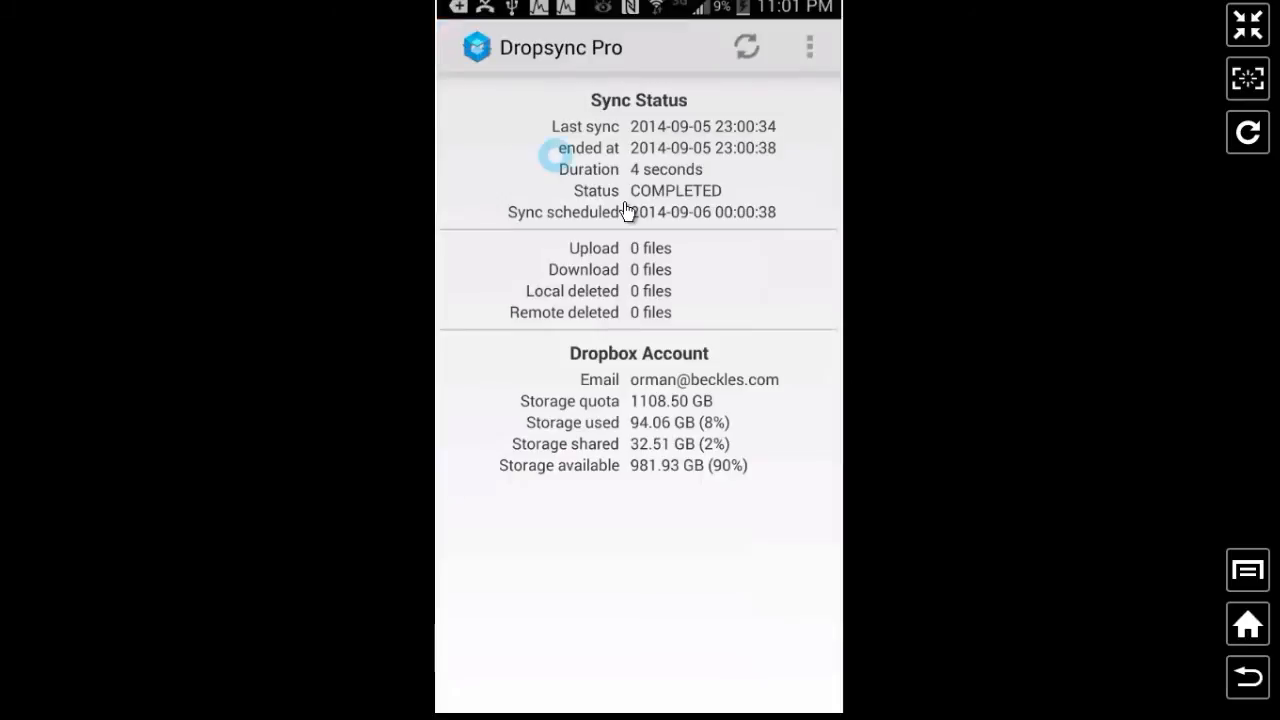